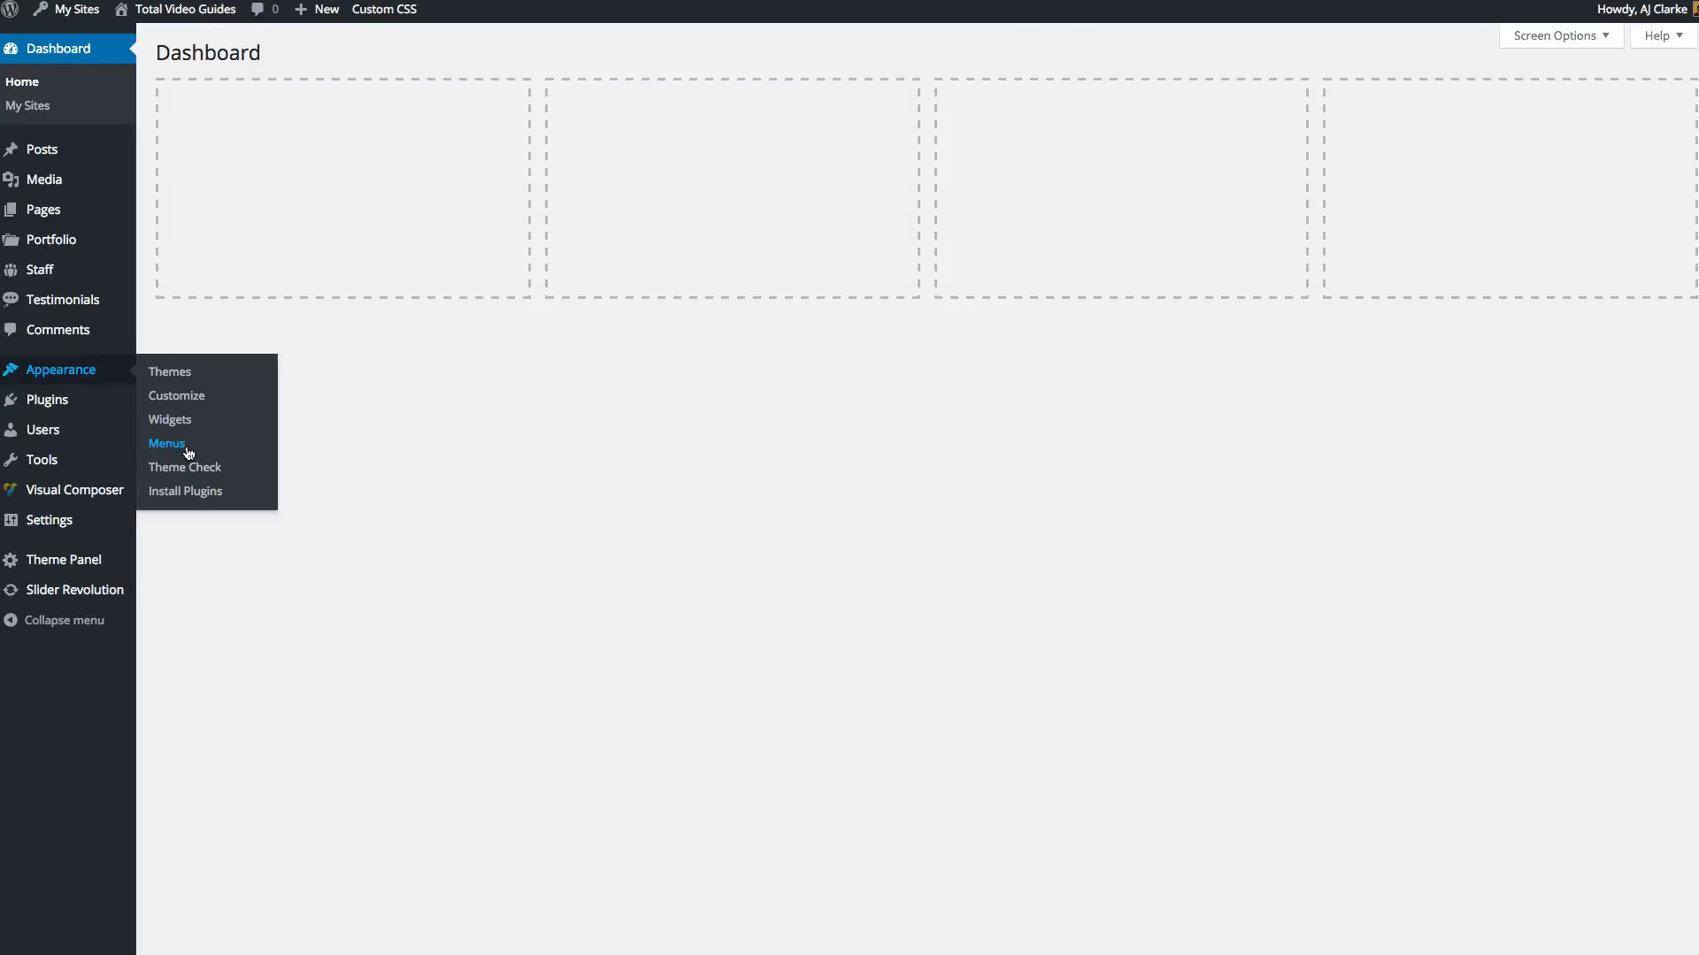
# Create the menu Portfolio Grid Filter under Appearance > Menus and add a custom link labelled All
pyautogui.click(166, 443)
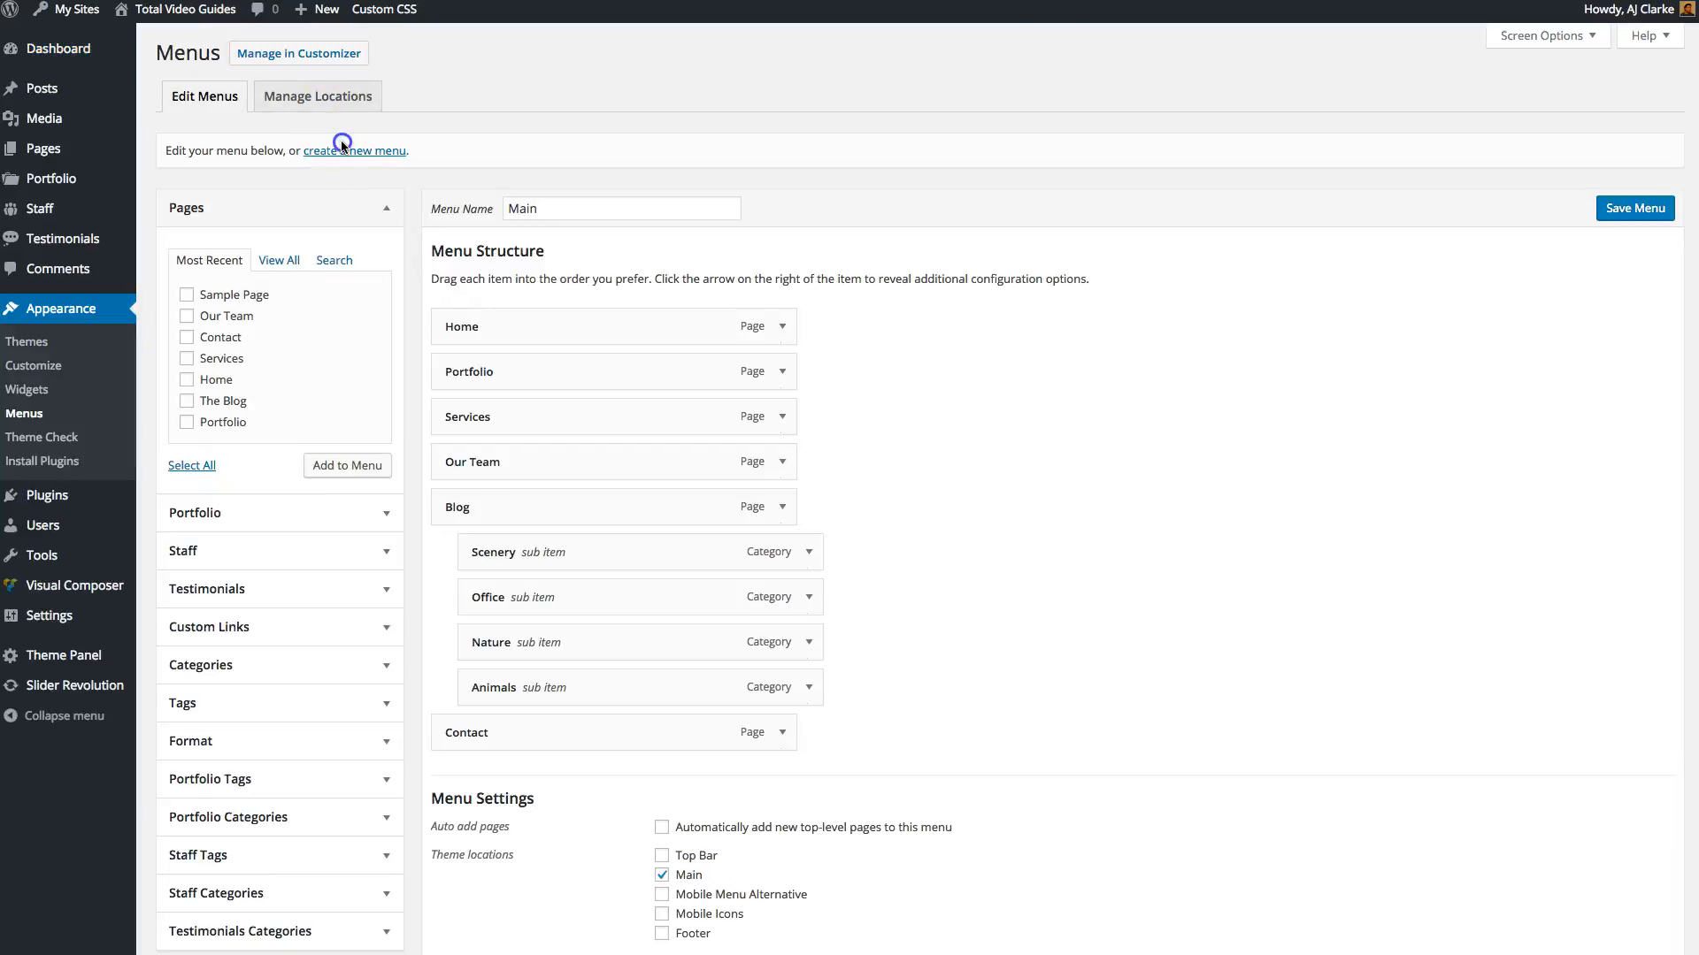
pyautogui.click(354, 149)
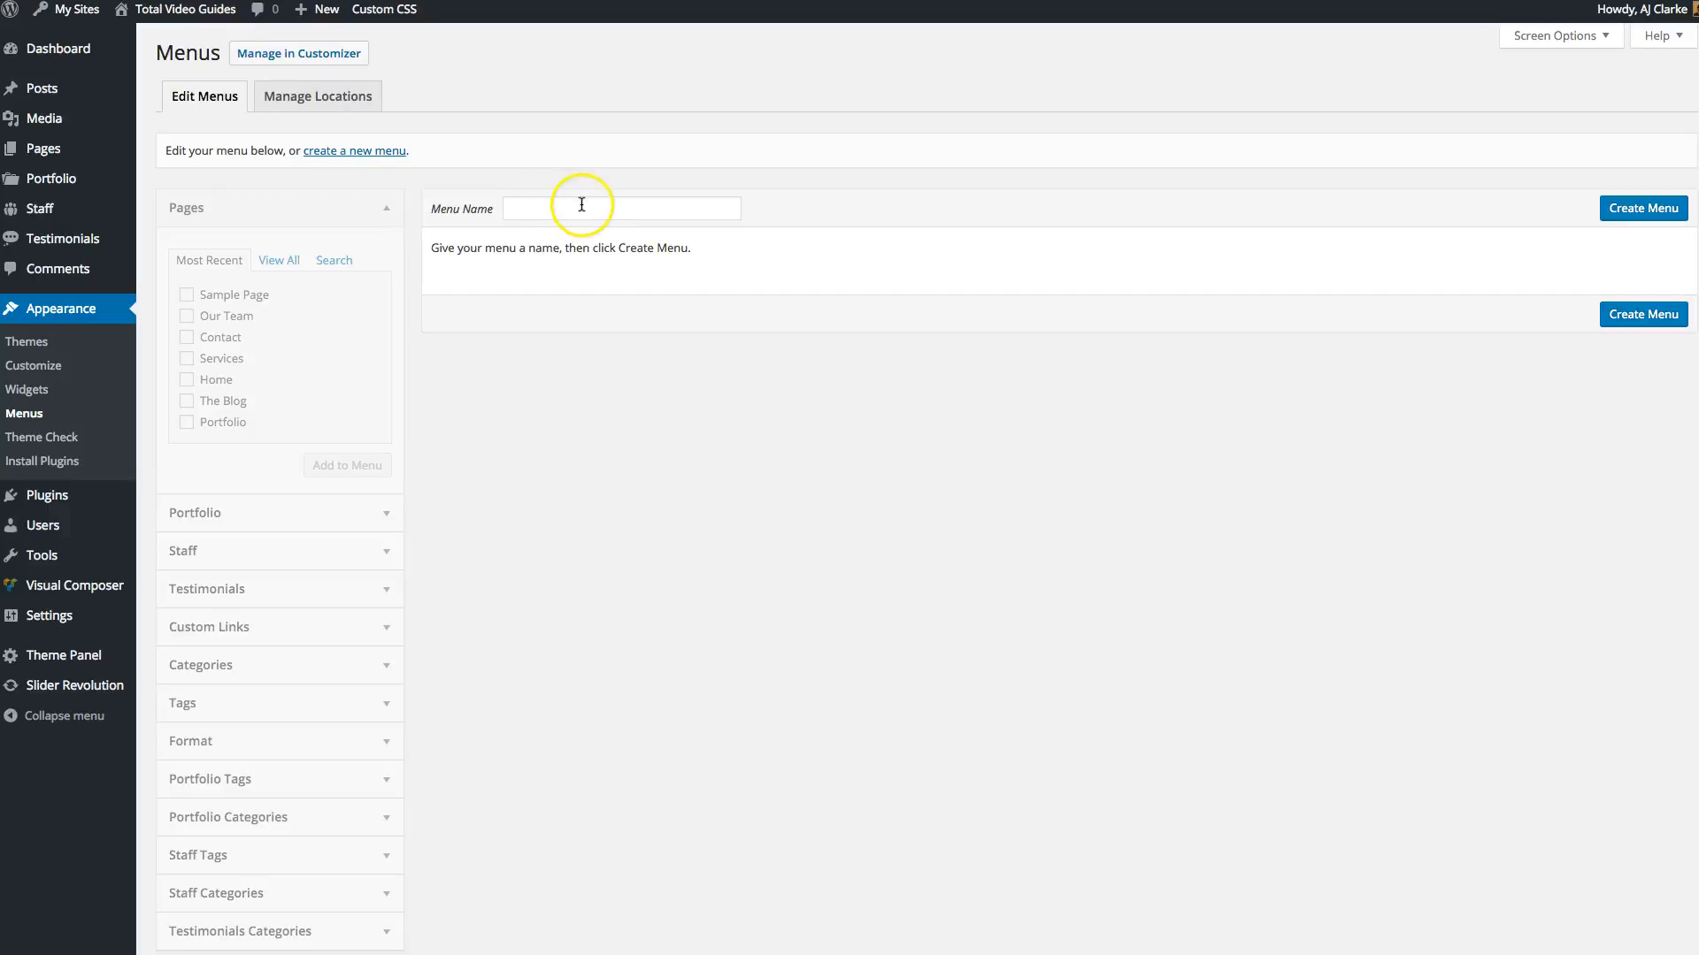
pyautogui.write('Portfoli')
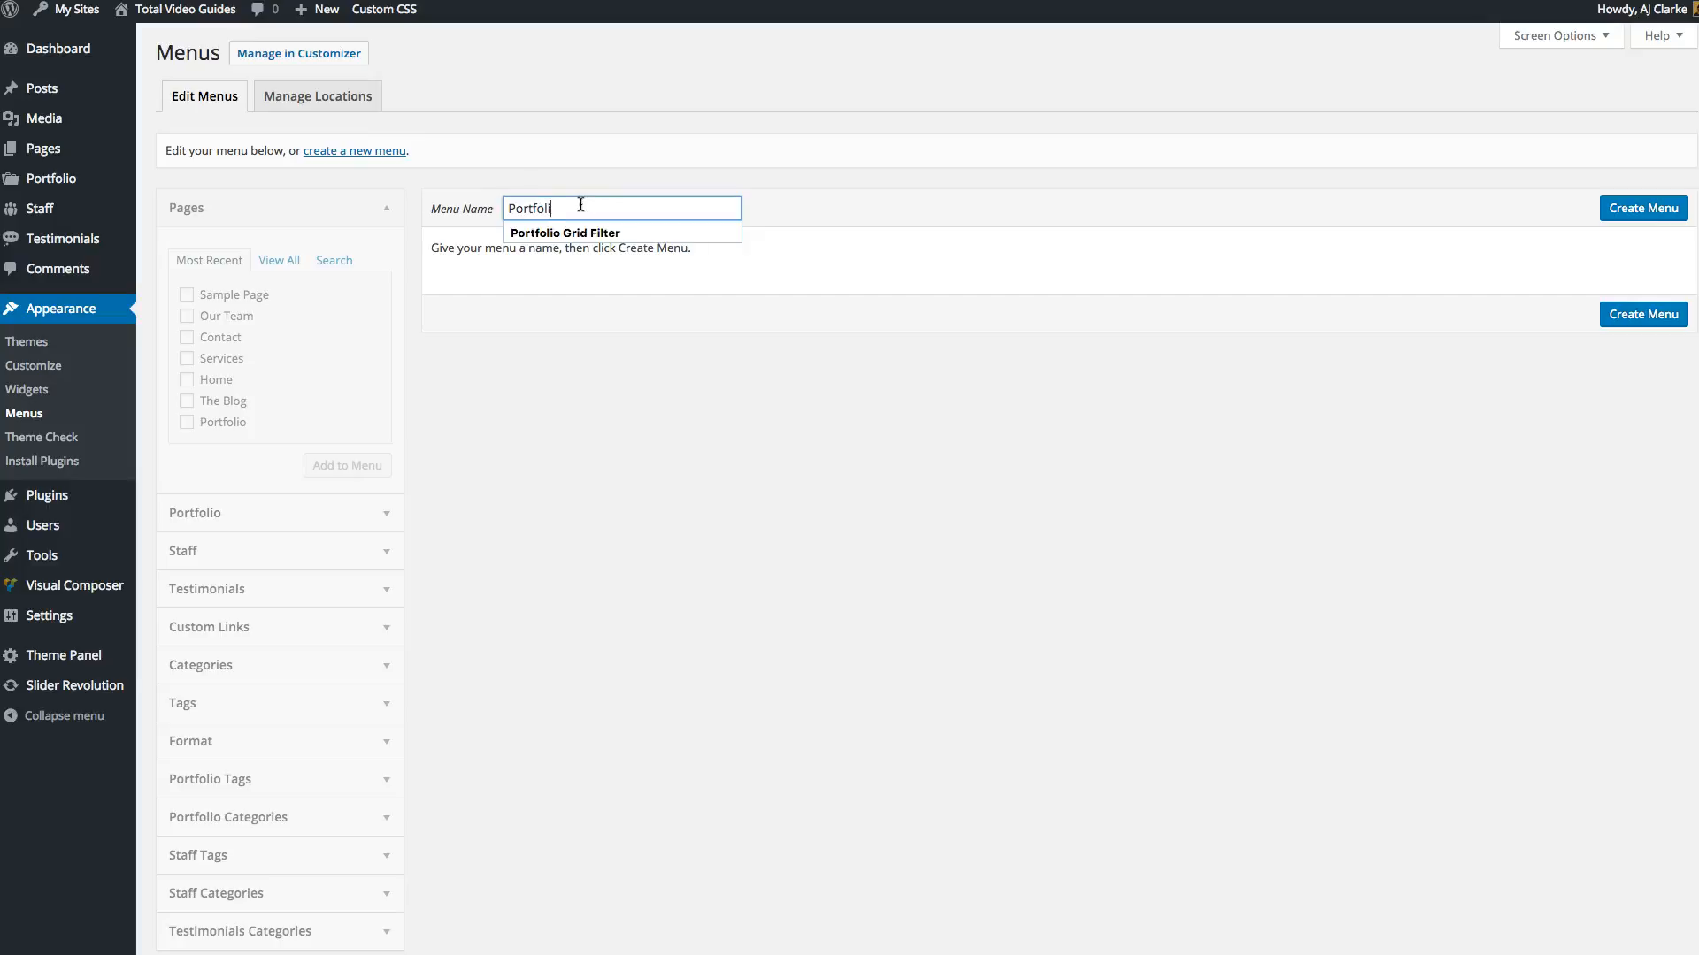
pyautogui.click(562, 232)
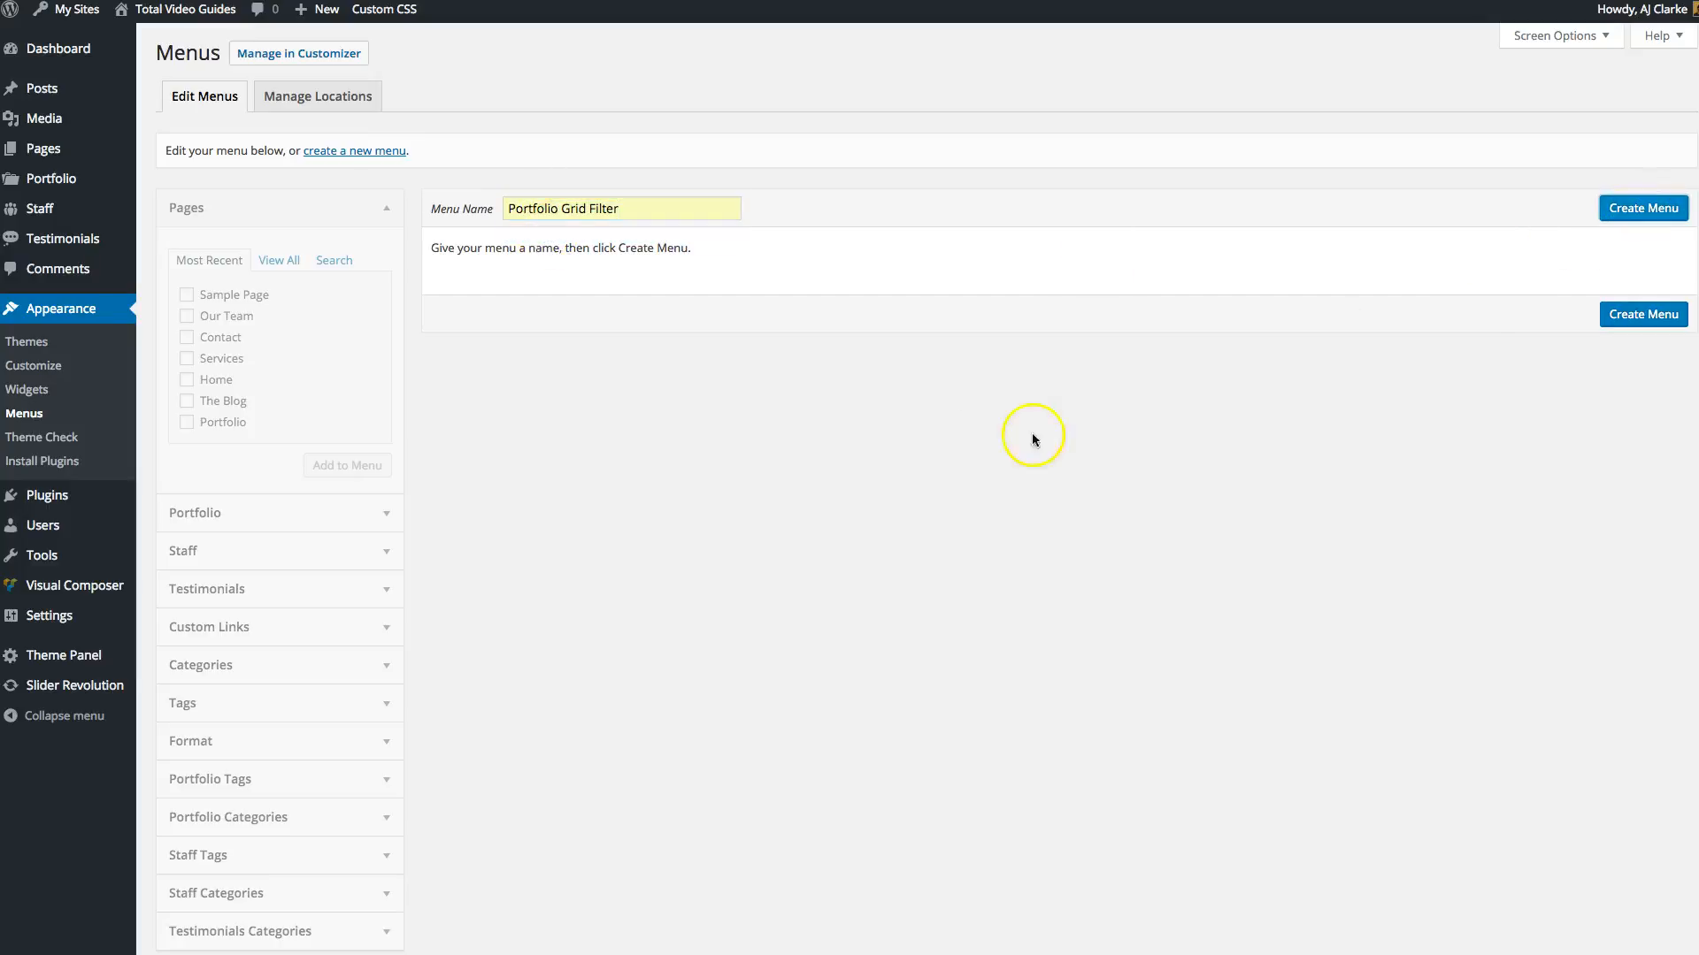
pyautogui.moveTo(975, 444)
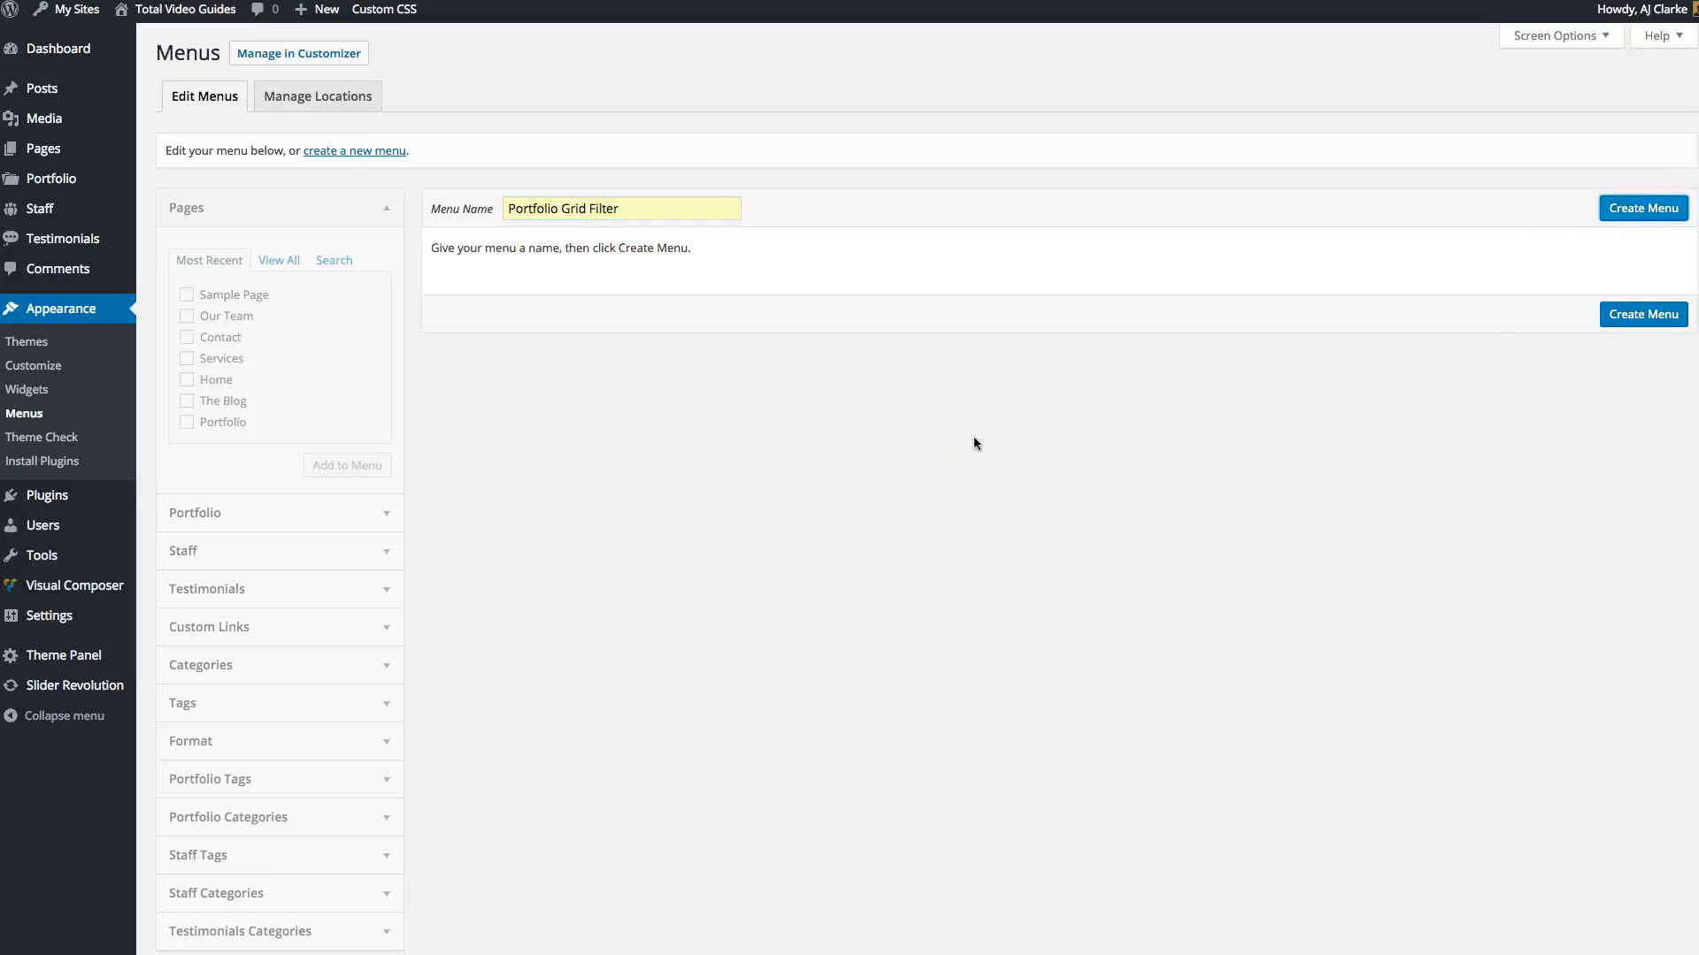
pyautogui.click(1642, 209)
pyautogui.write('All')
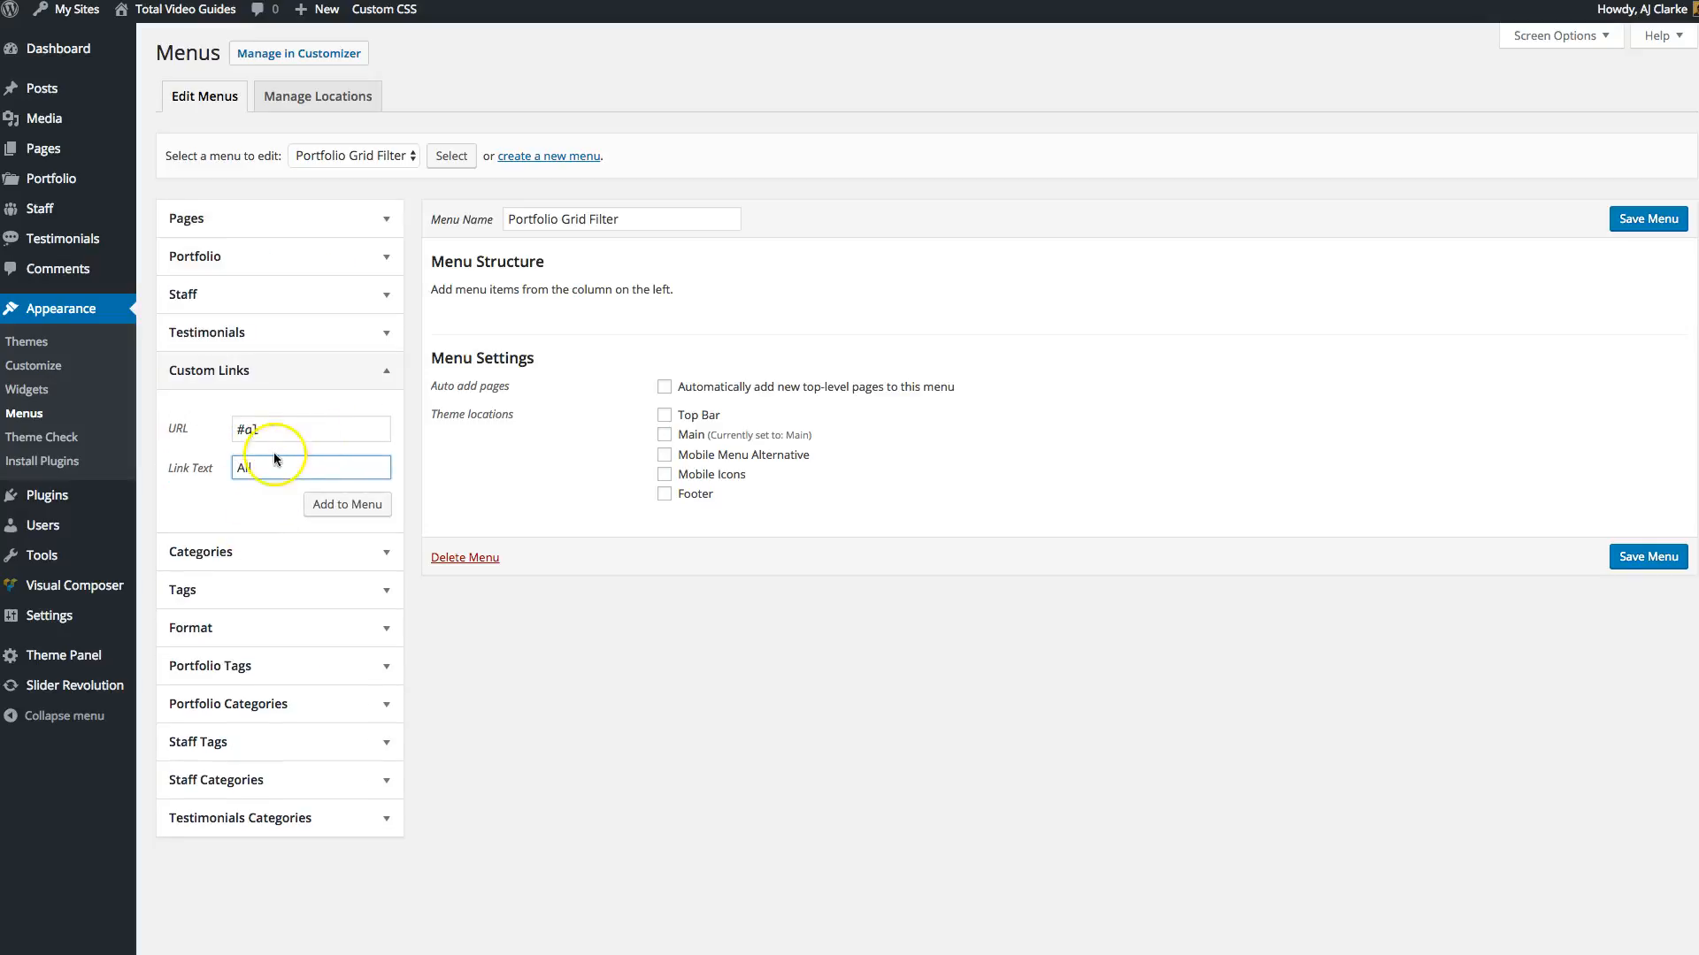
pyautogui.click(347, 504)
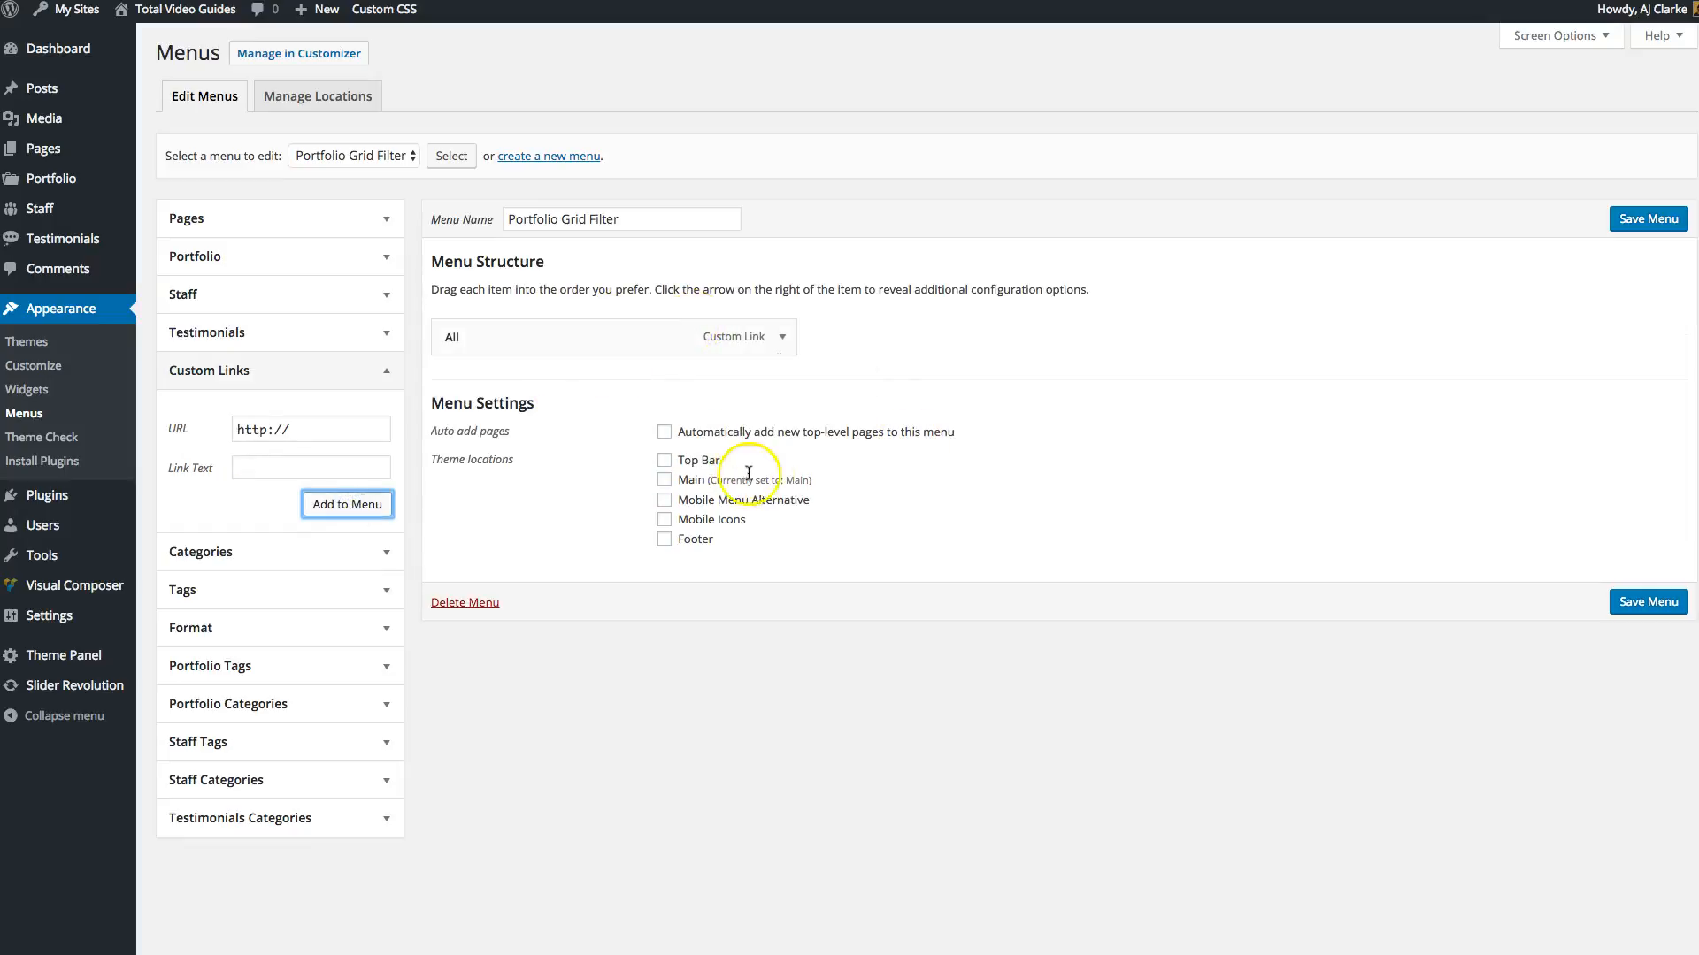
pyautogui.moveTo(680, 410)
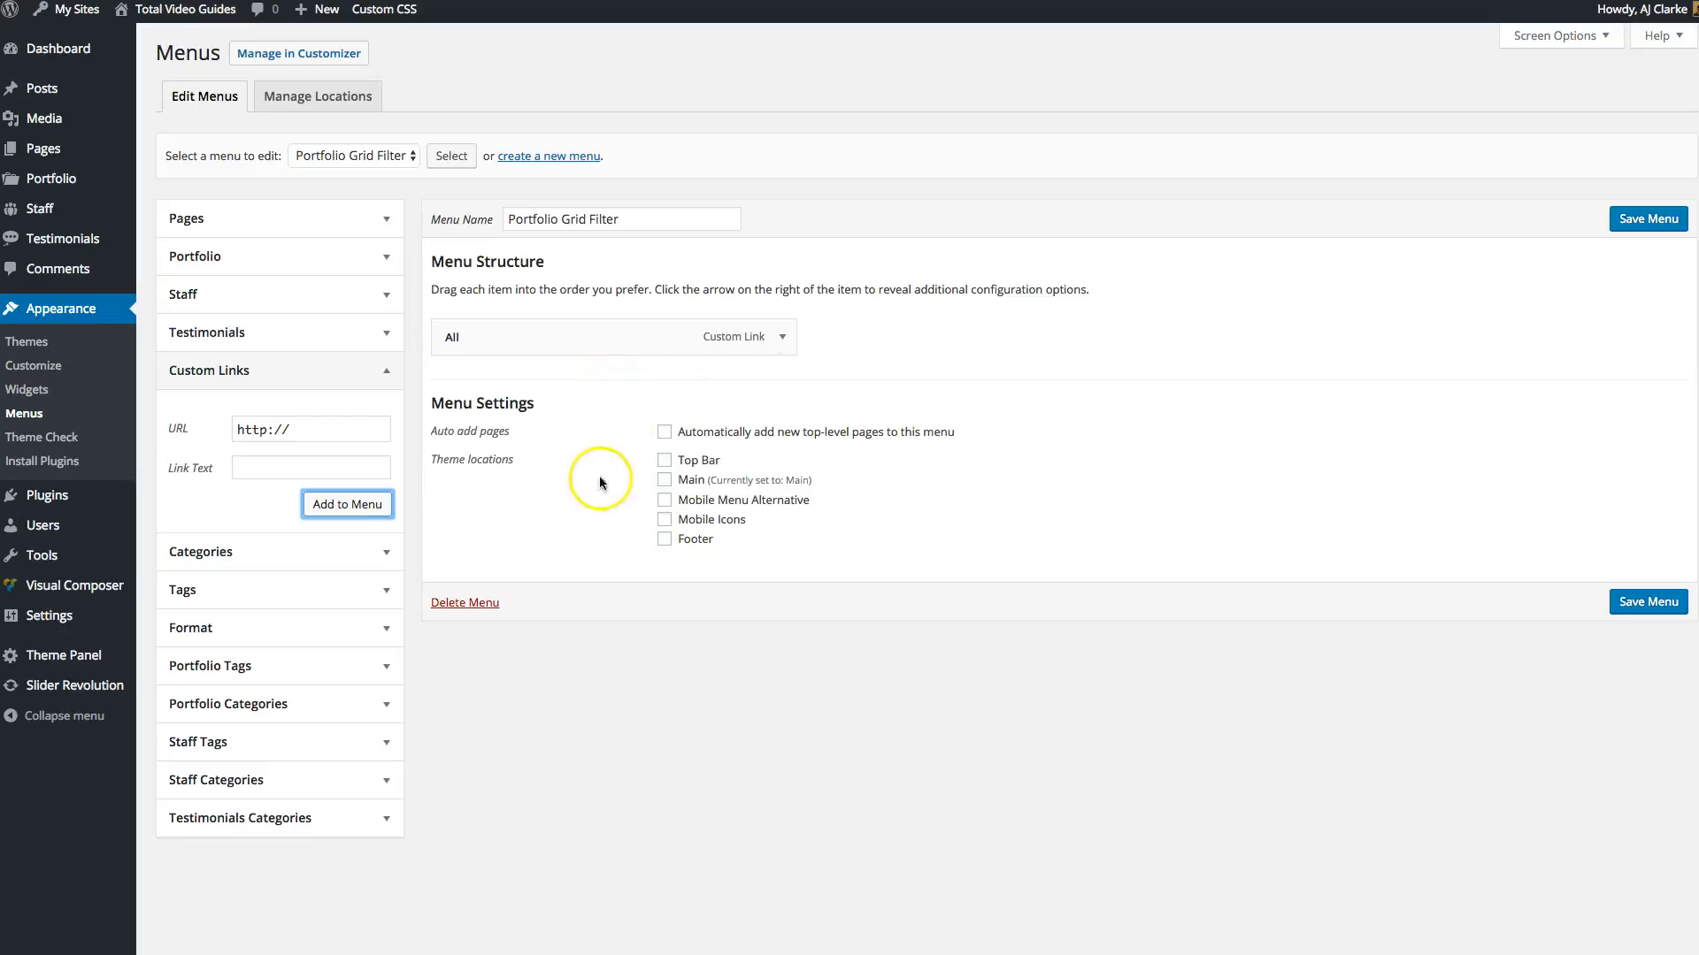
pyautogui.moveTo(559, 851)
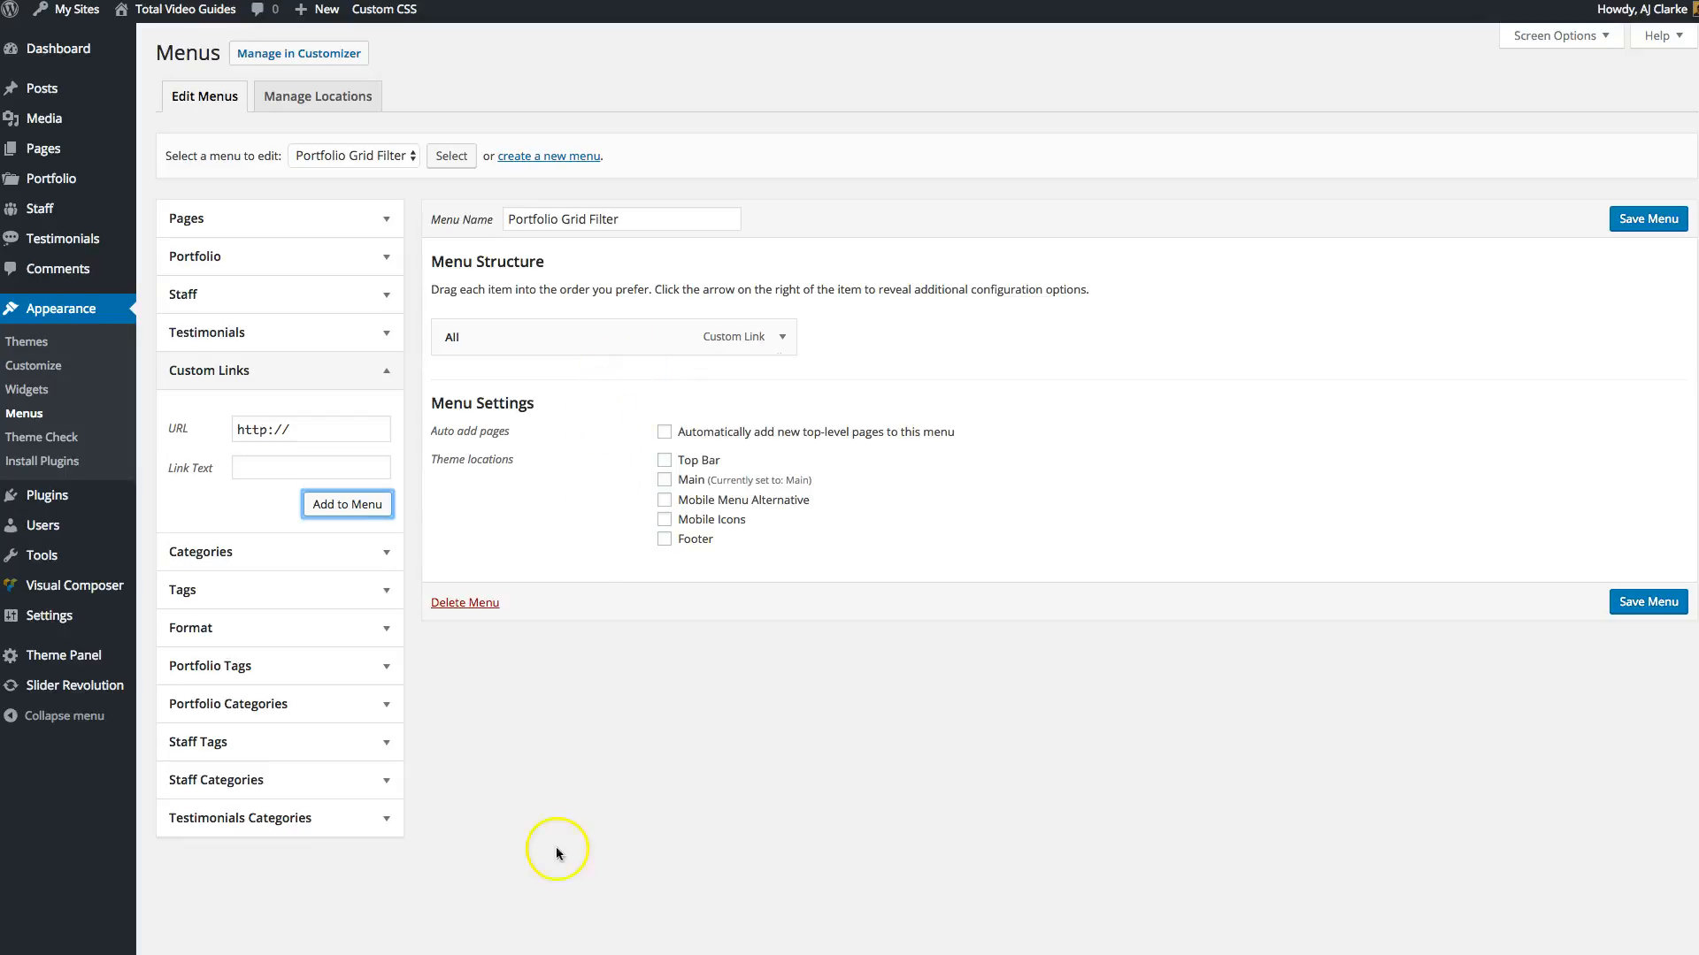
pyautogui.moveTo(271, 704)
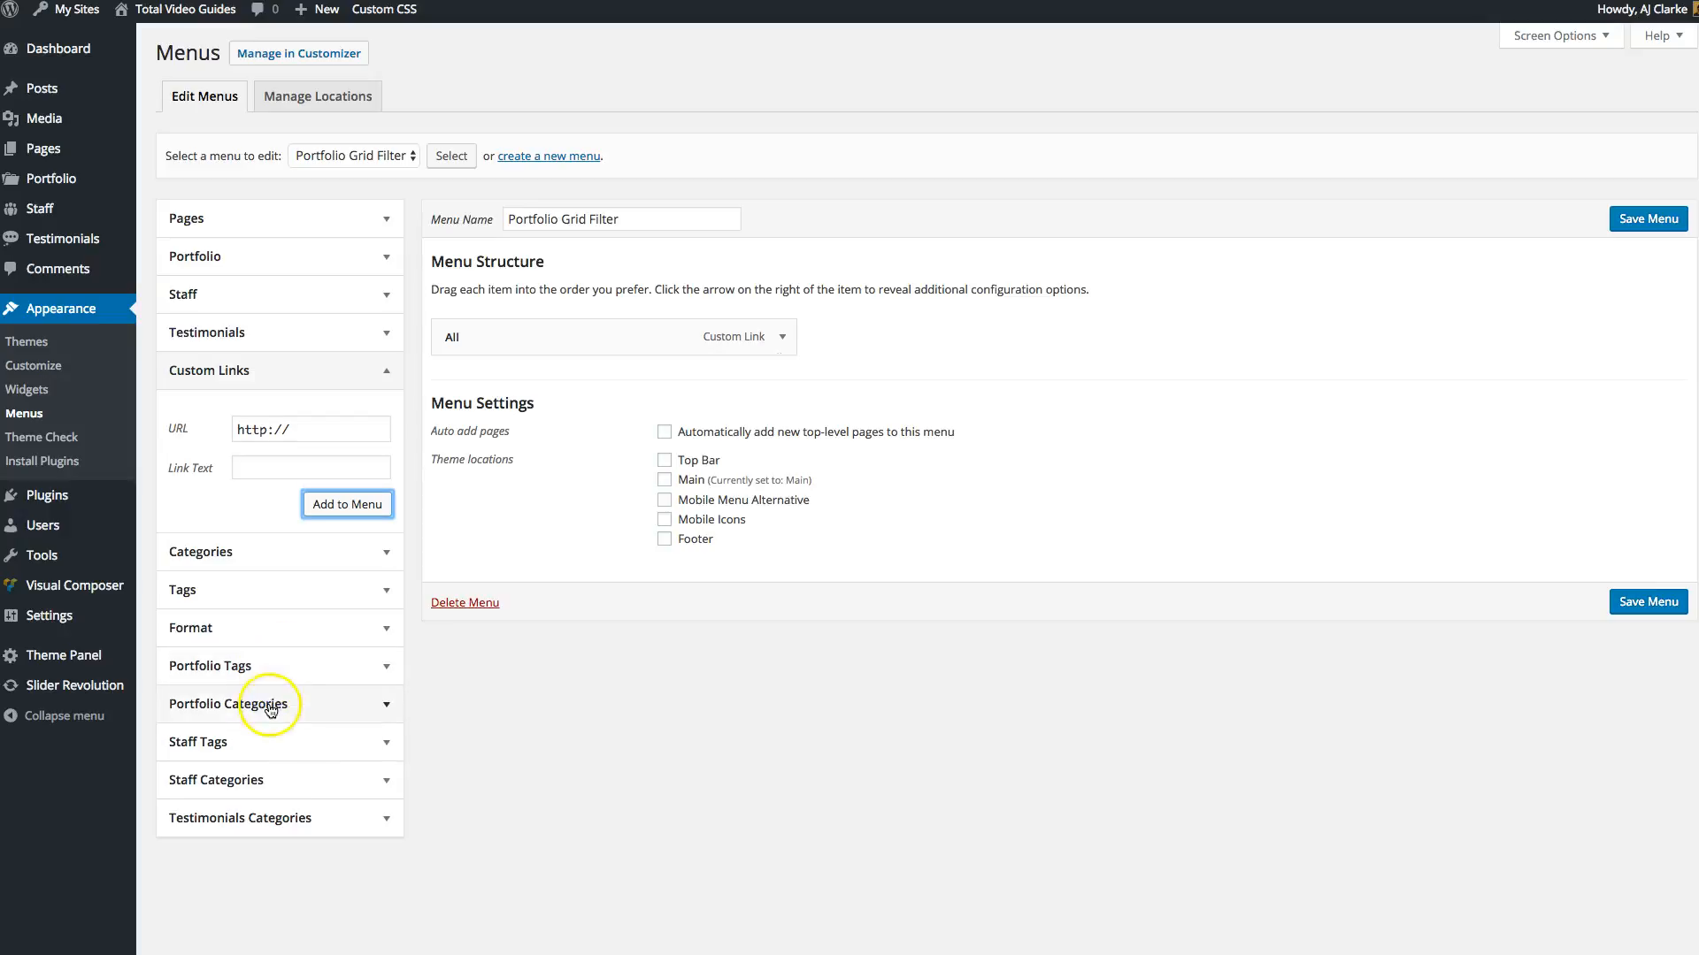
# Add the portfolio categories Advertising, Multimedia, Photography and Video to the menu
pyautogui.click(228, 702)
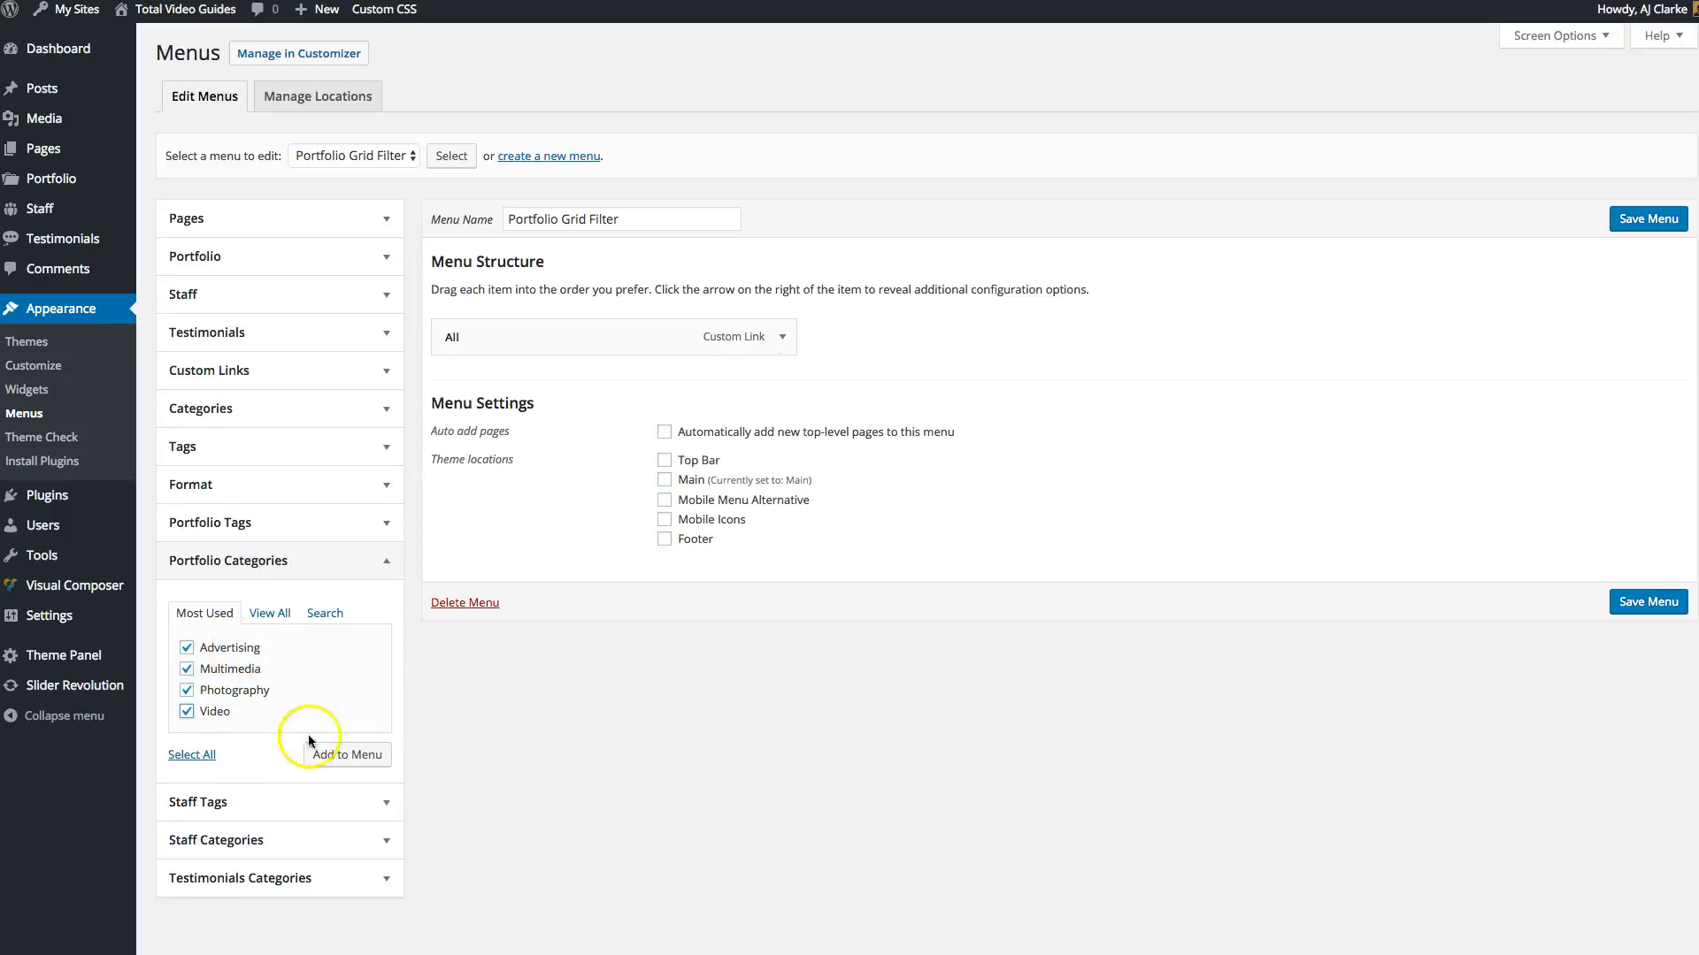
pyautogui.click(346, 756)
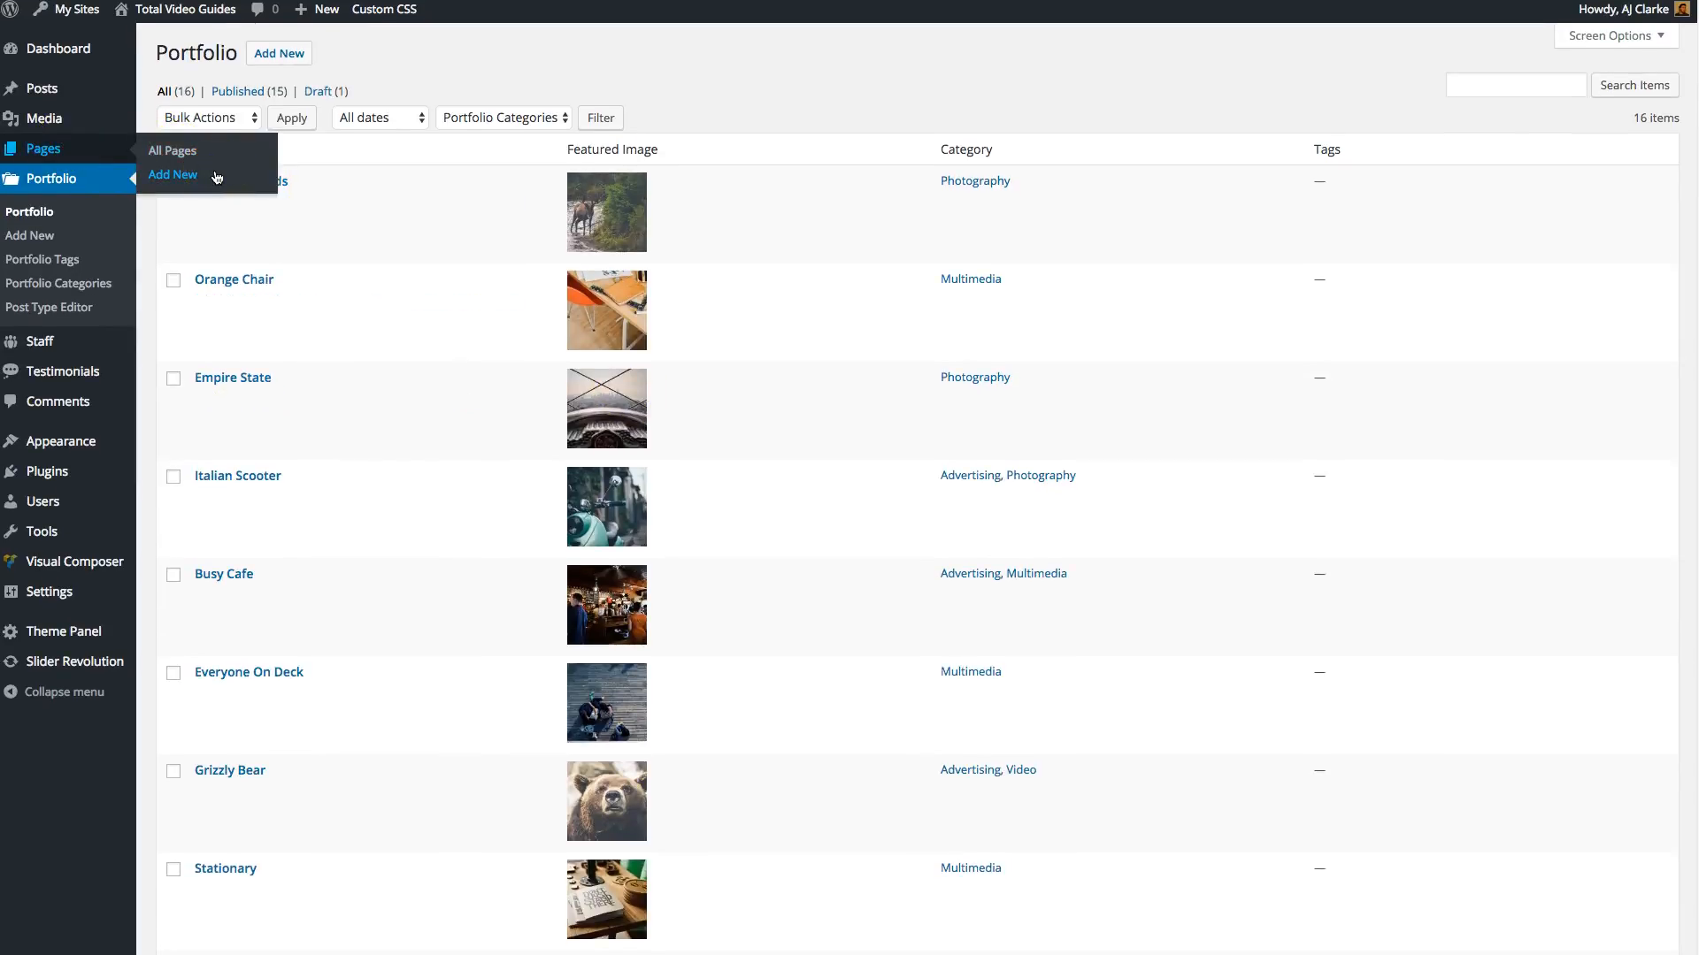
# Publish a new page titled Portfolio Grid with Filter using the No Sidebar content layout
pyautogui.click(172, 176)
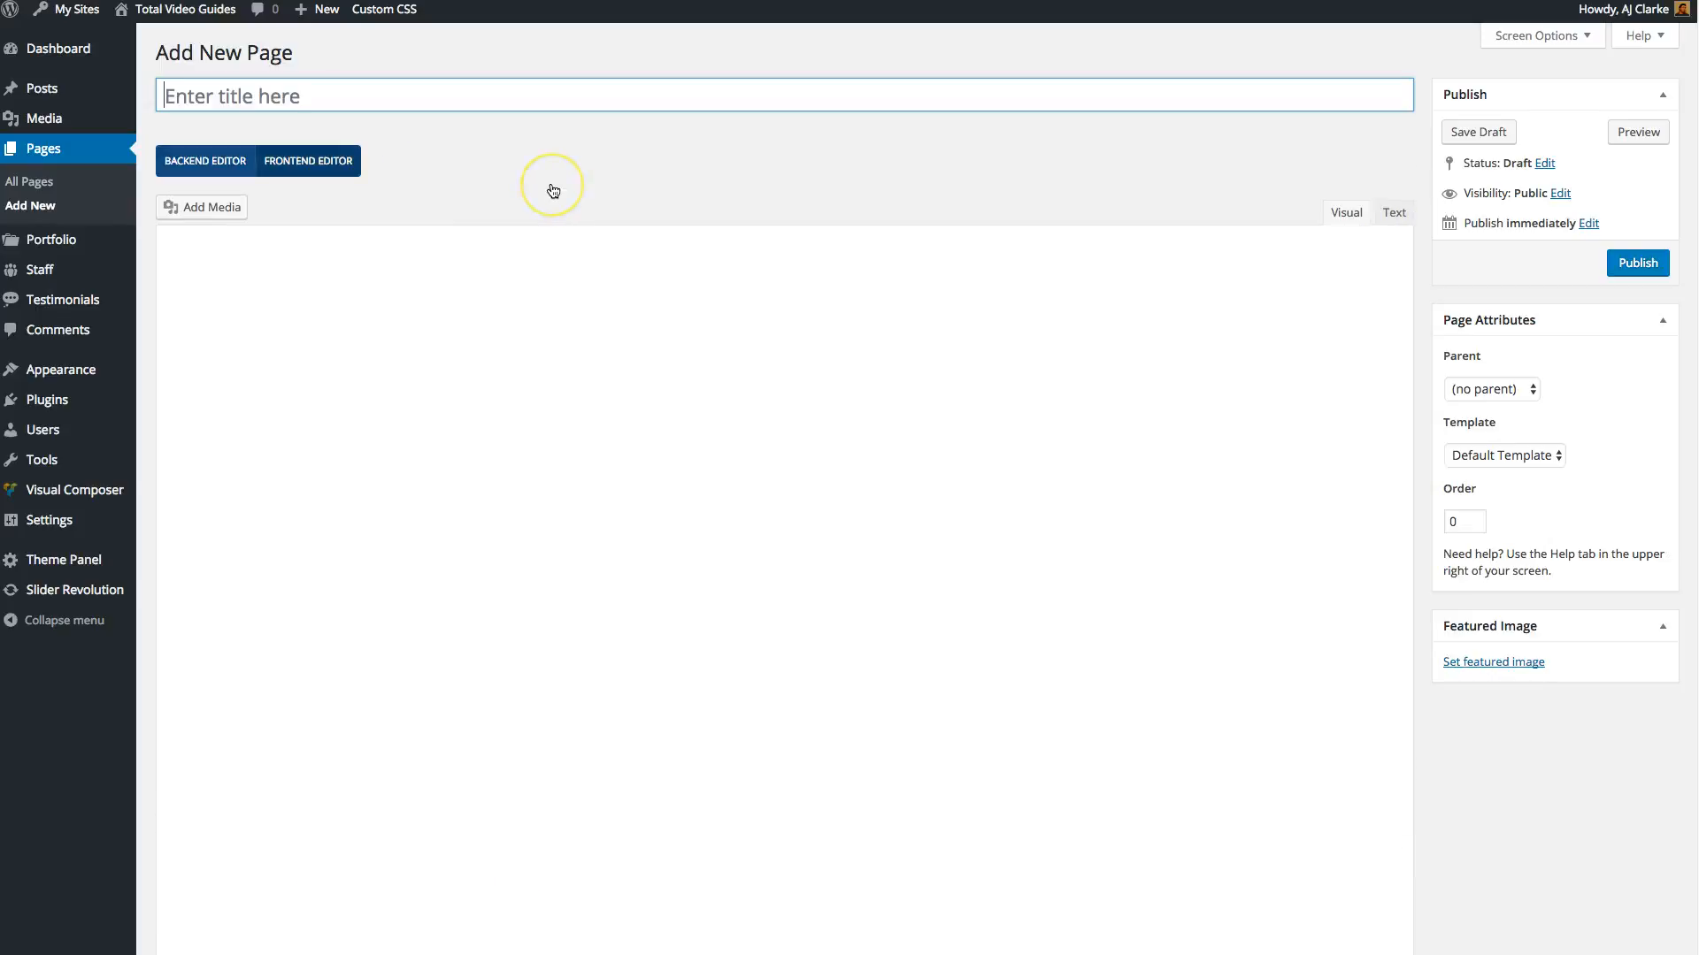
pyautogui.write('Portfolio Grid with Filter')
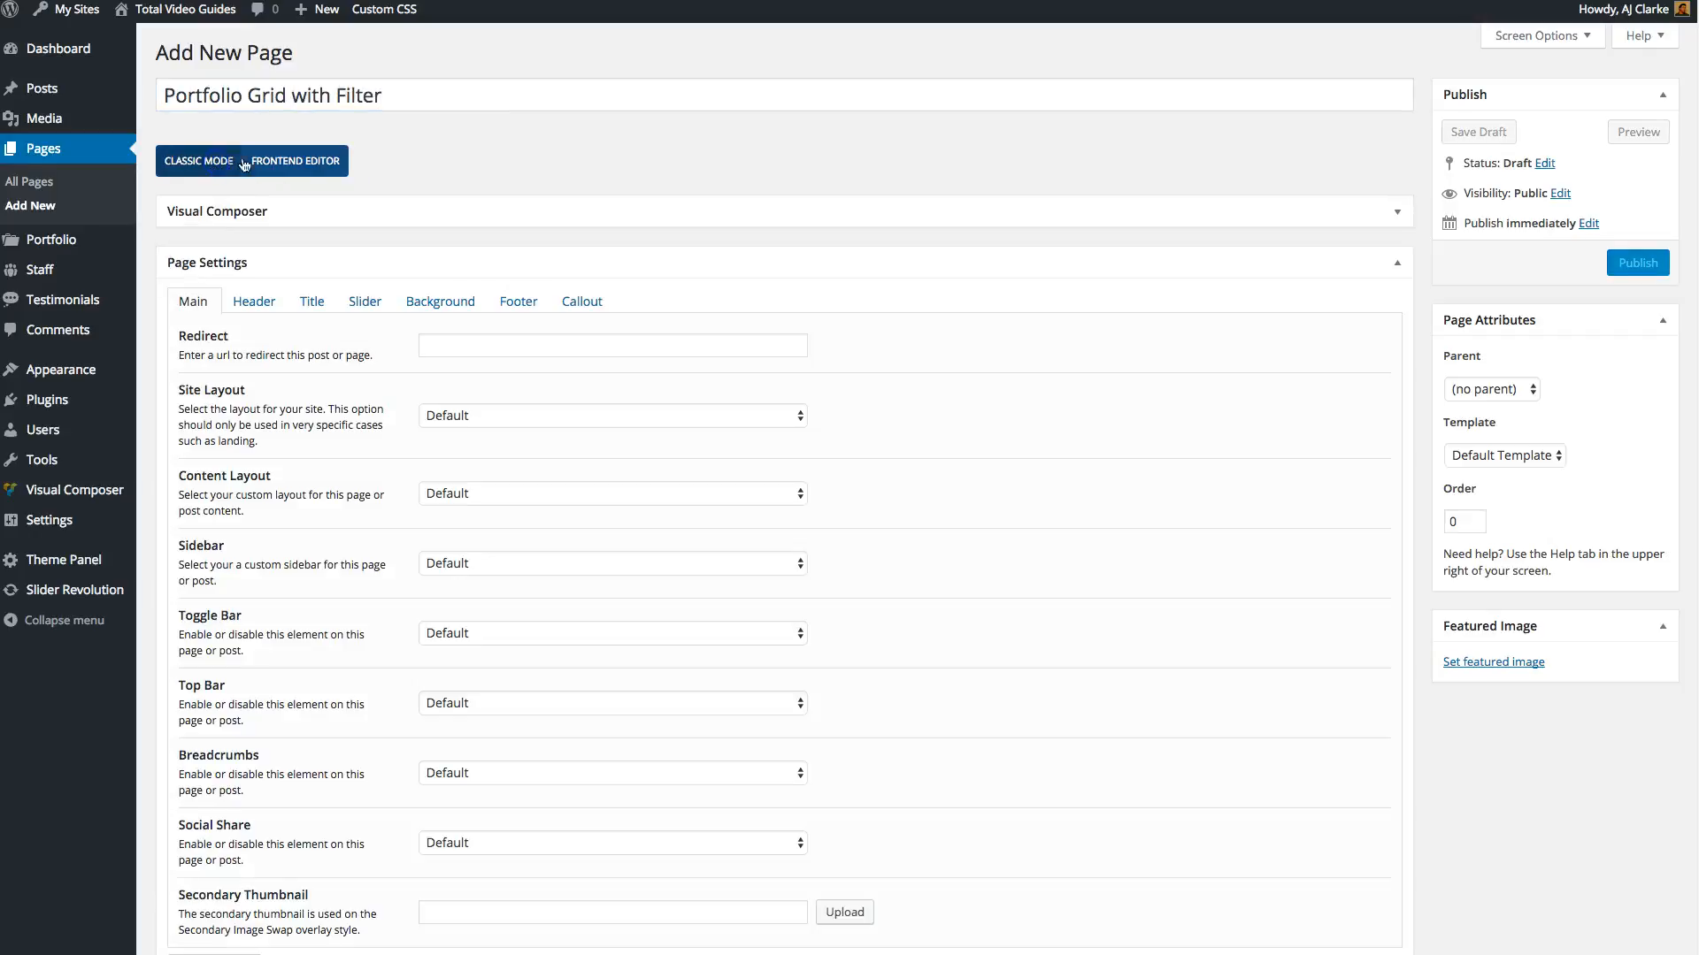
pyautogui.click(610, 493)
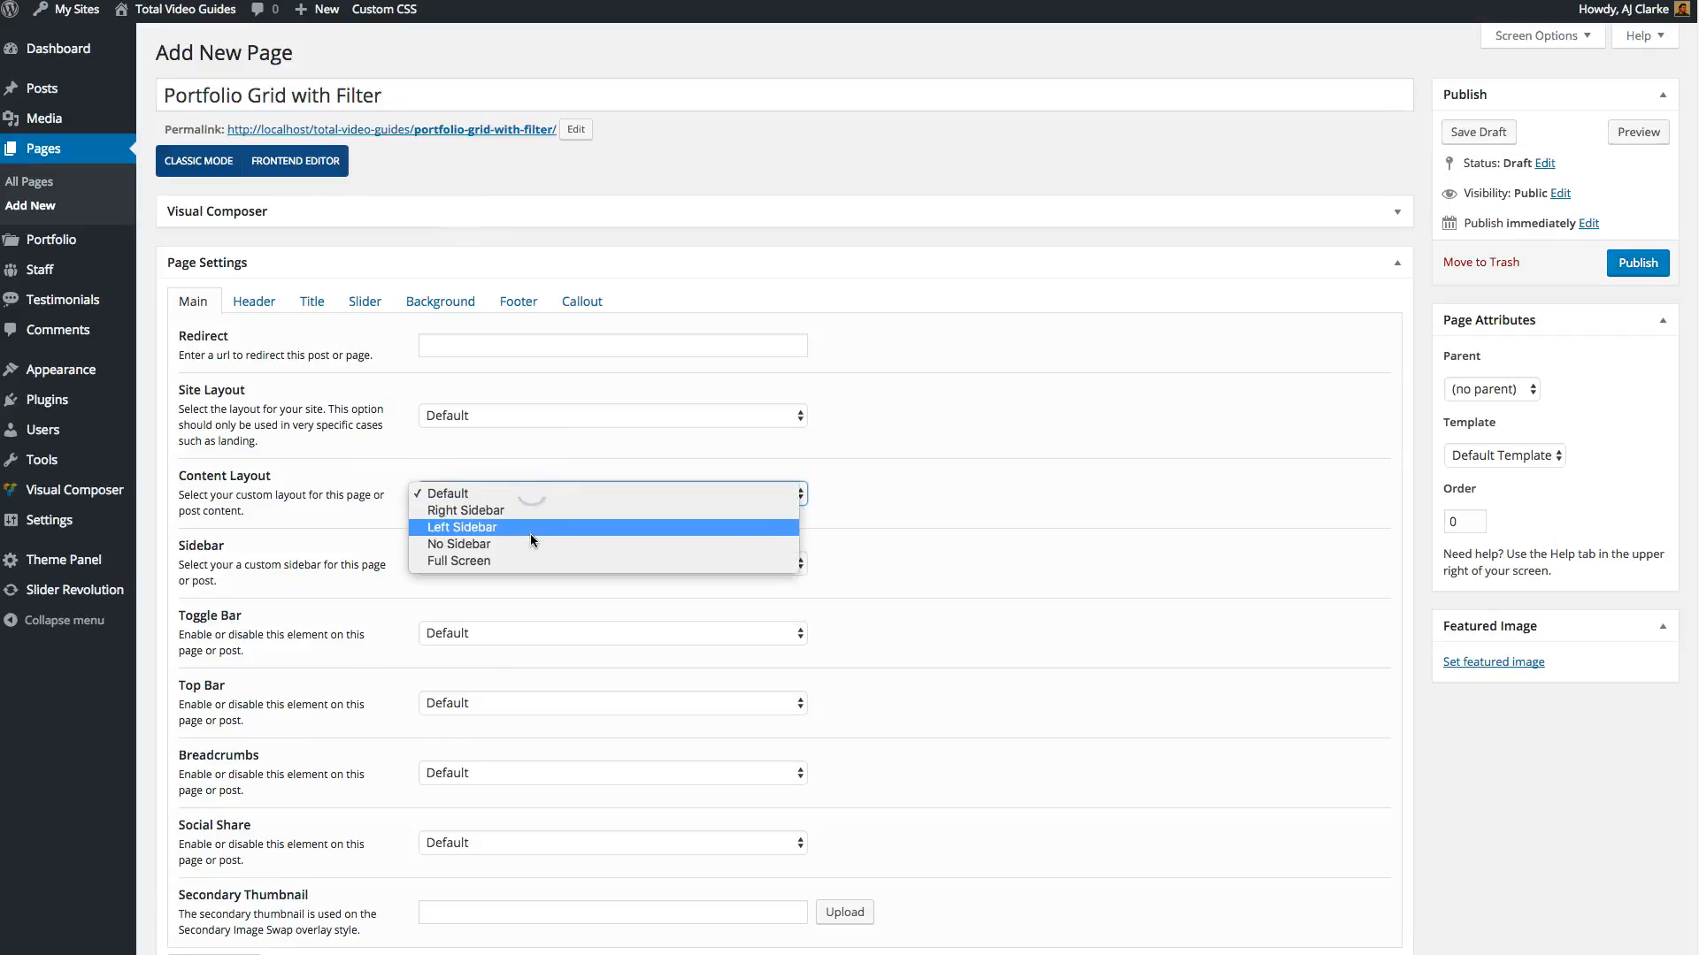
pyautogui.click(458, 543)
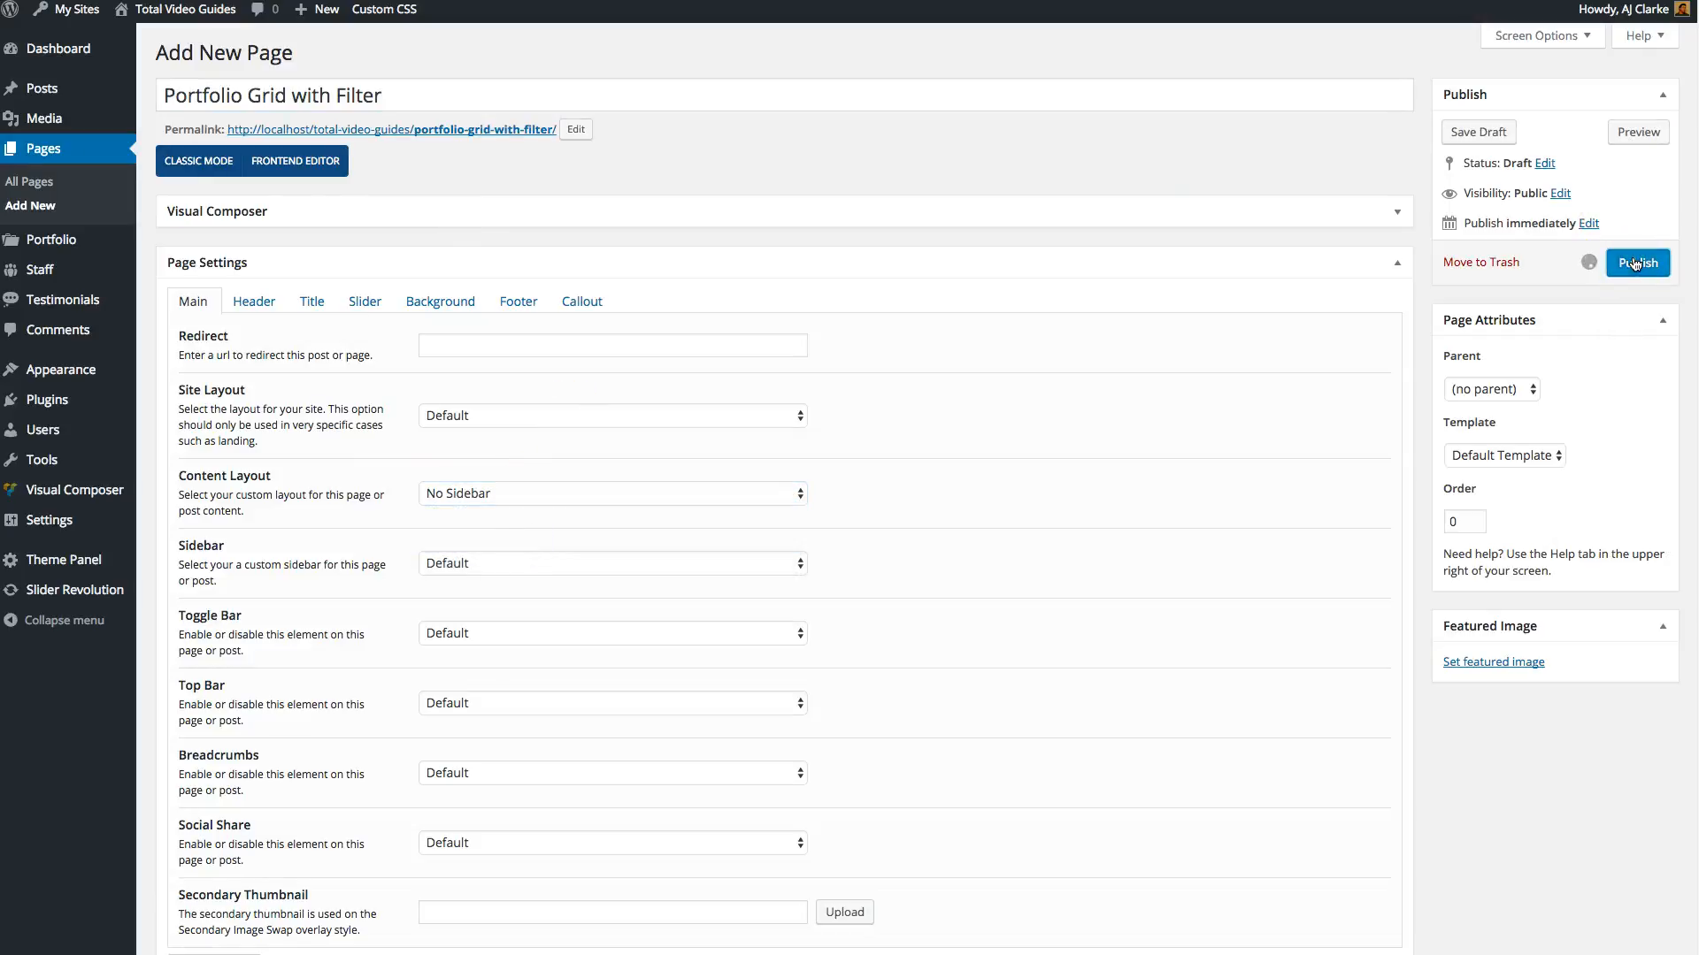
pyautogui.click(1636, 262)
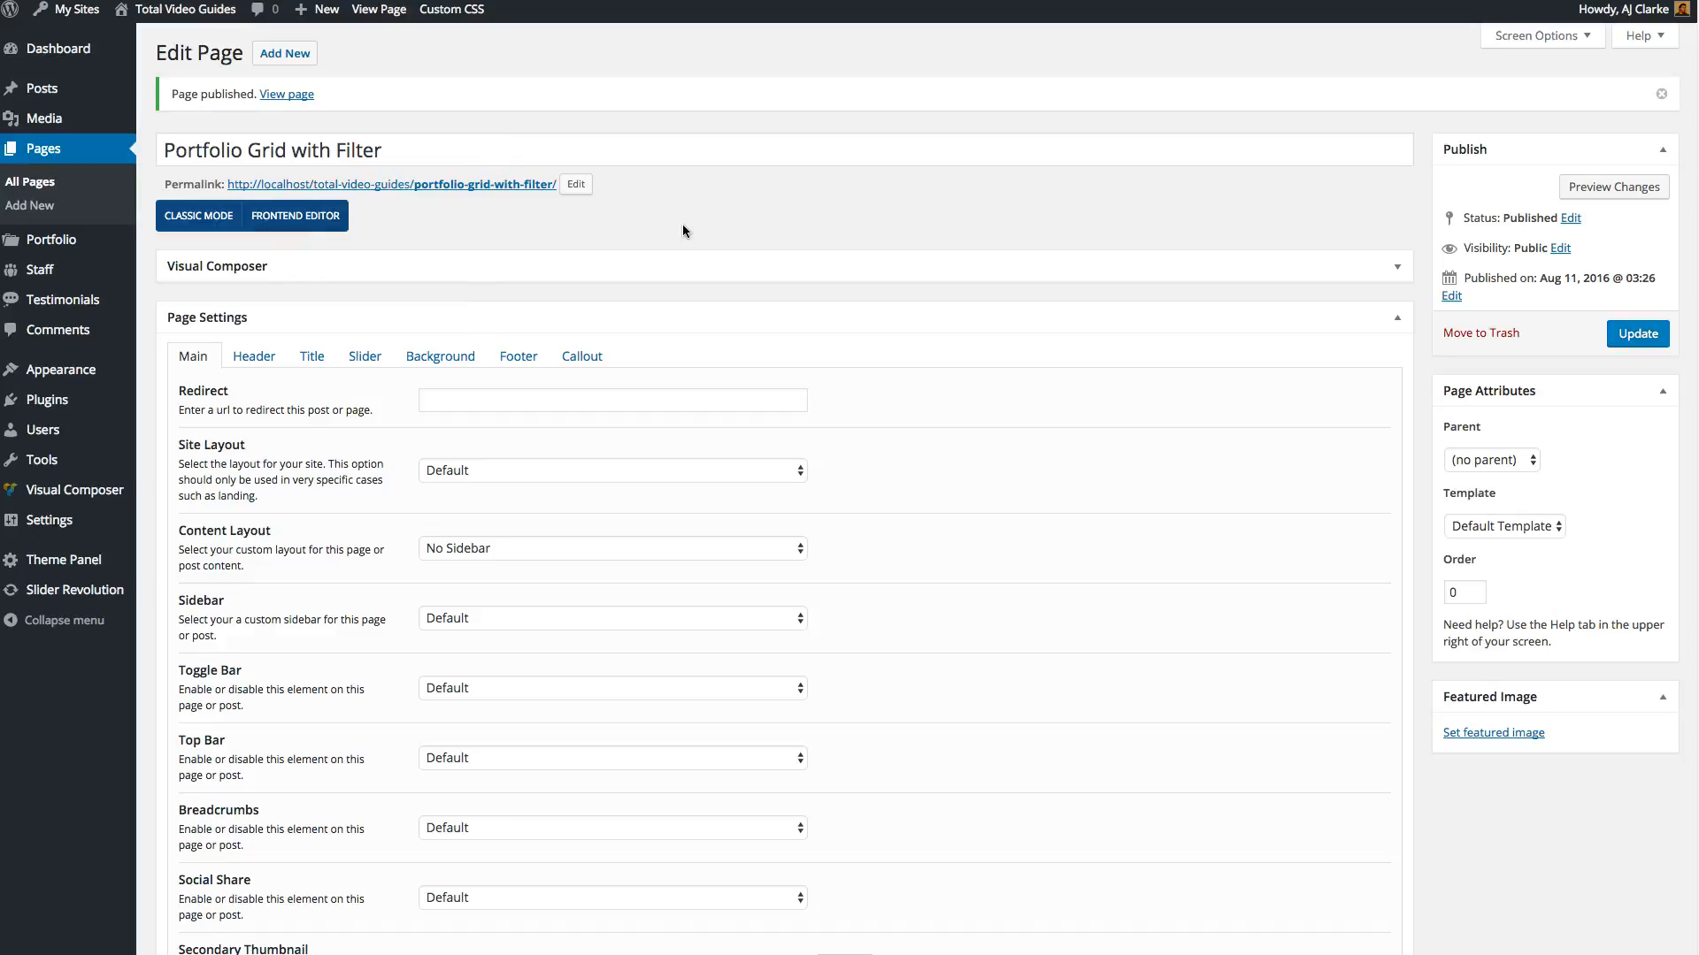
# Open the page in the front-end editor and insert a Portfolio Grid element
pyautogui.click(293, 216)
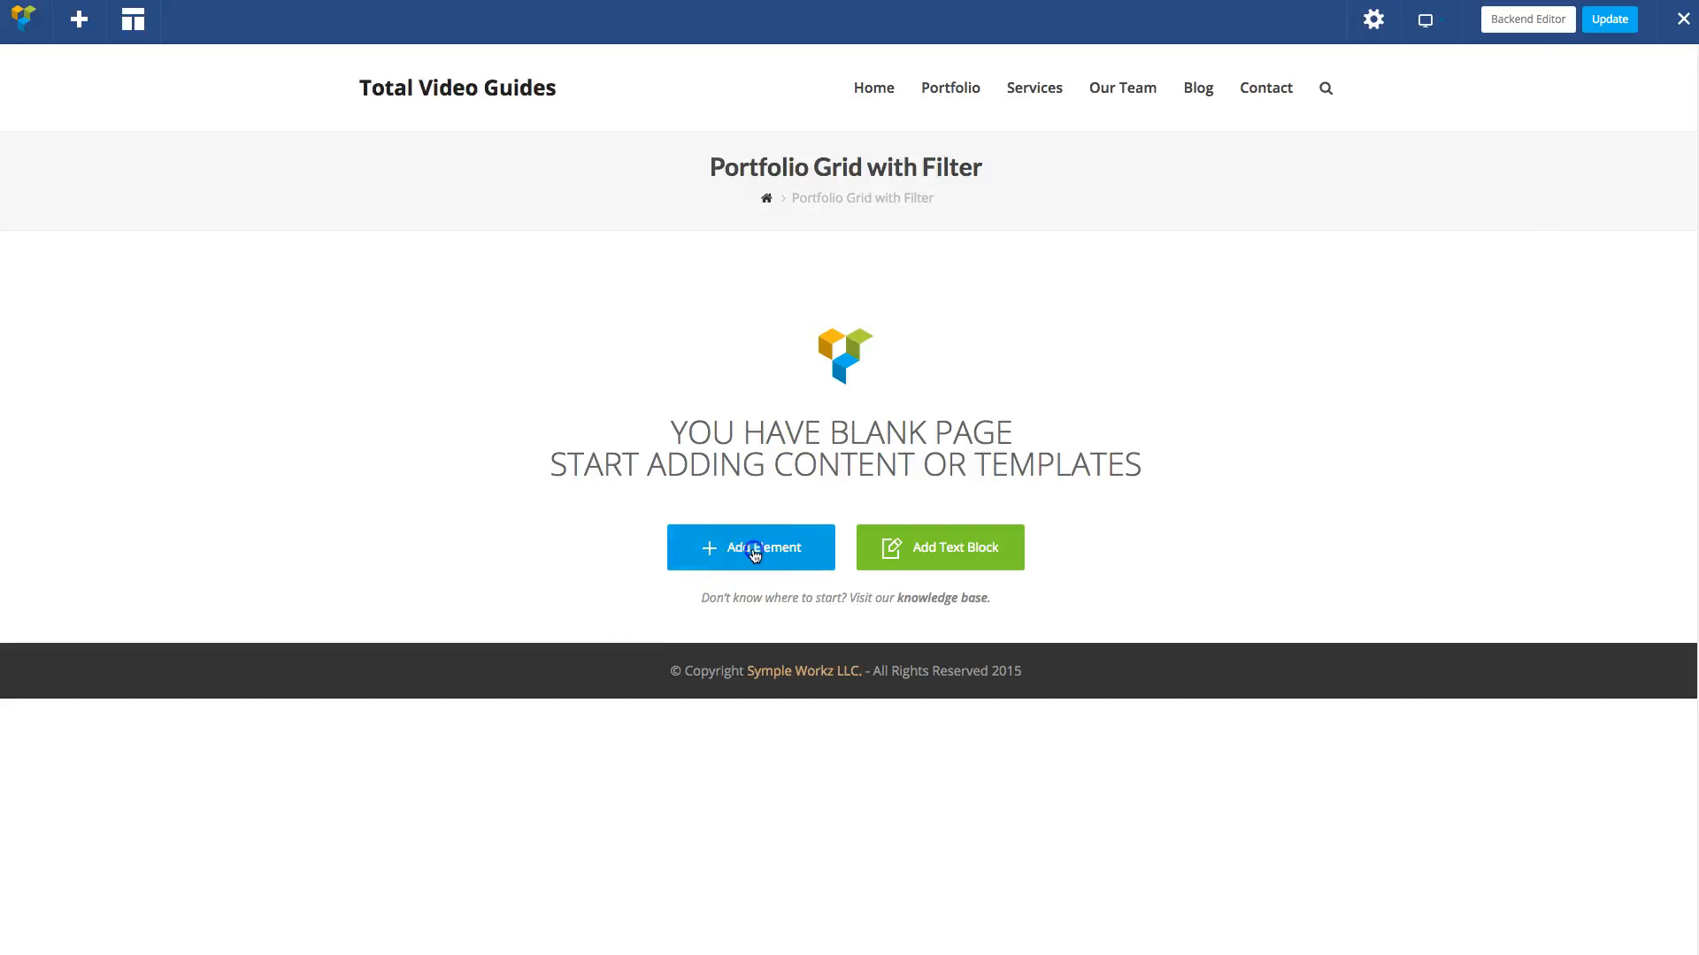
pyautogui.click(750, 547)
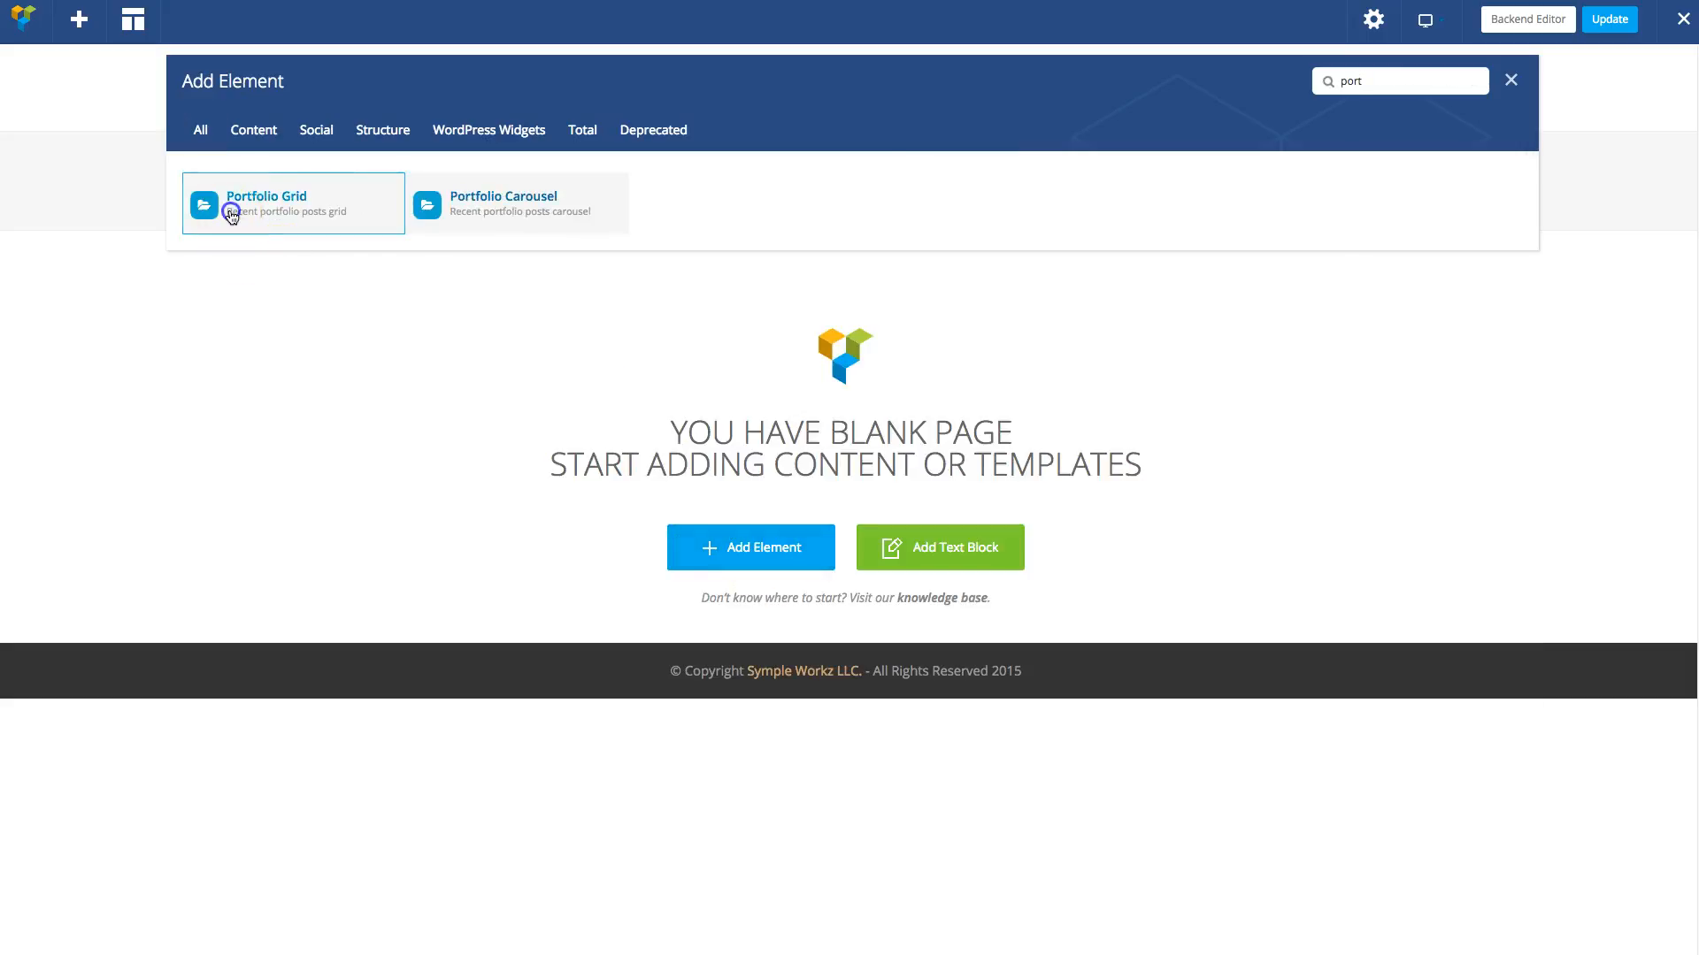
pyautogui.click(266, 201)
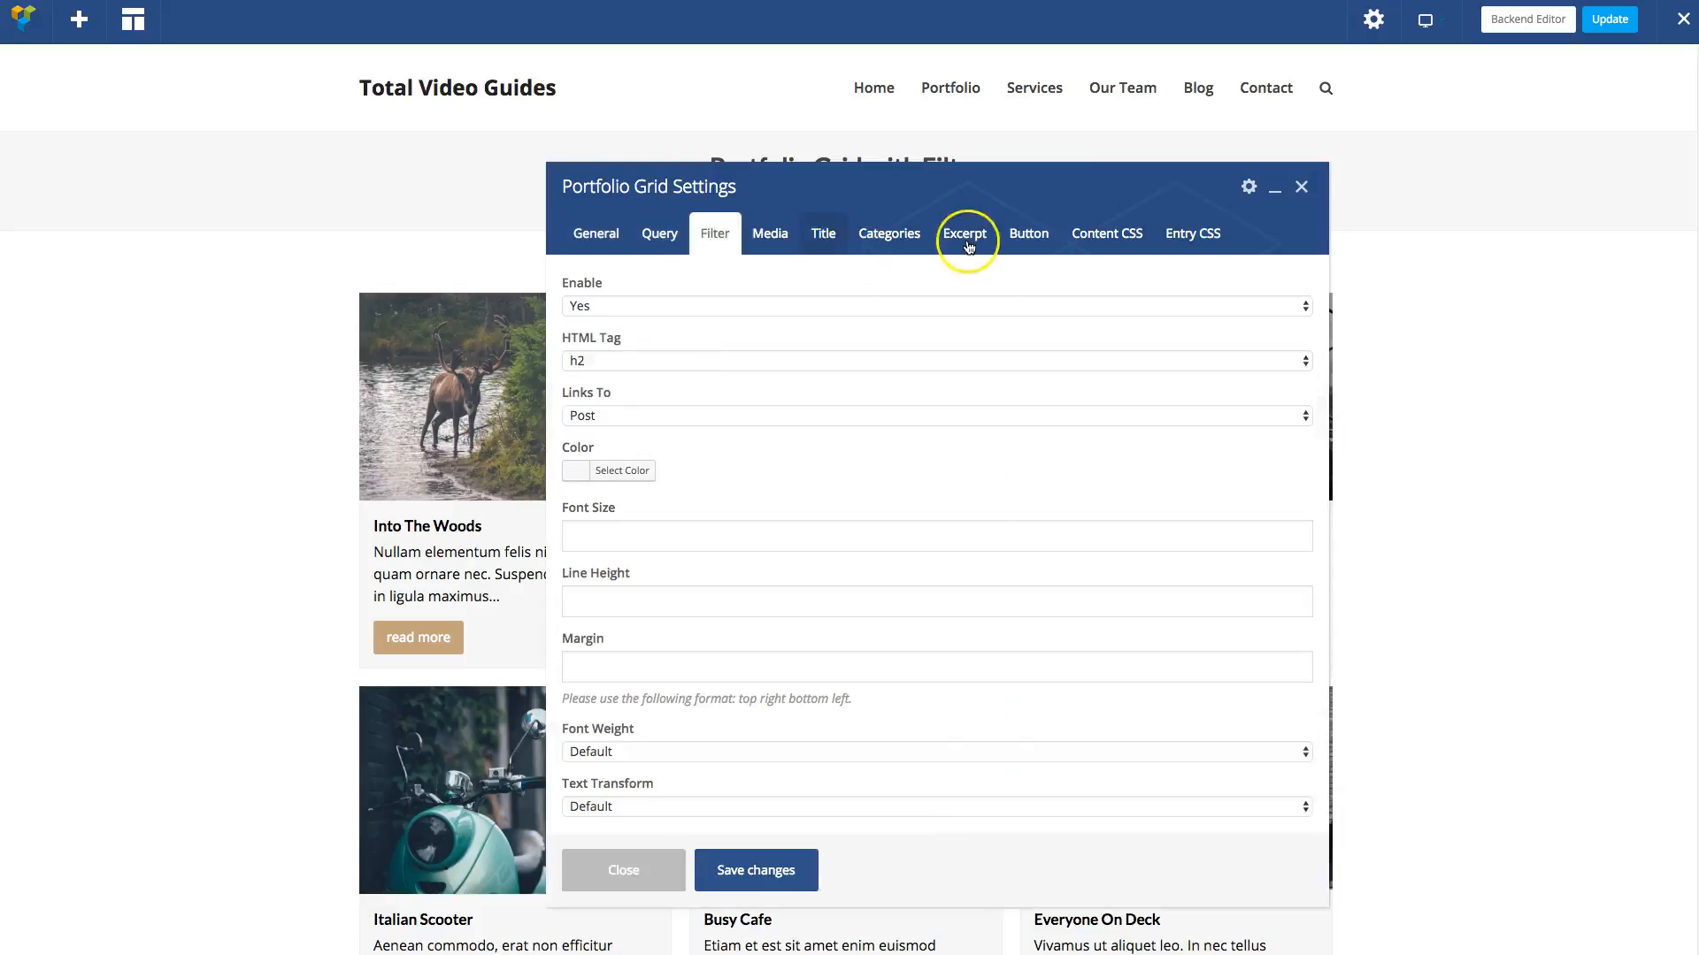
pyautogui.click(1191, 234)
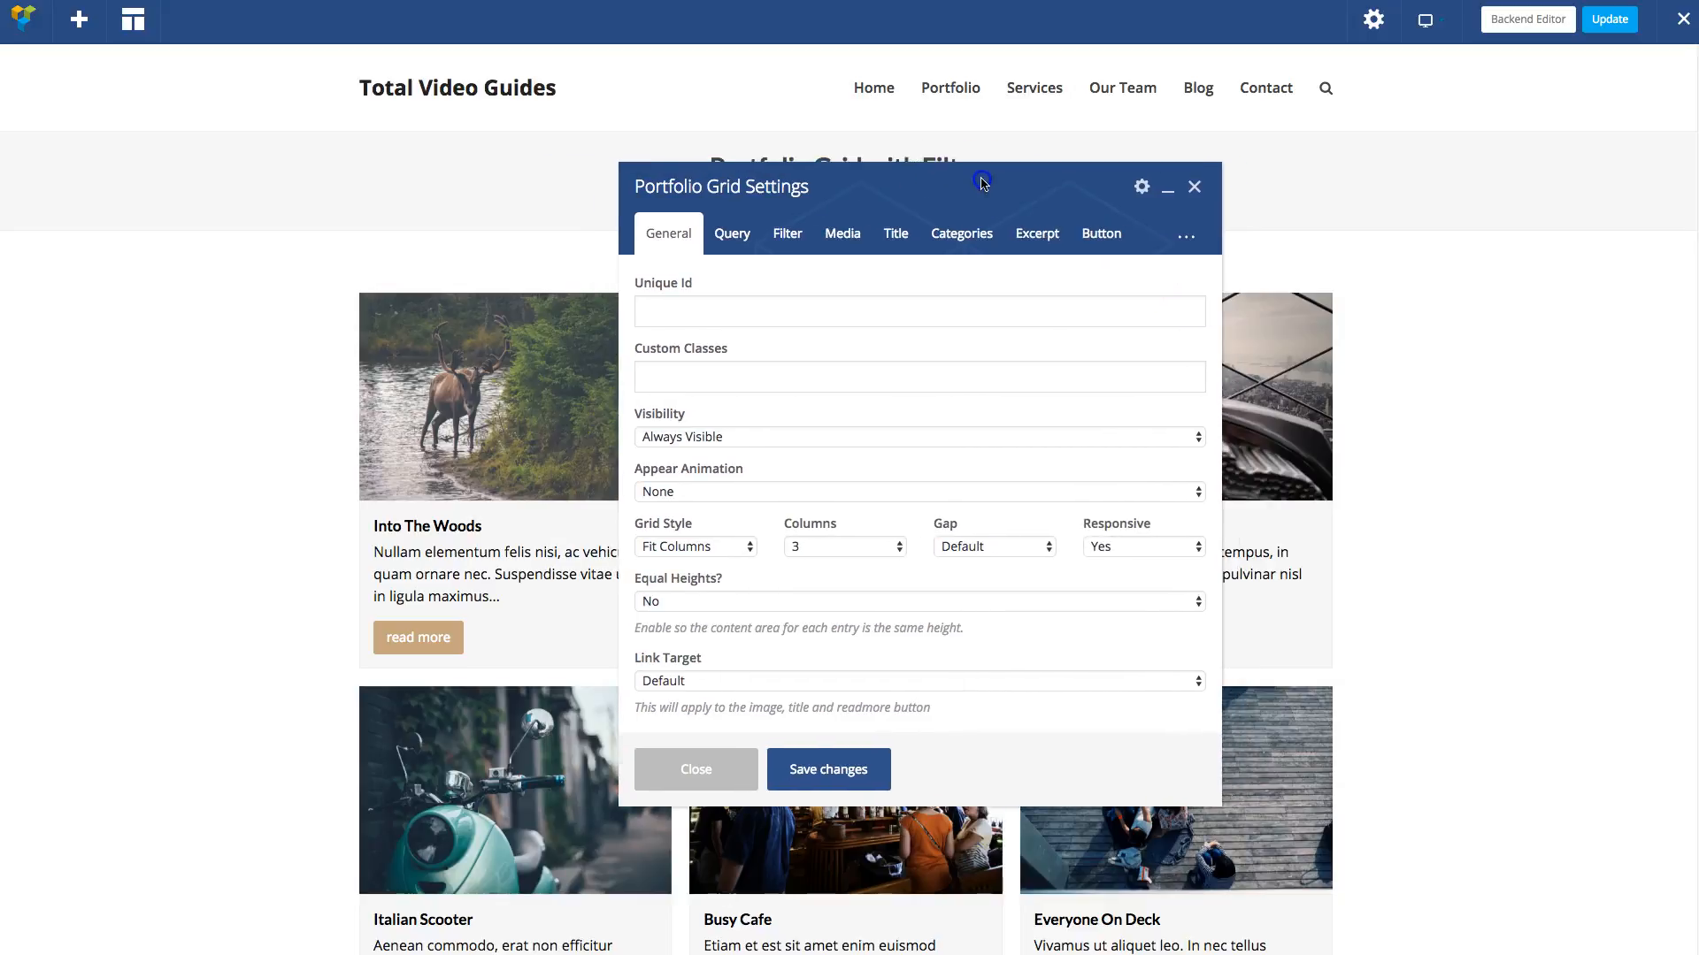
pyautogui.moveTo(845, 363)
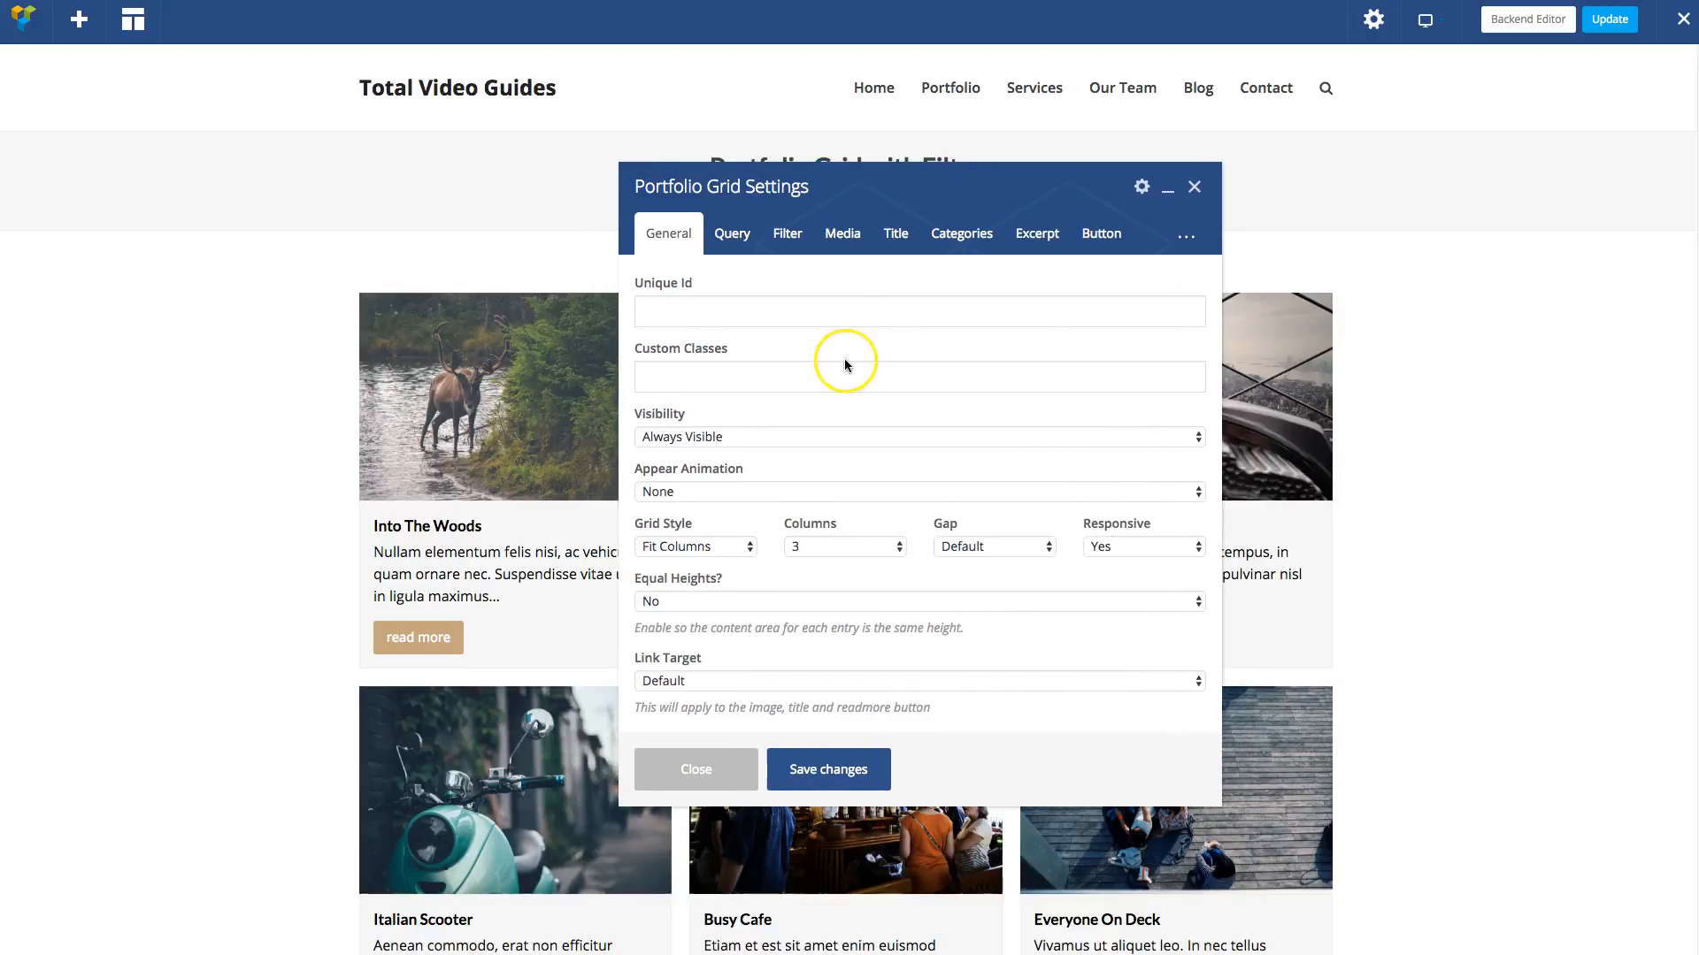
# Enable the grid's built-in category filter and try its Photography and Video links
pyautogui.click(785, 233)
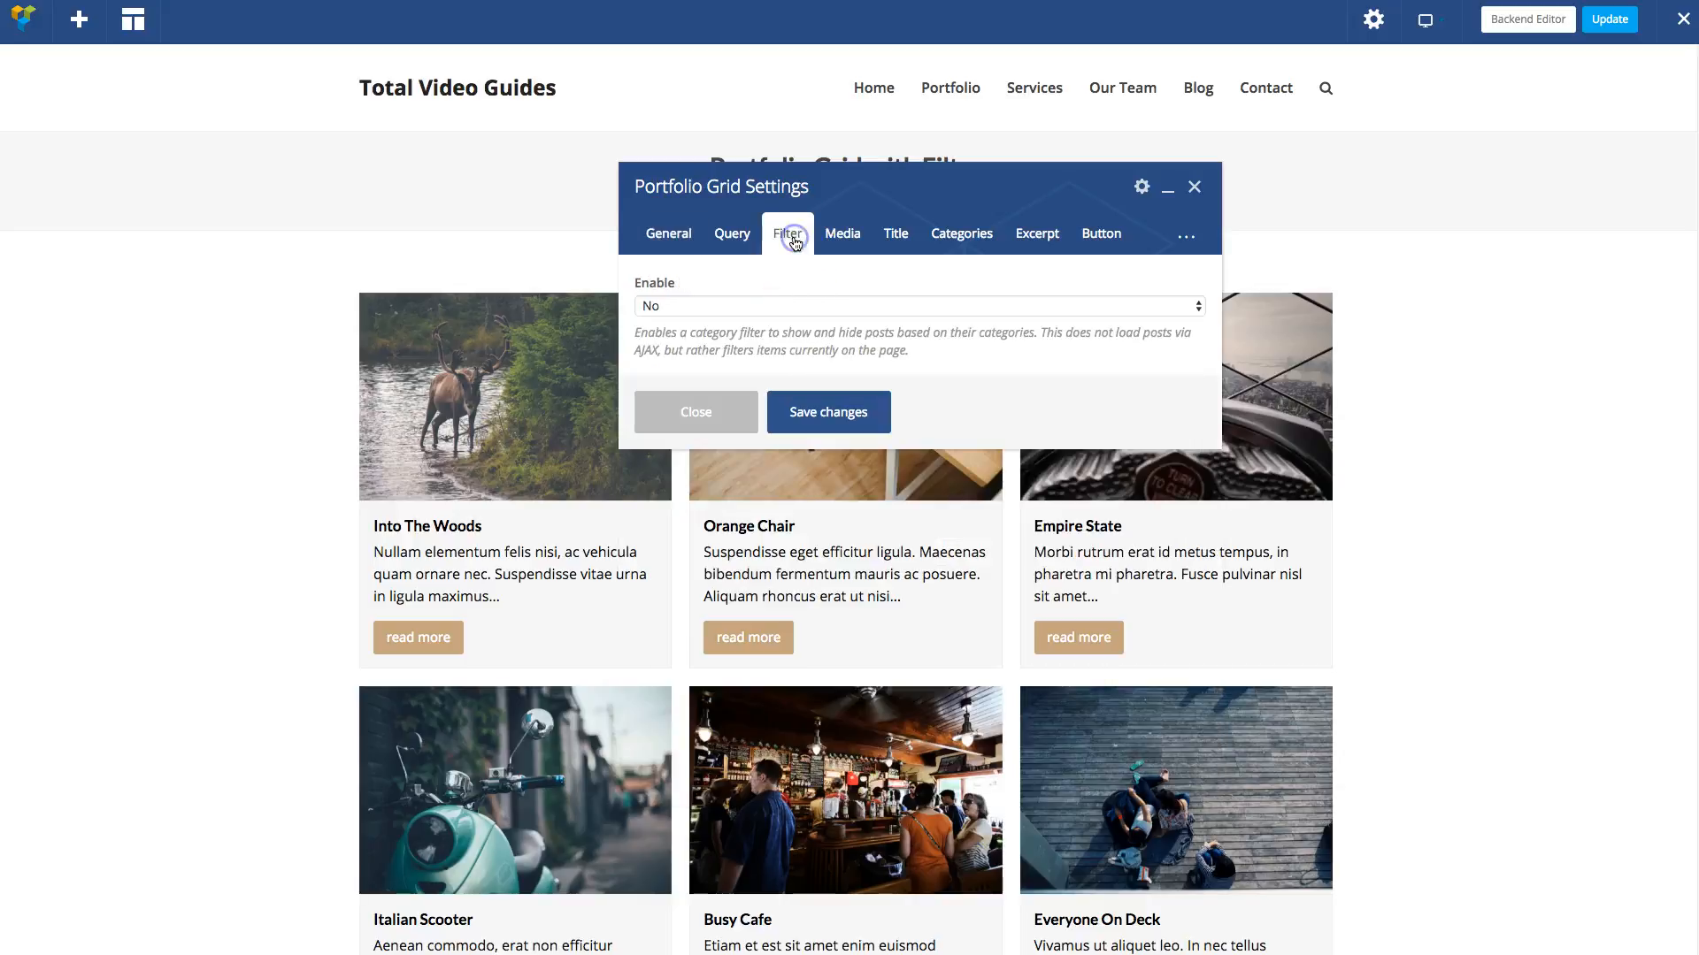
pyautogui.click(913, 306)
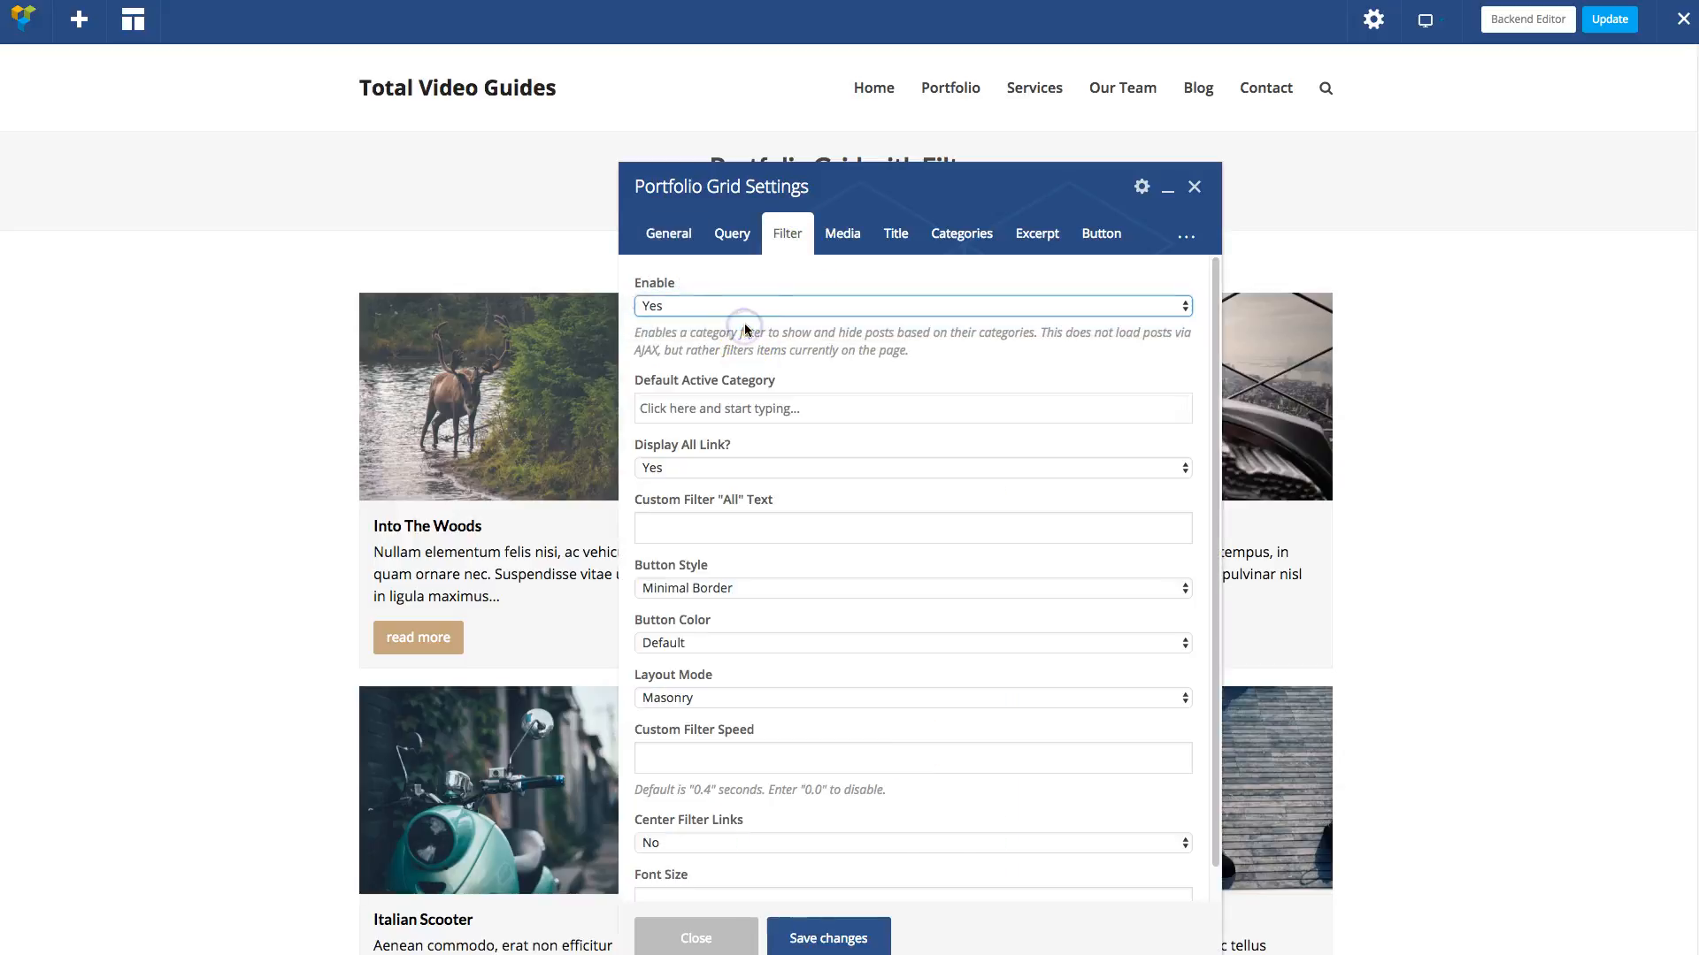
pyautogui.click(828, 938)
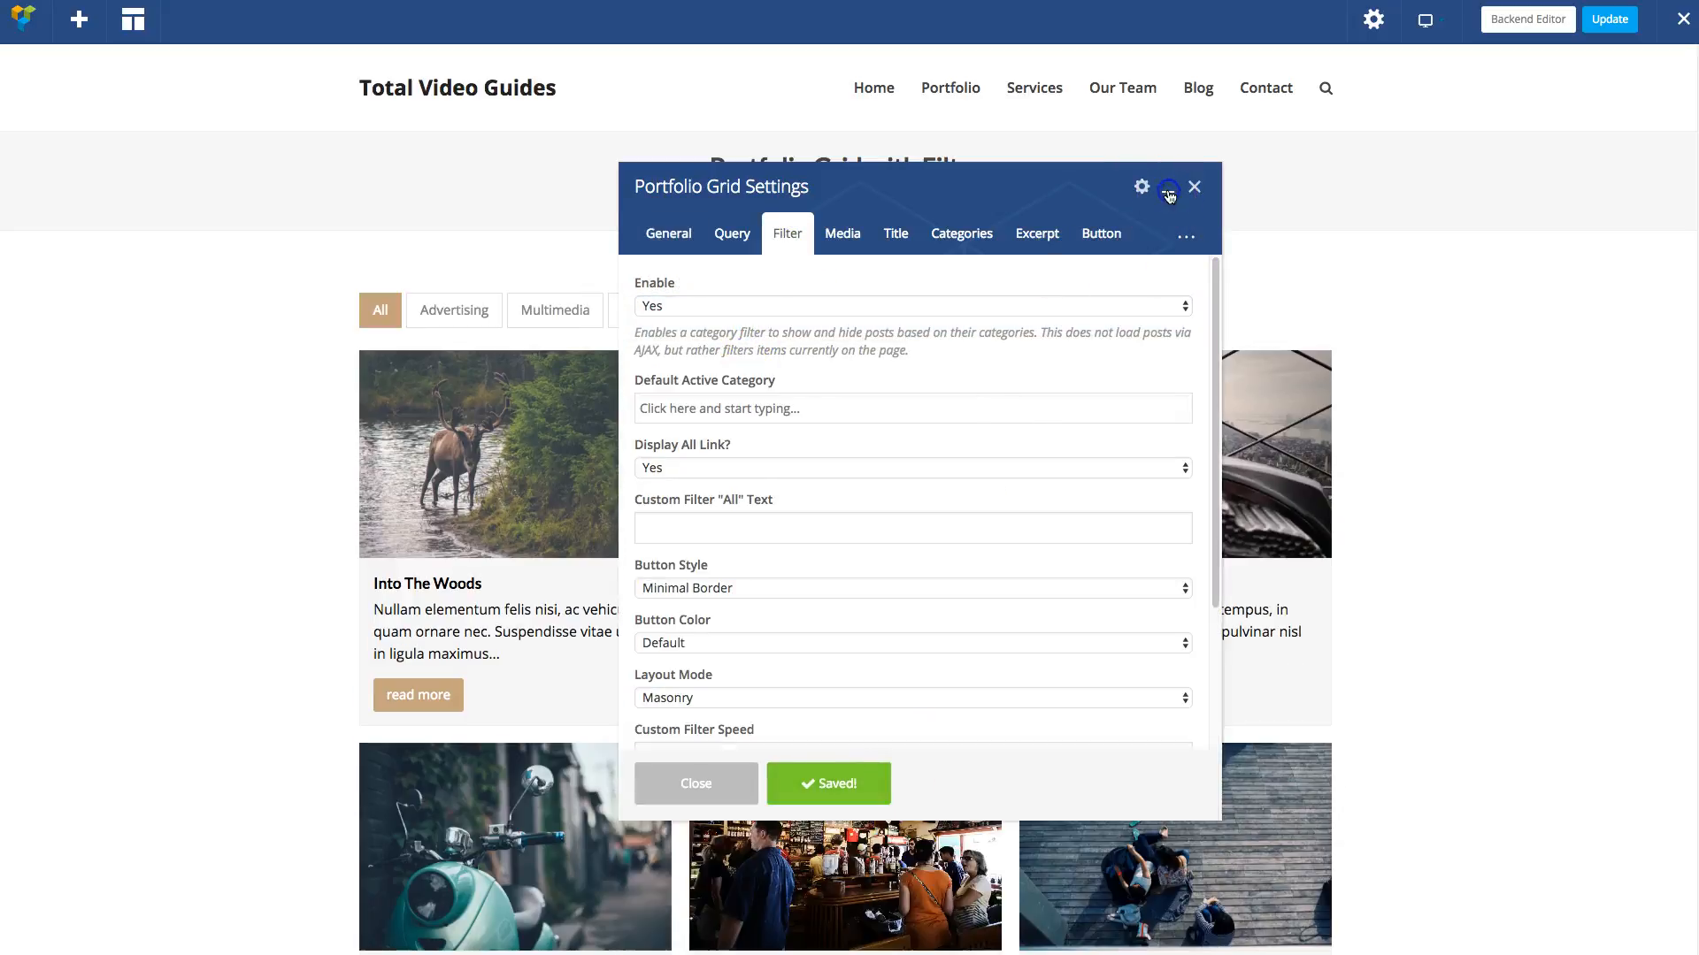
pyautogui.click(1168, 185)
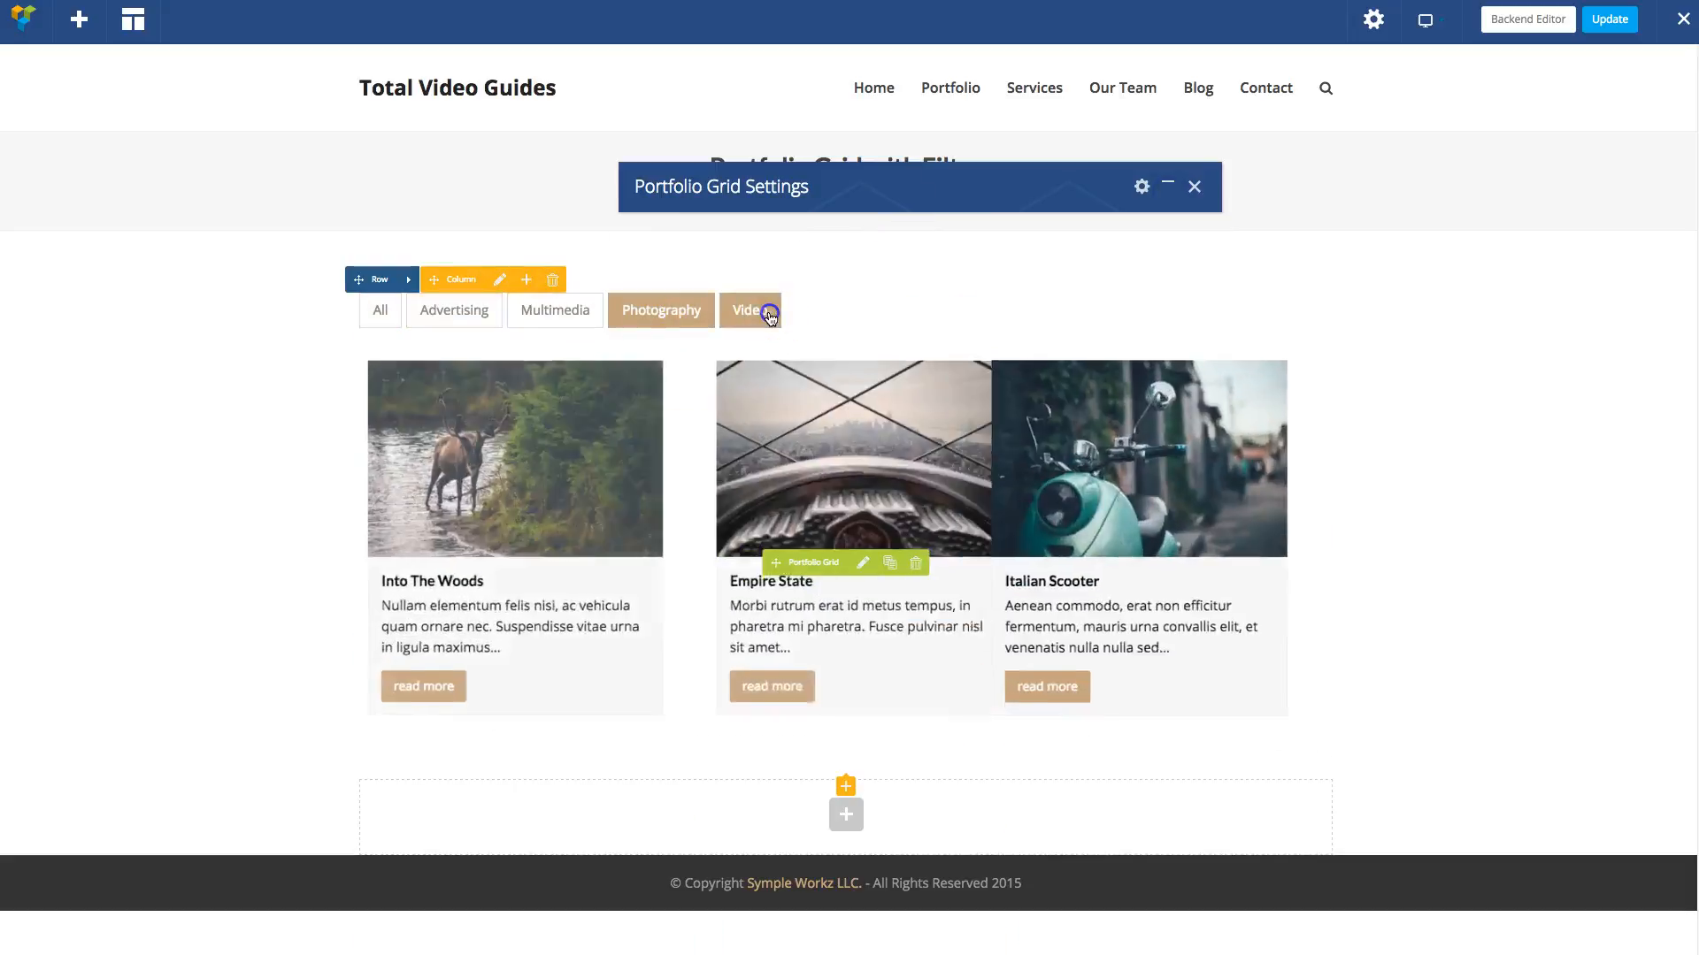
pyautogui.click(379, 310)
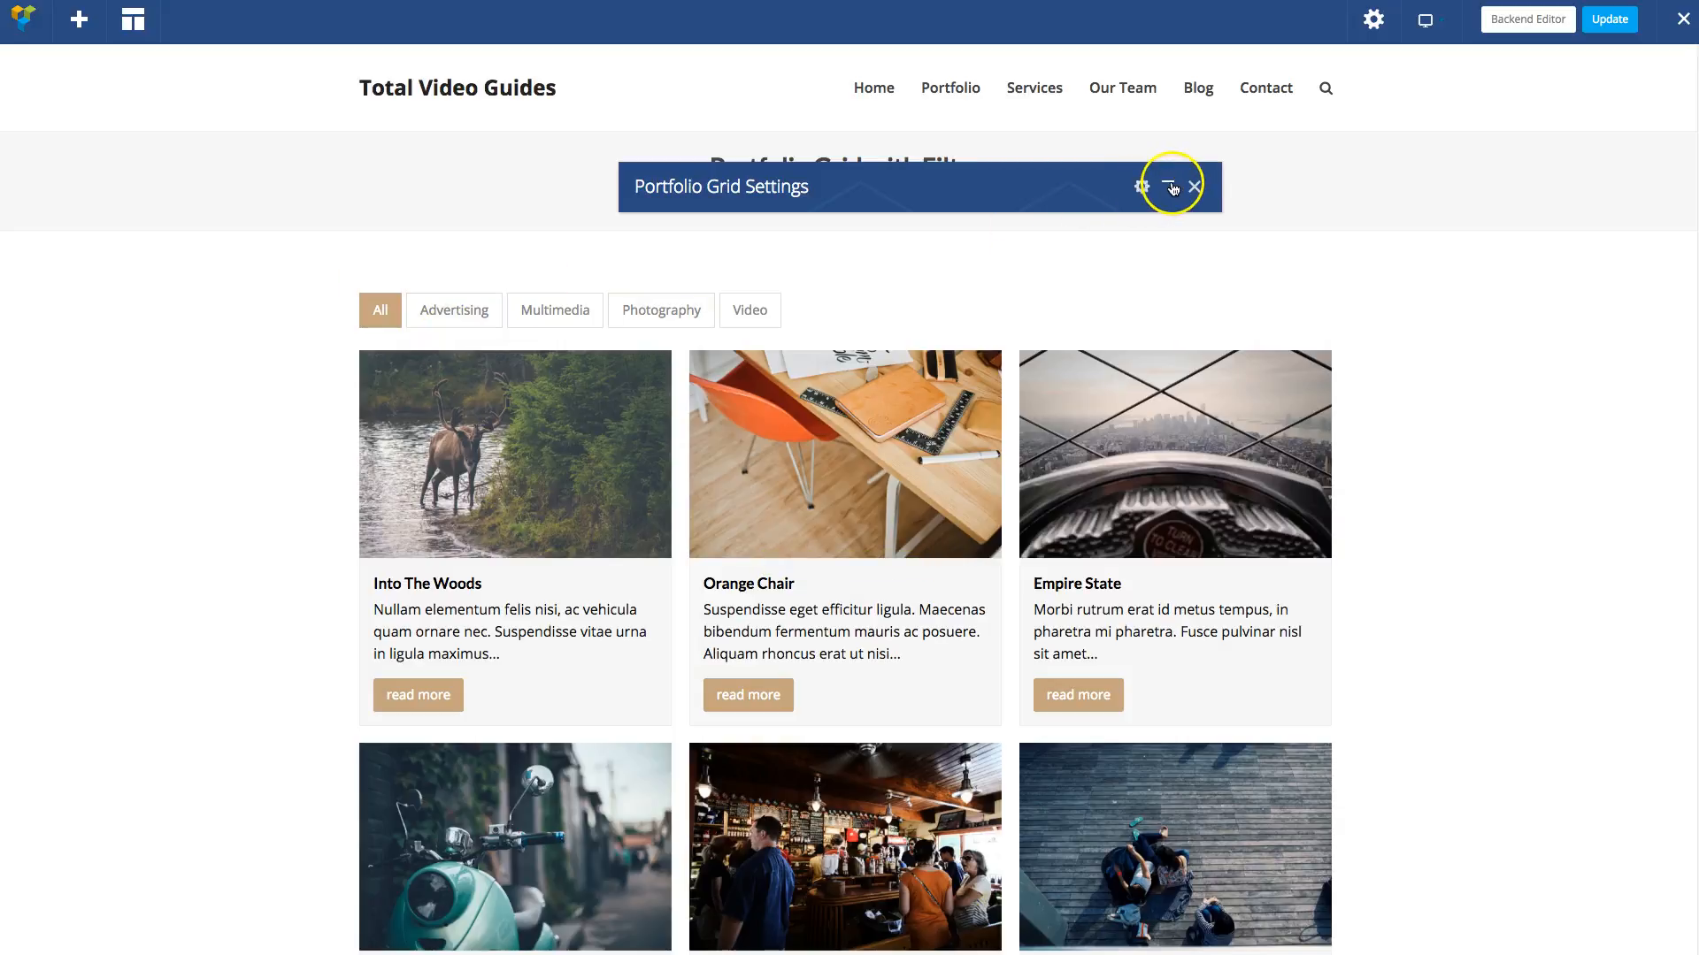
# Set the grid's filter Enable option back to No and save, removing the built-in filter links
pyautogui.click(1166, 186)
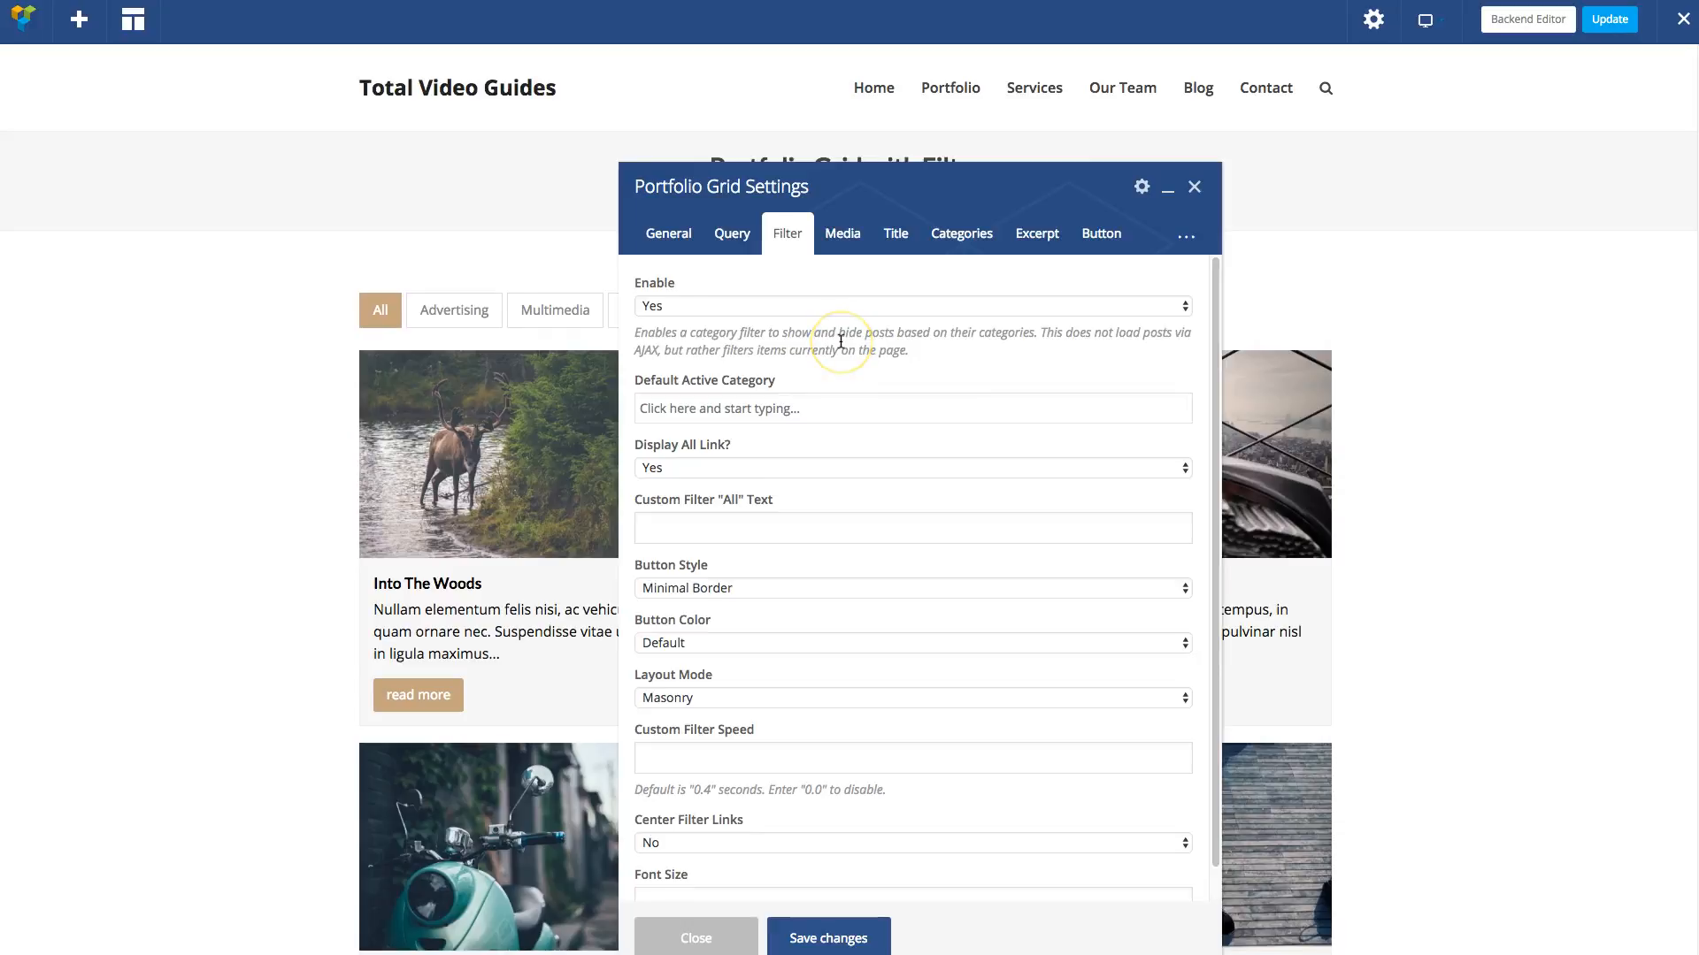
pyautogui.moveTo(770, 312)
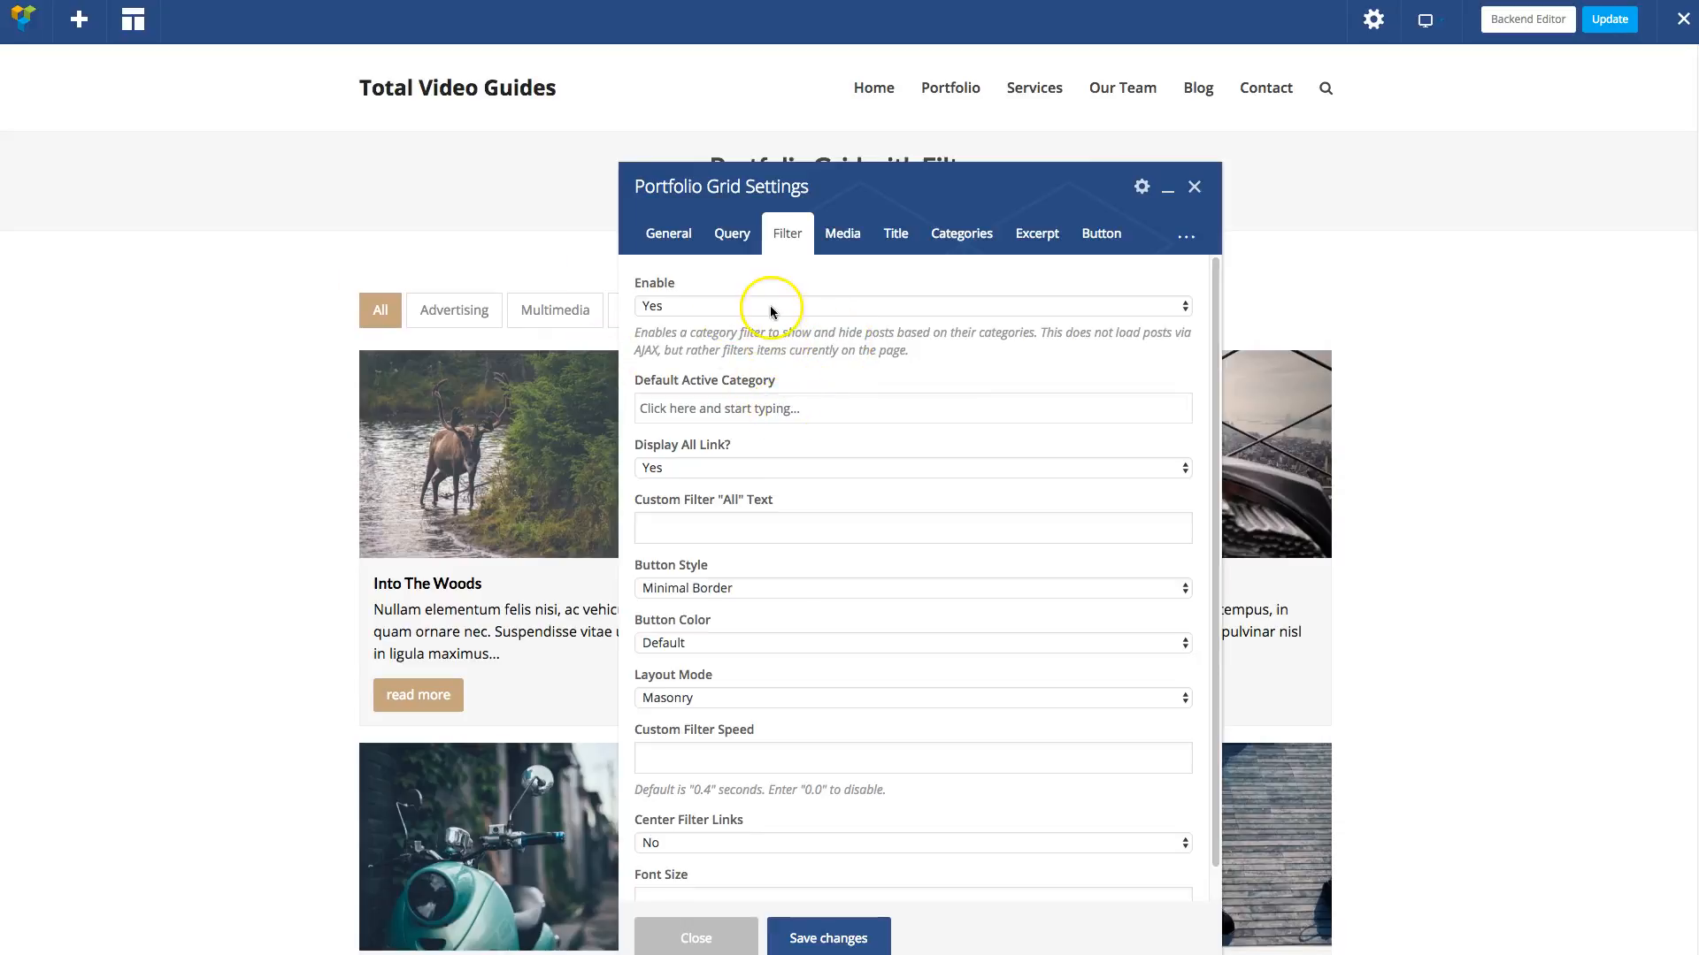
pyautogui.click(913, 306)
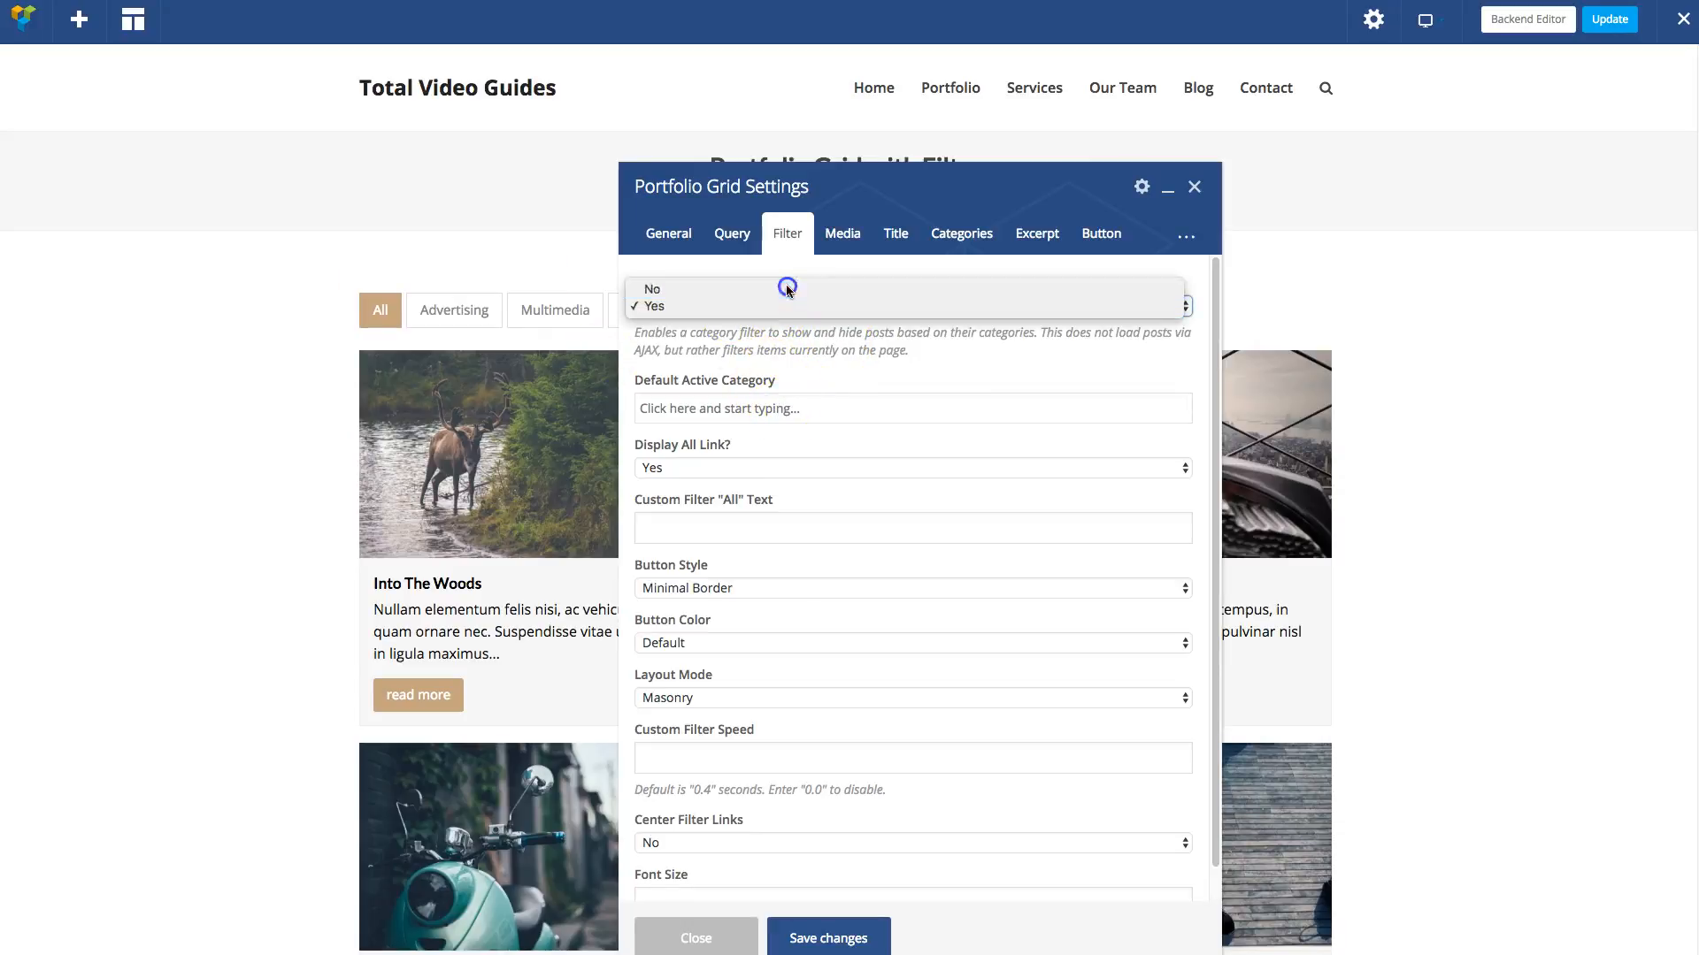
pyautogui.click(651, 288)
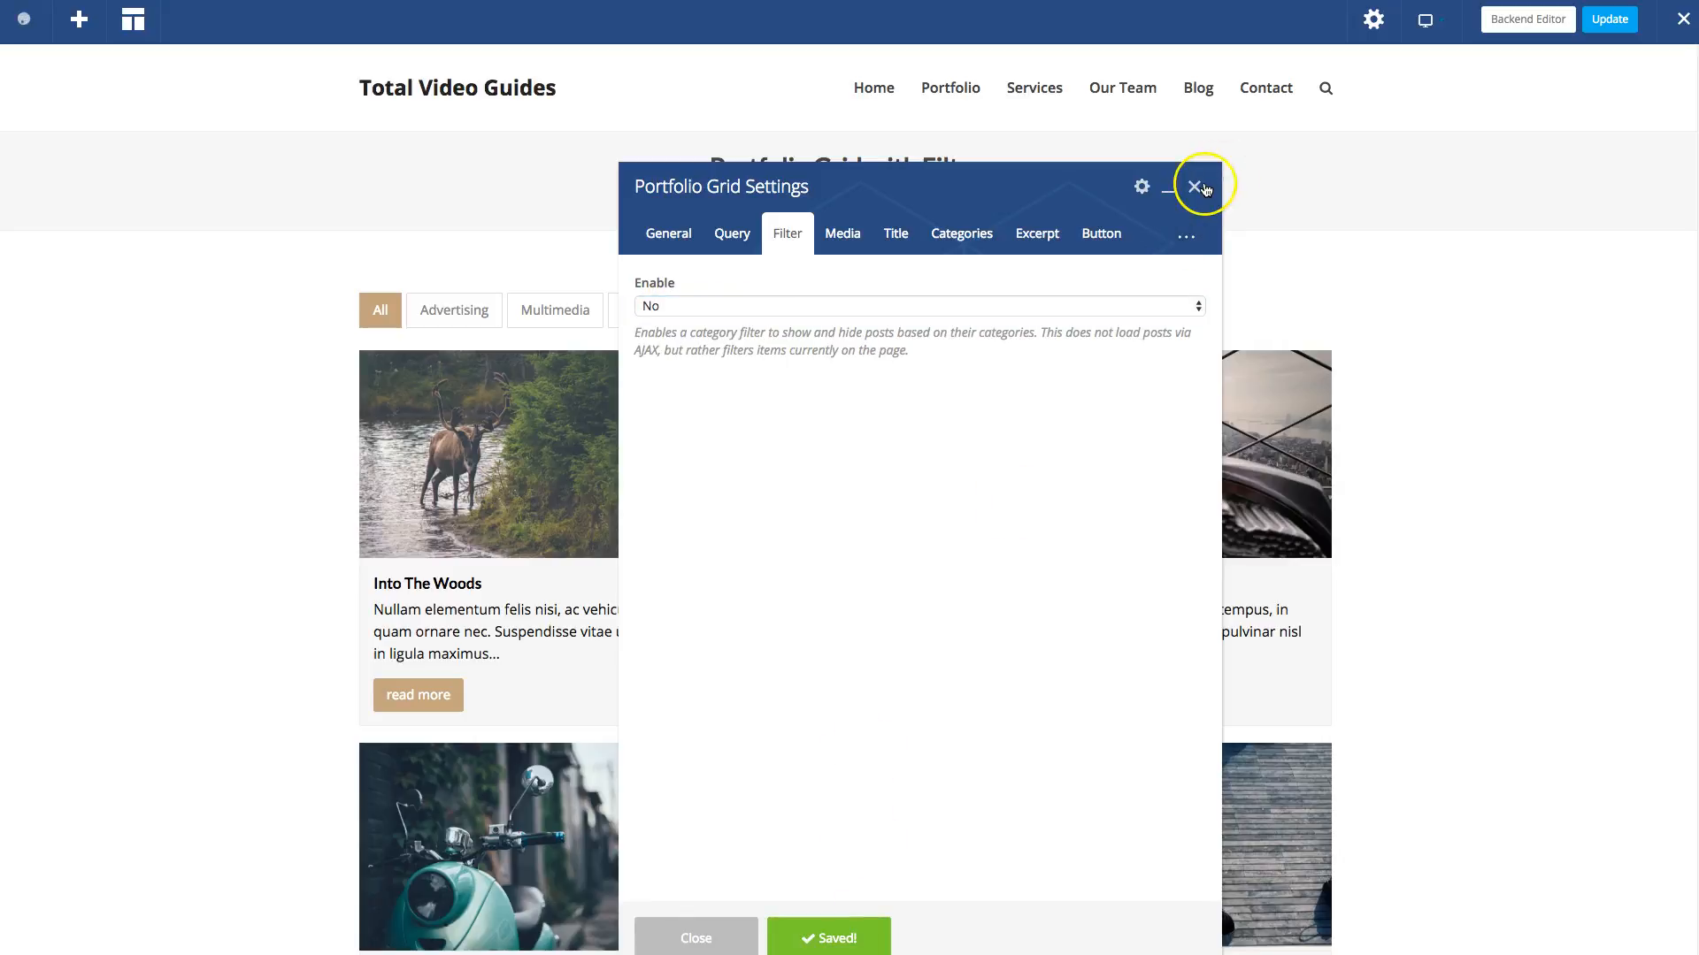
pyautogui.click(1194, 185)
pyautogui.write('n')
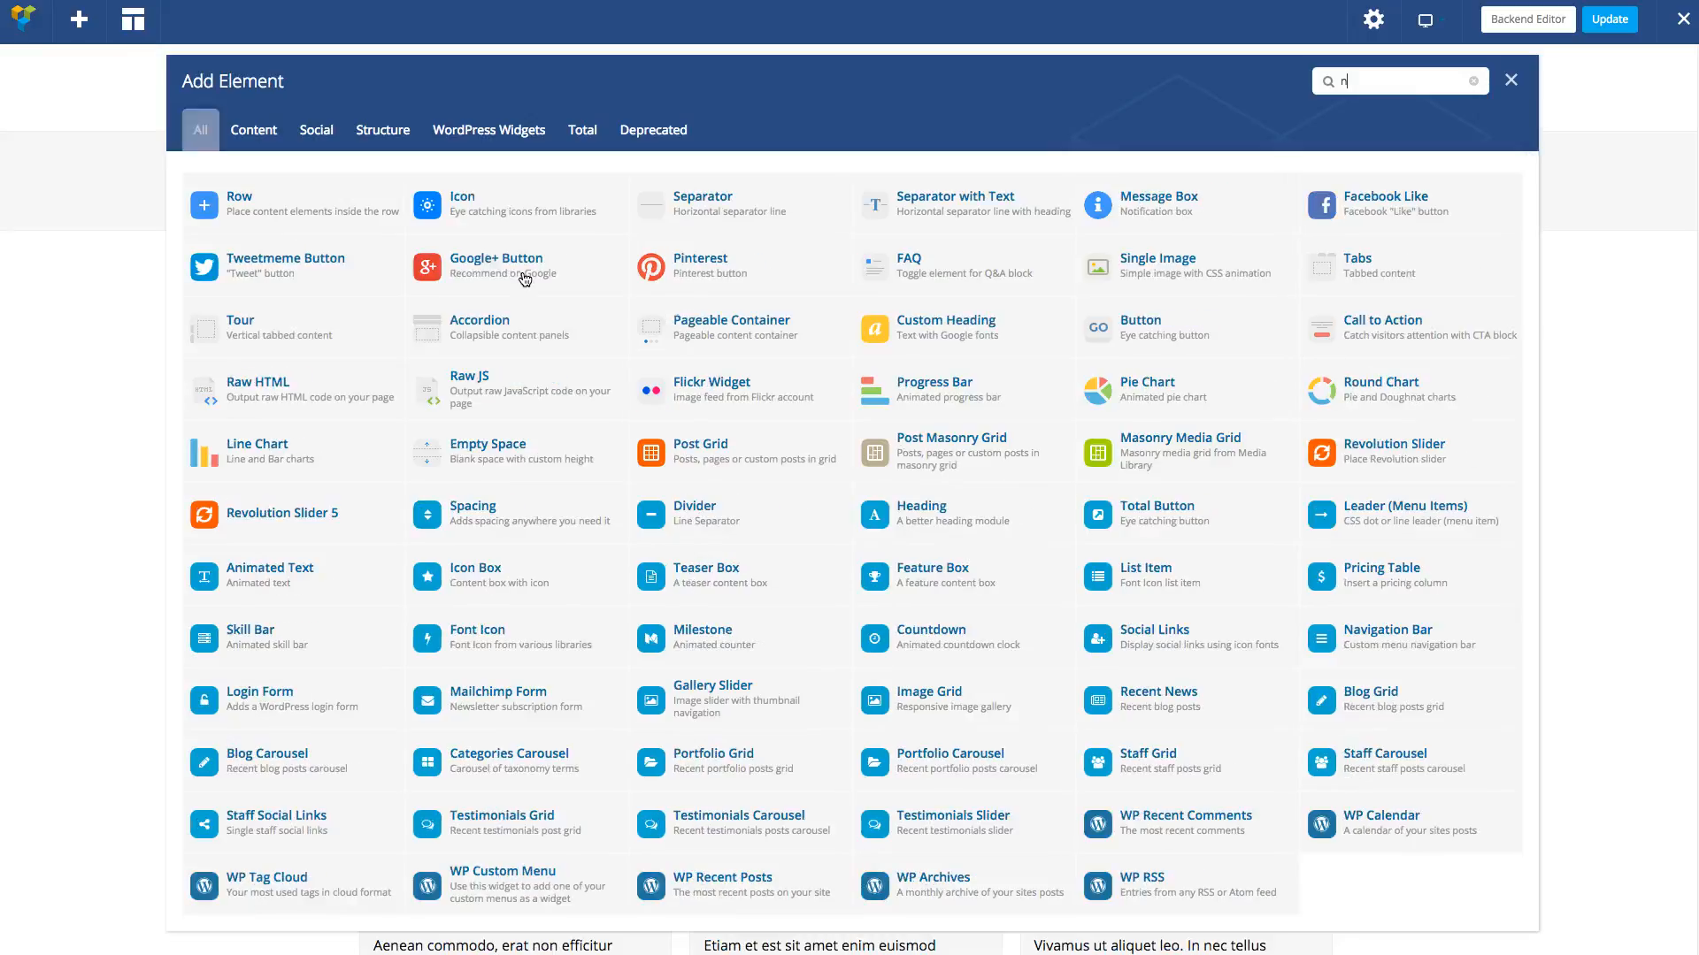
# Insert a Navigation Bar element above the grid followed by a Spacing element of 30px
pyautogui.write('aviga')
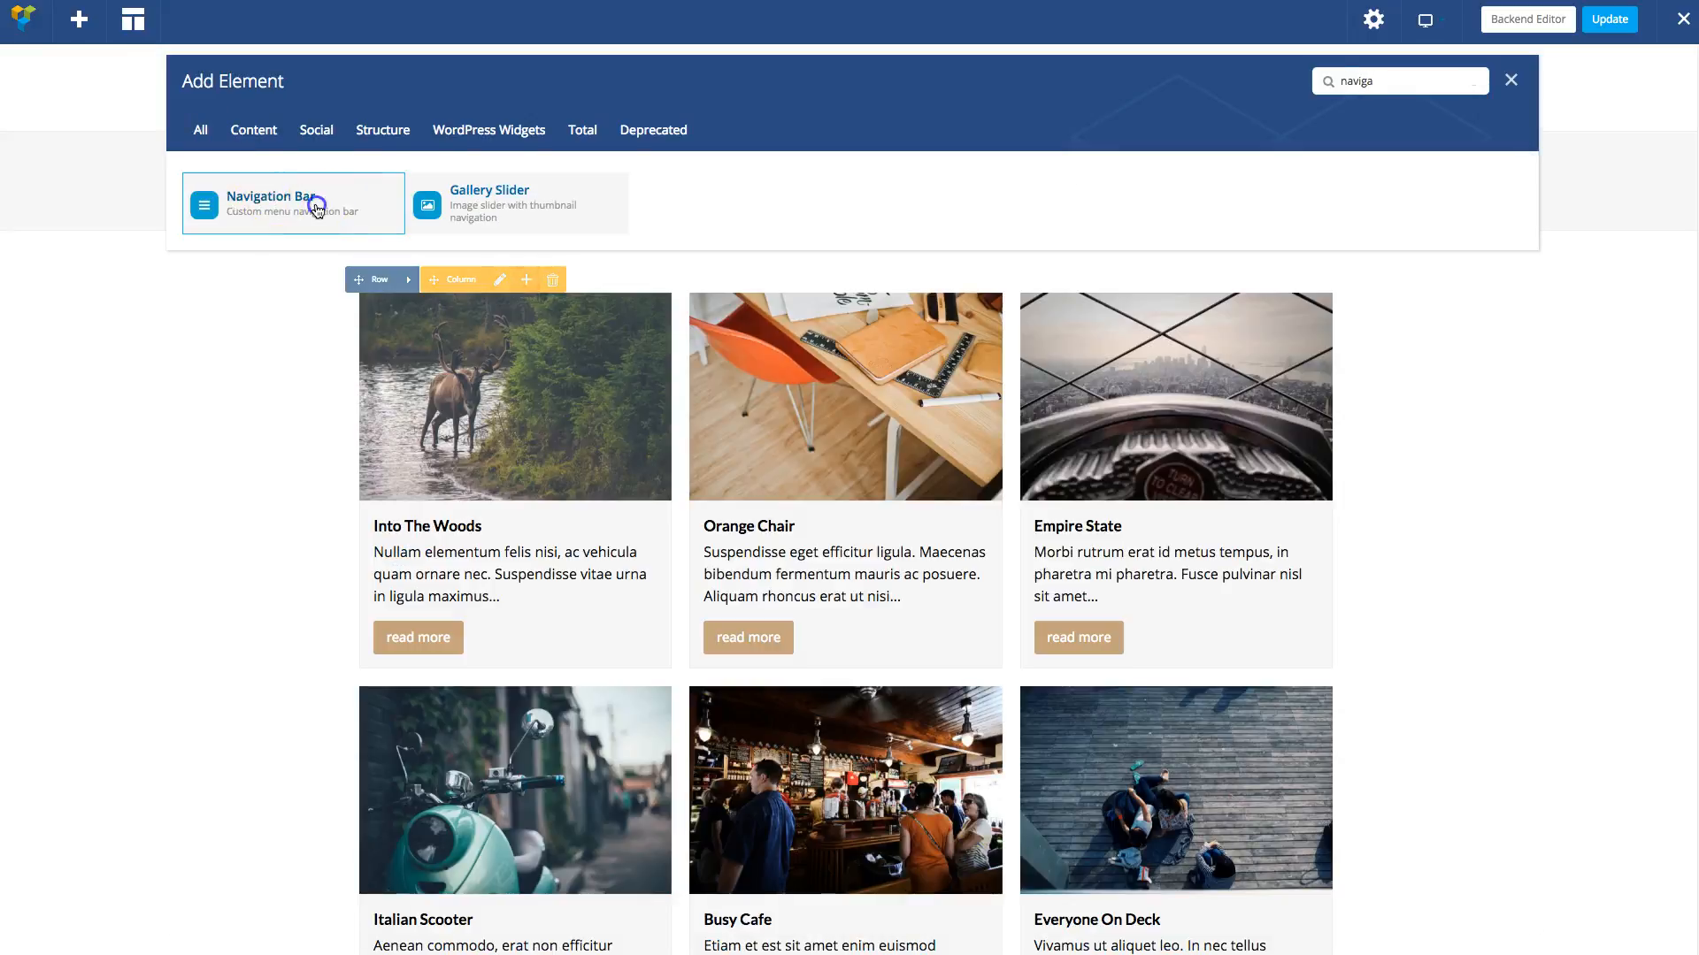
pyautogui.click(289, 202)
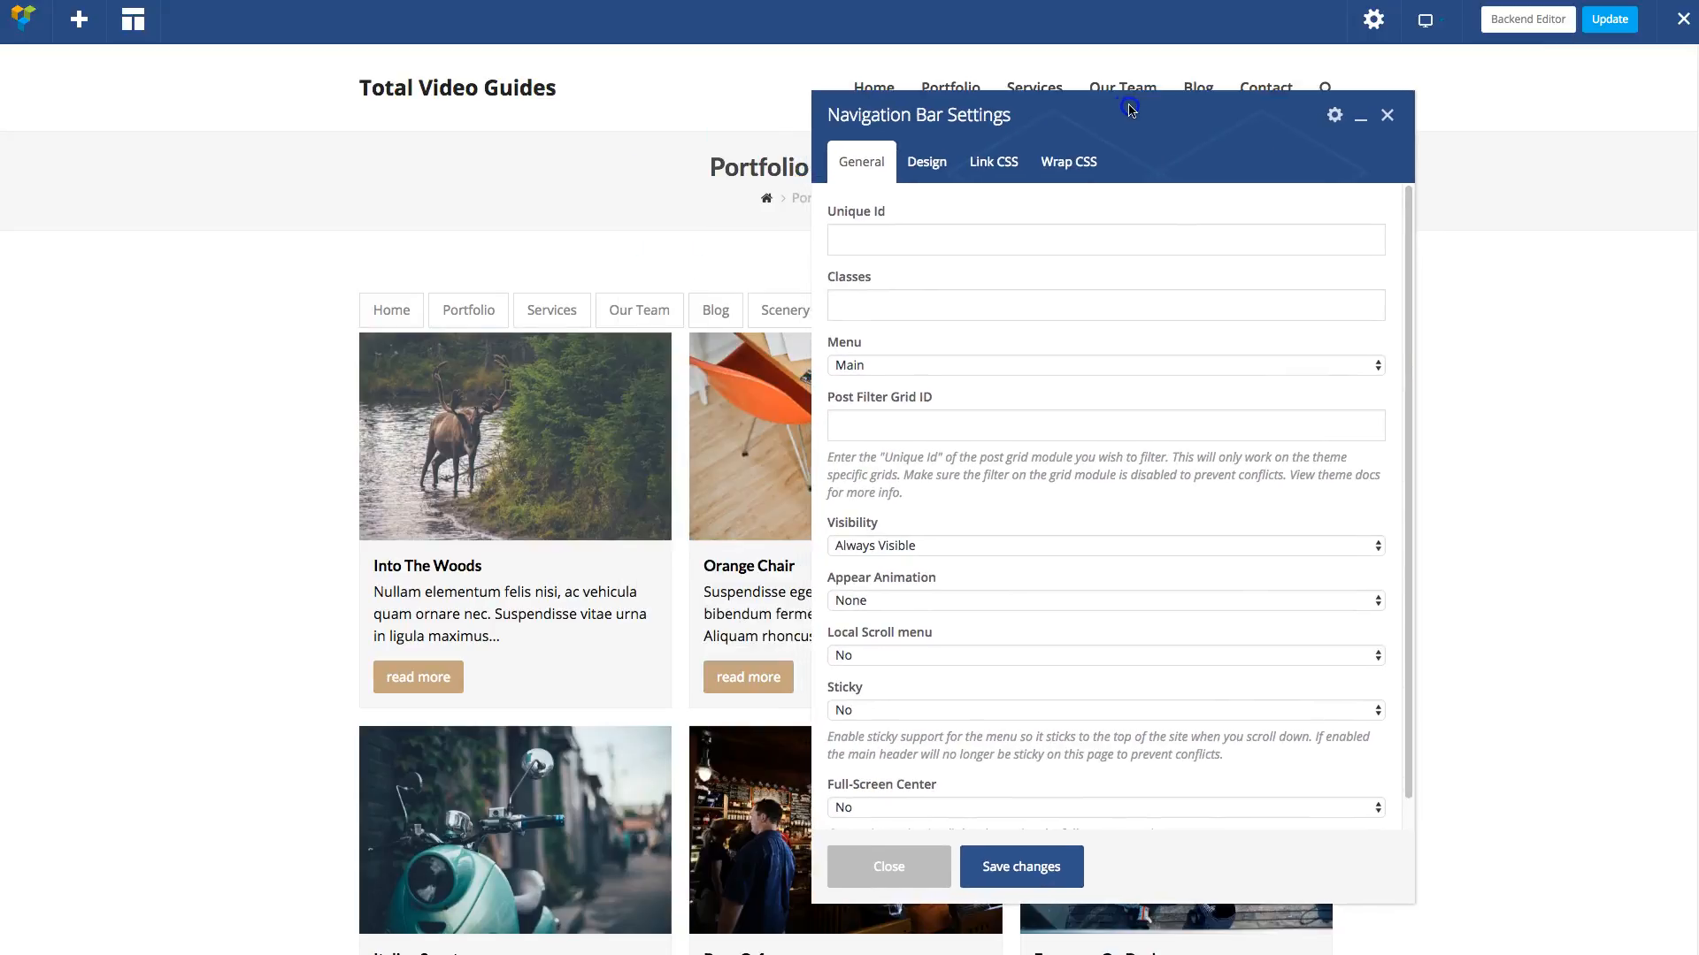
pyautogui.click(1020, 867)
pyautogui.write('spa')
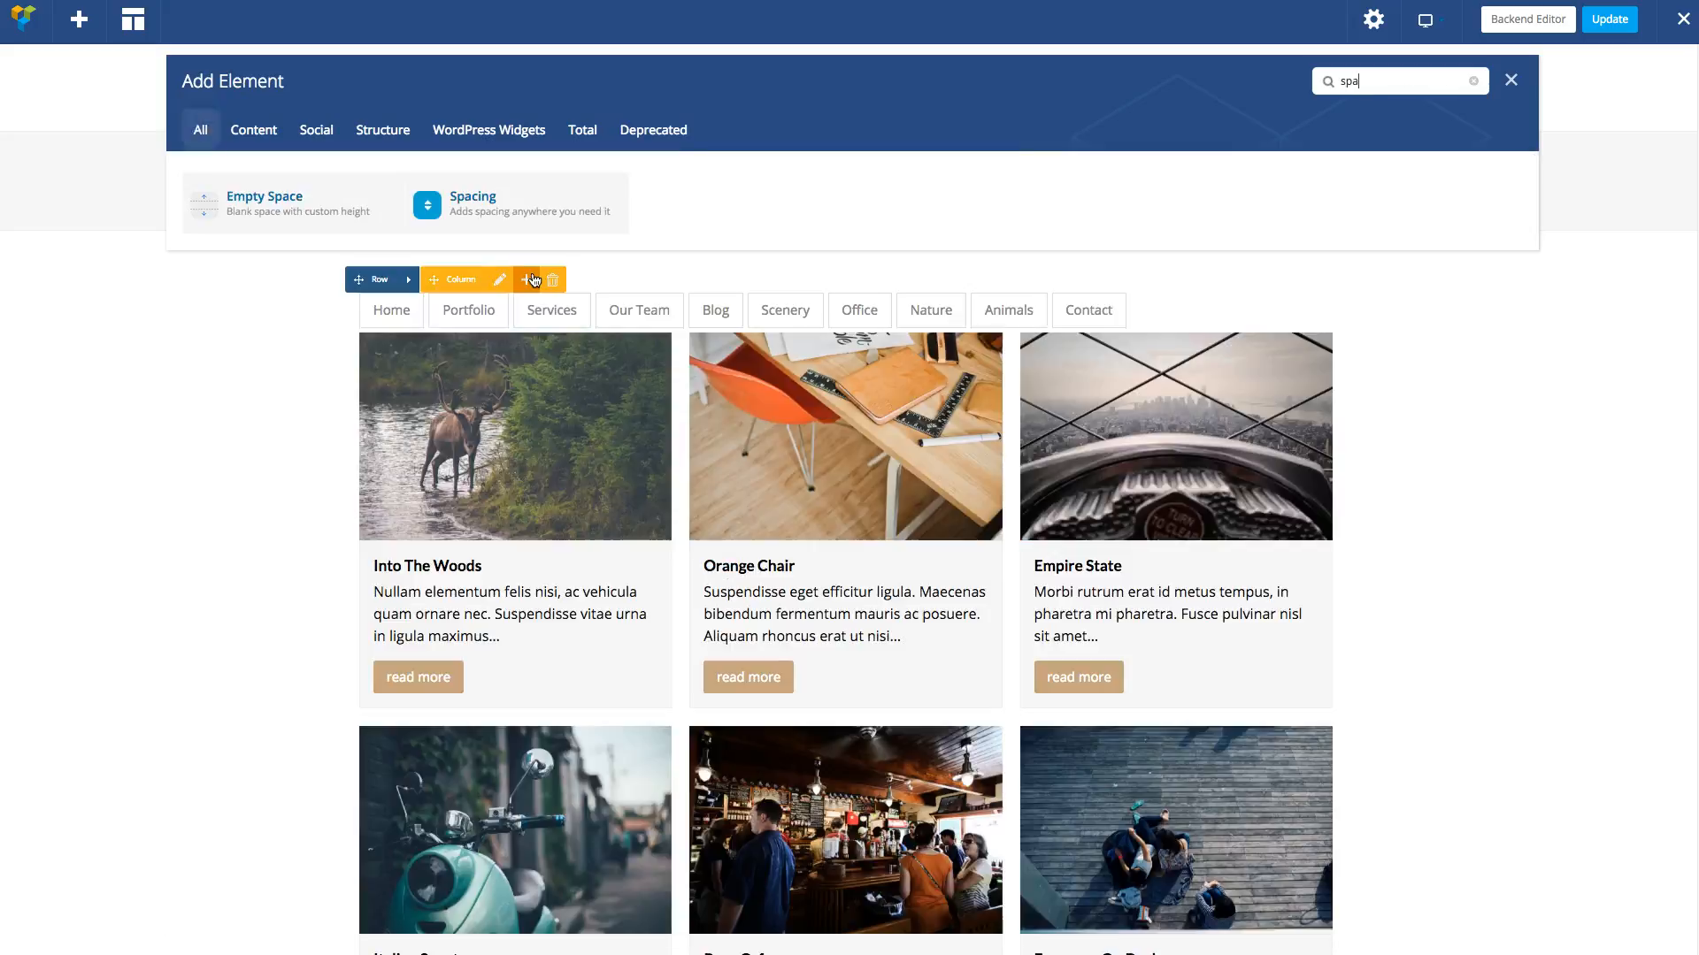
pyautogui.click(473, 204)
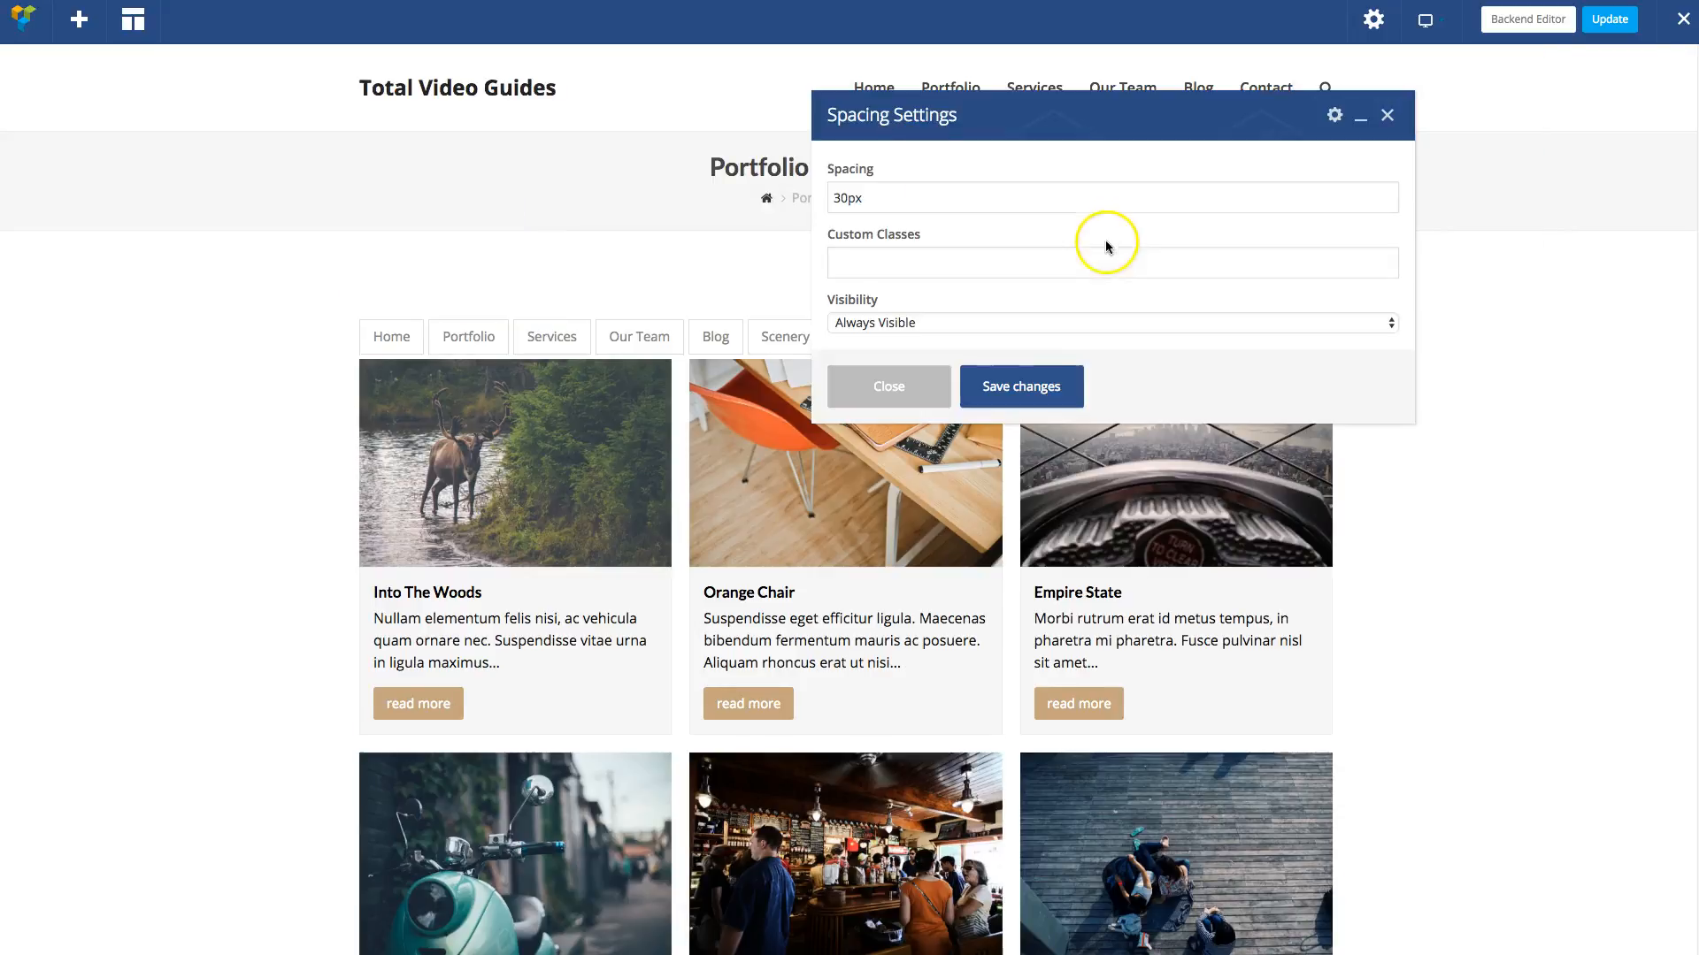
pyautogui.click(1021, 386)
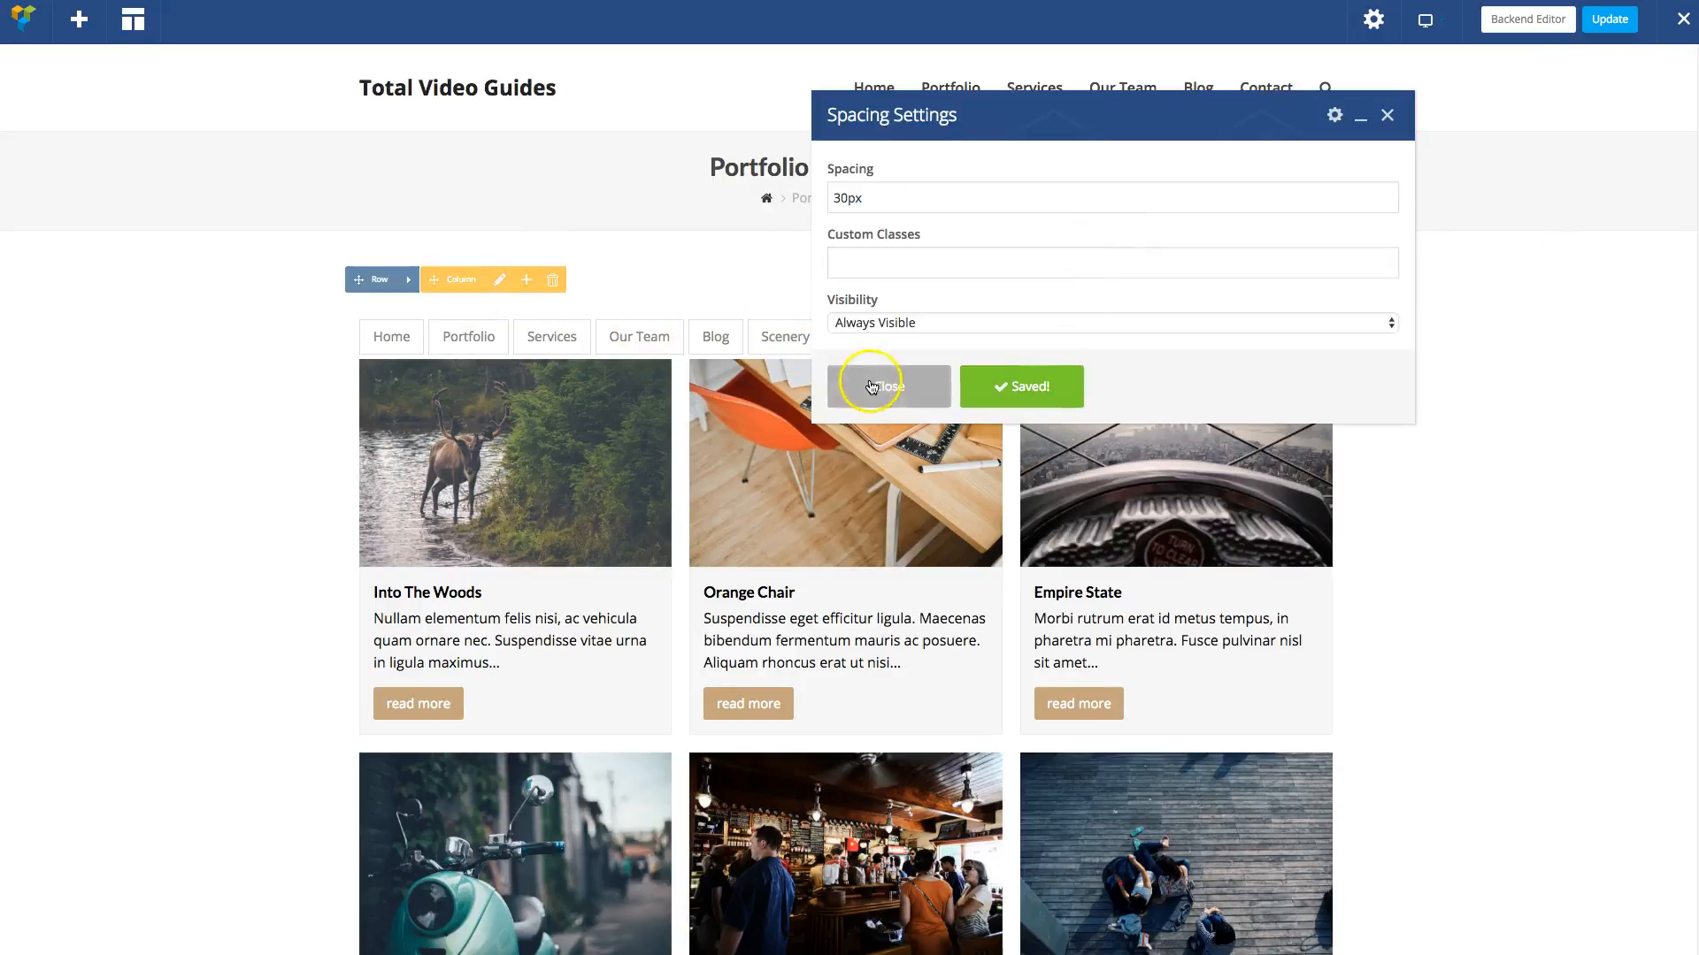
pyautogui.click(888, 386)
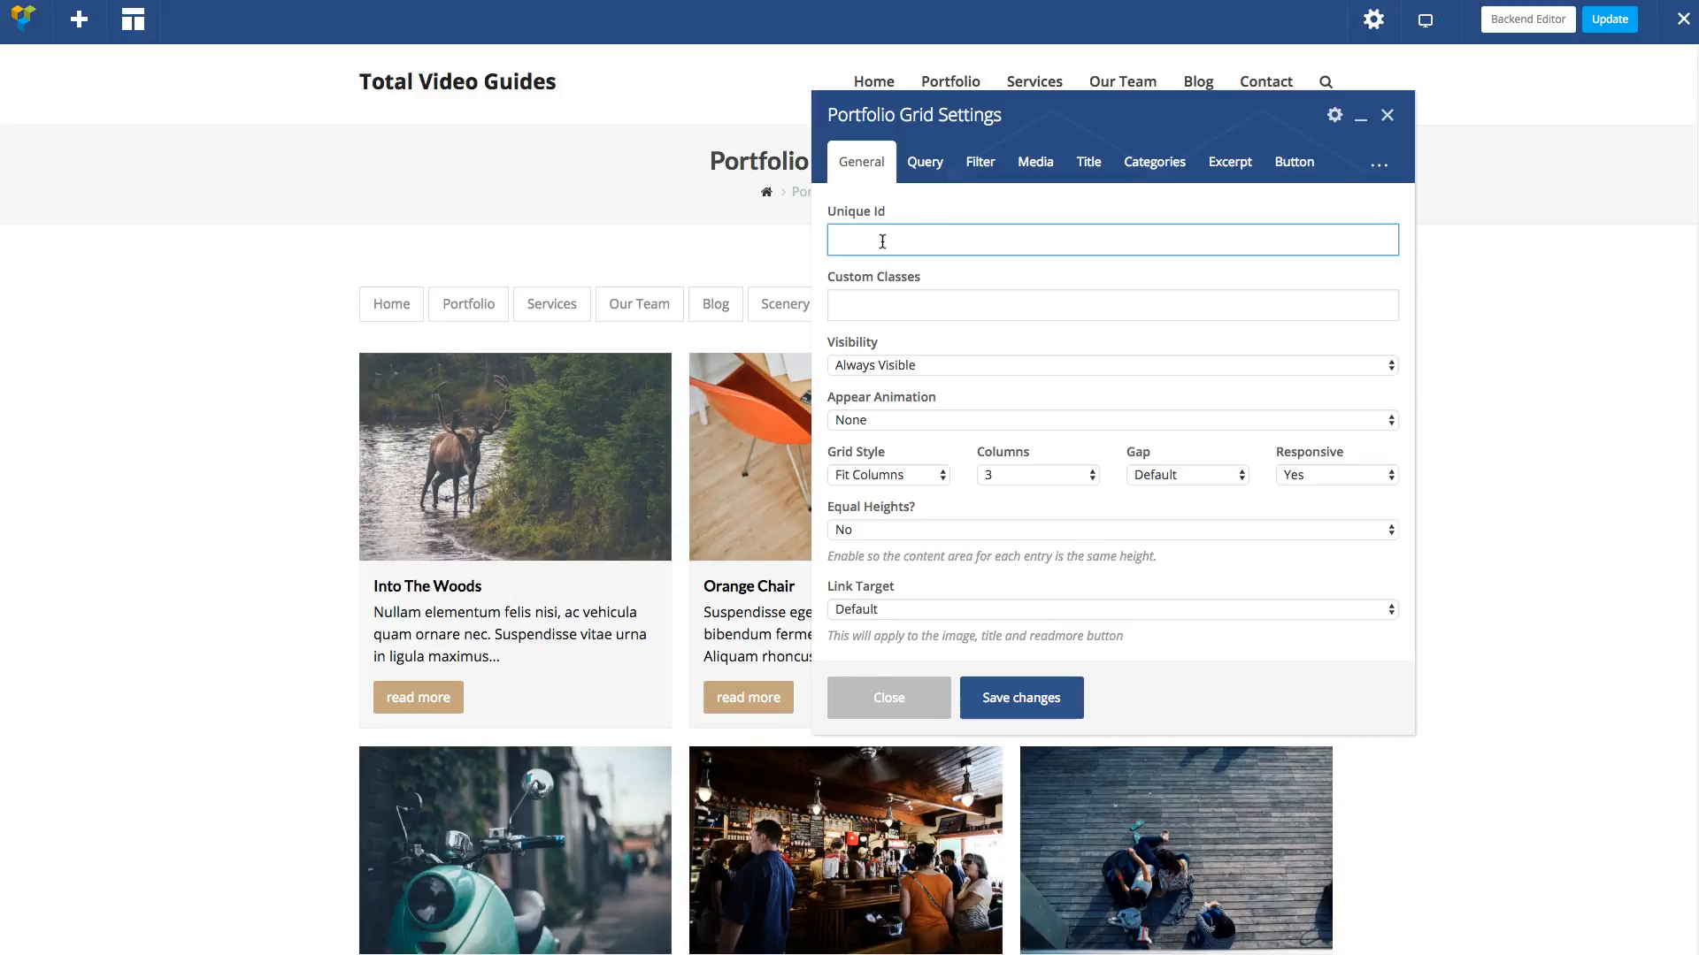
# Set the grid's Unique Id to myprefix-portfolio-grid and copy it for the navigation bar
pyautogui.write('myp')
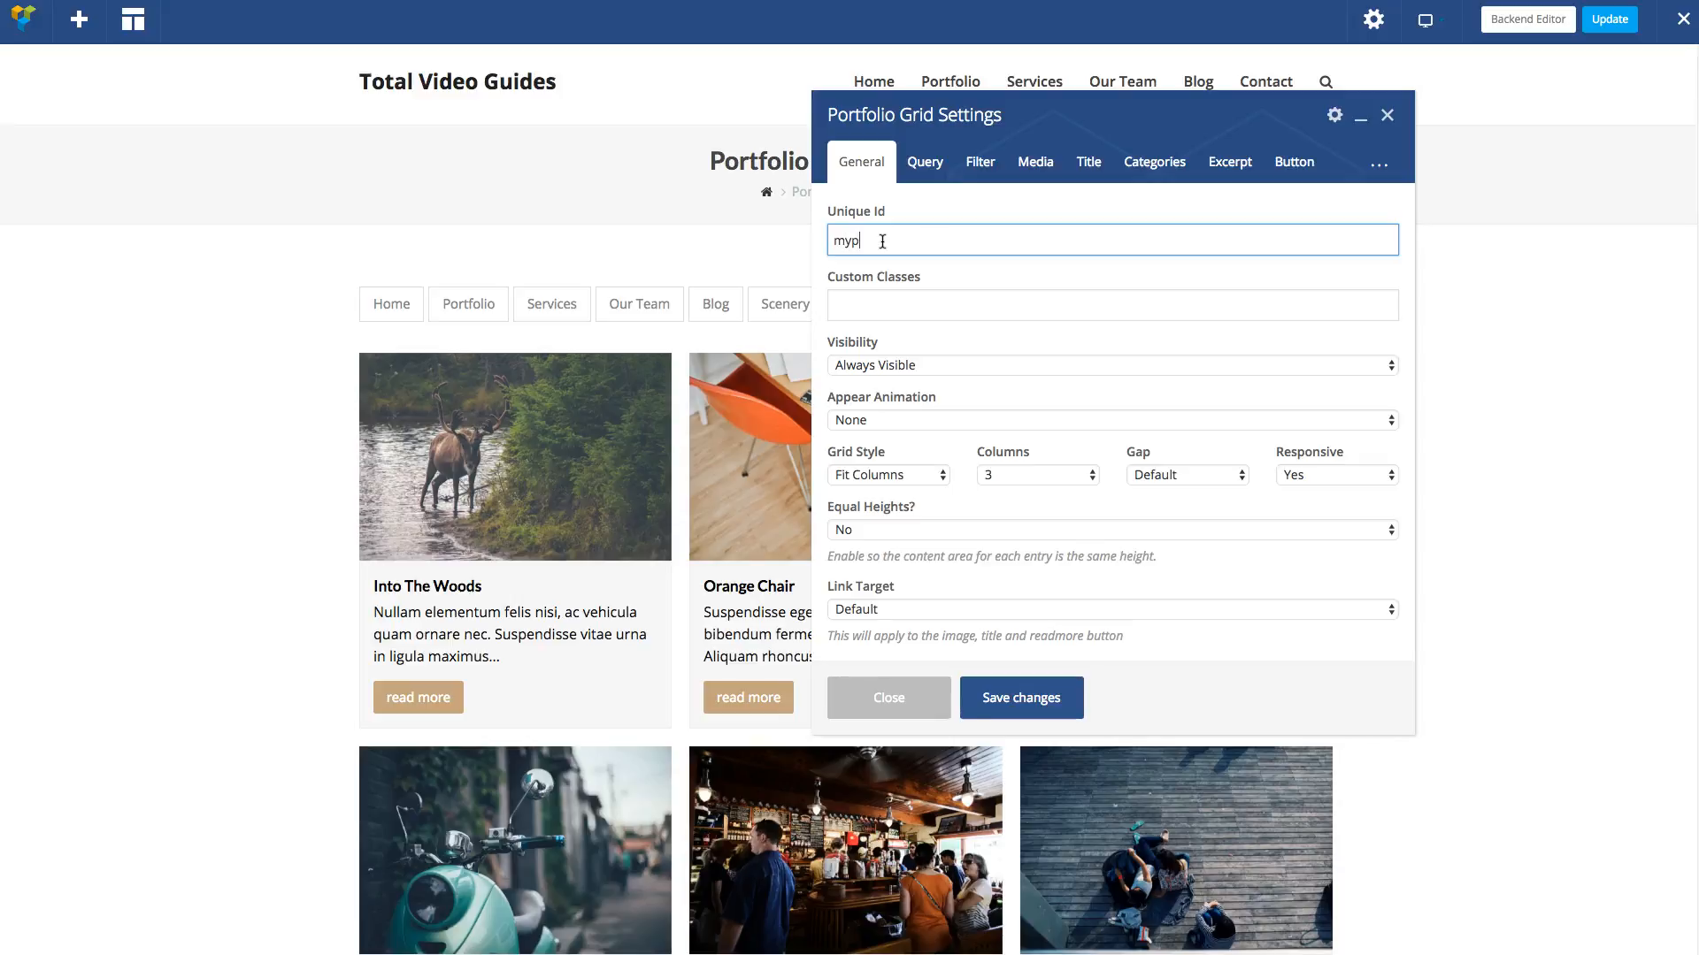
pyautogui.write('refix-c')
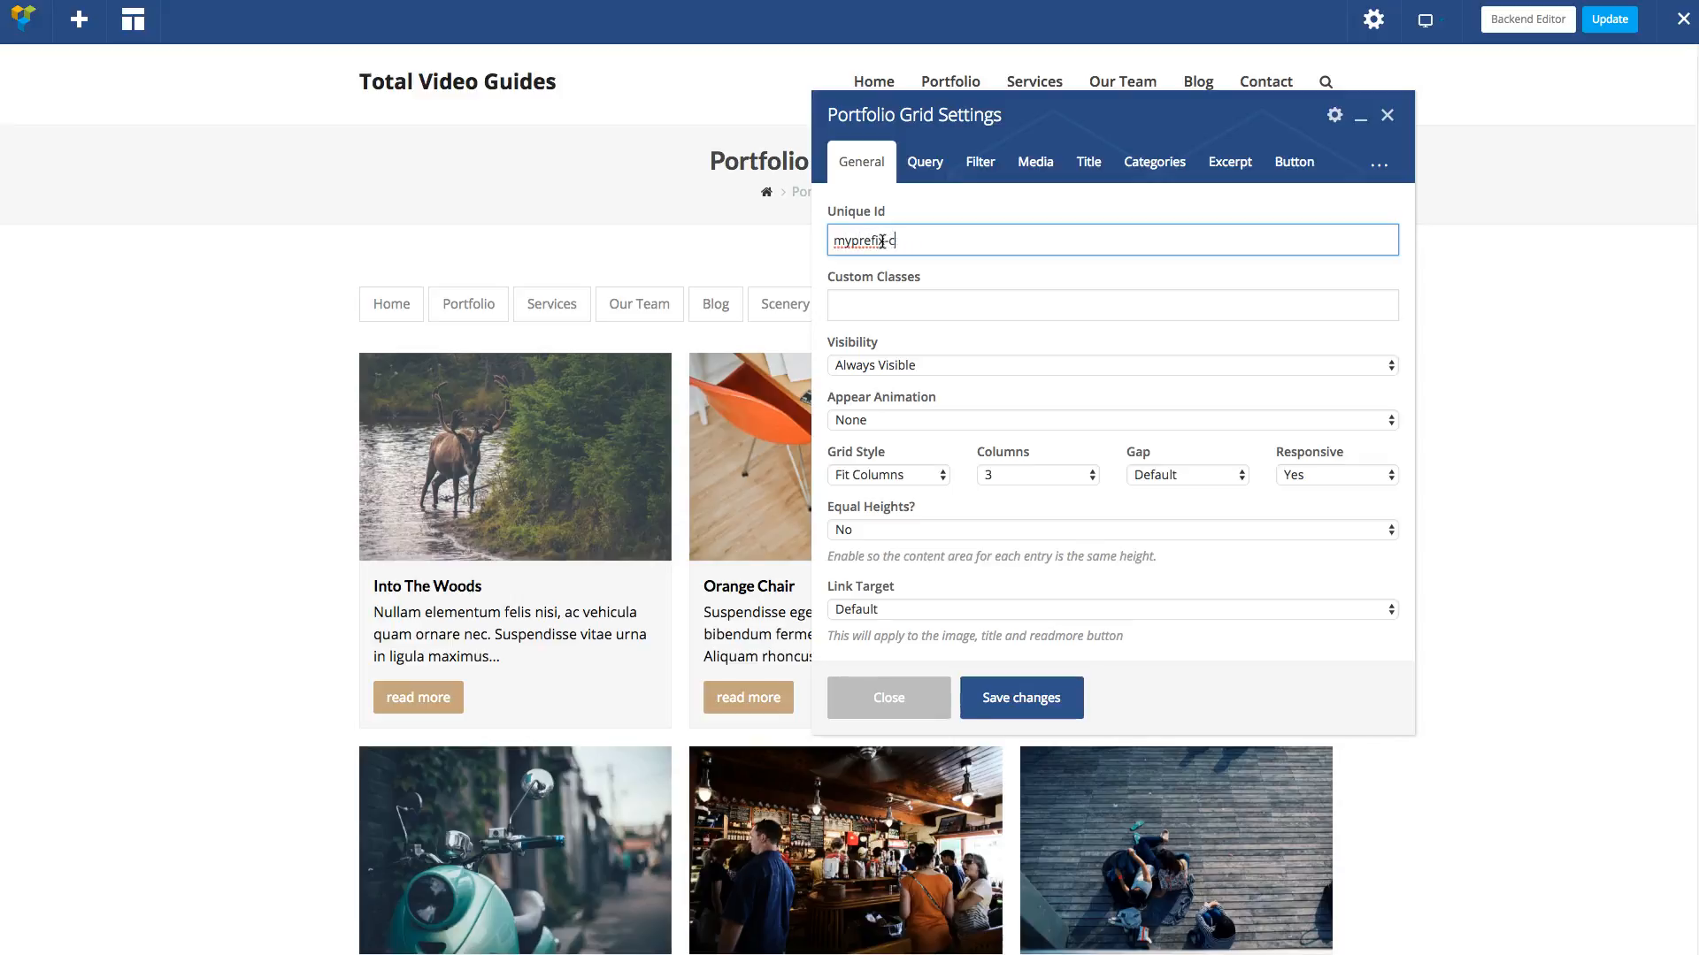
pyautogui.write('portfolio-grid')
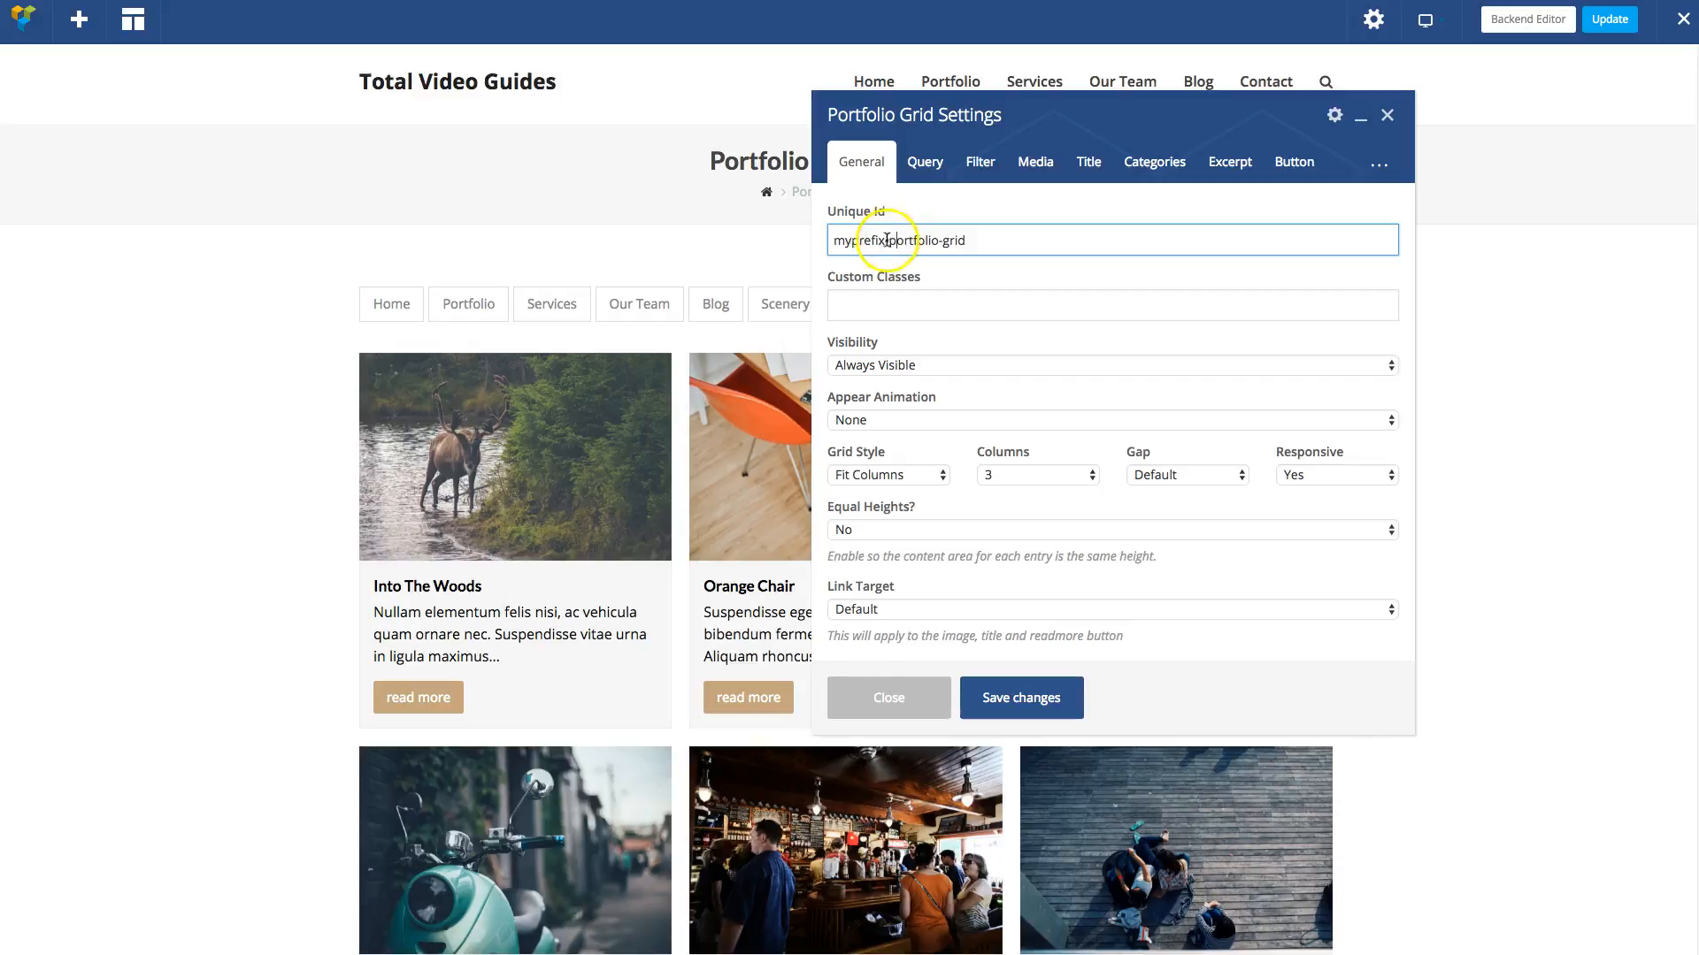
pyautogui.doubleClick(860, 239)
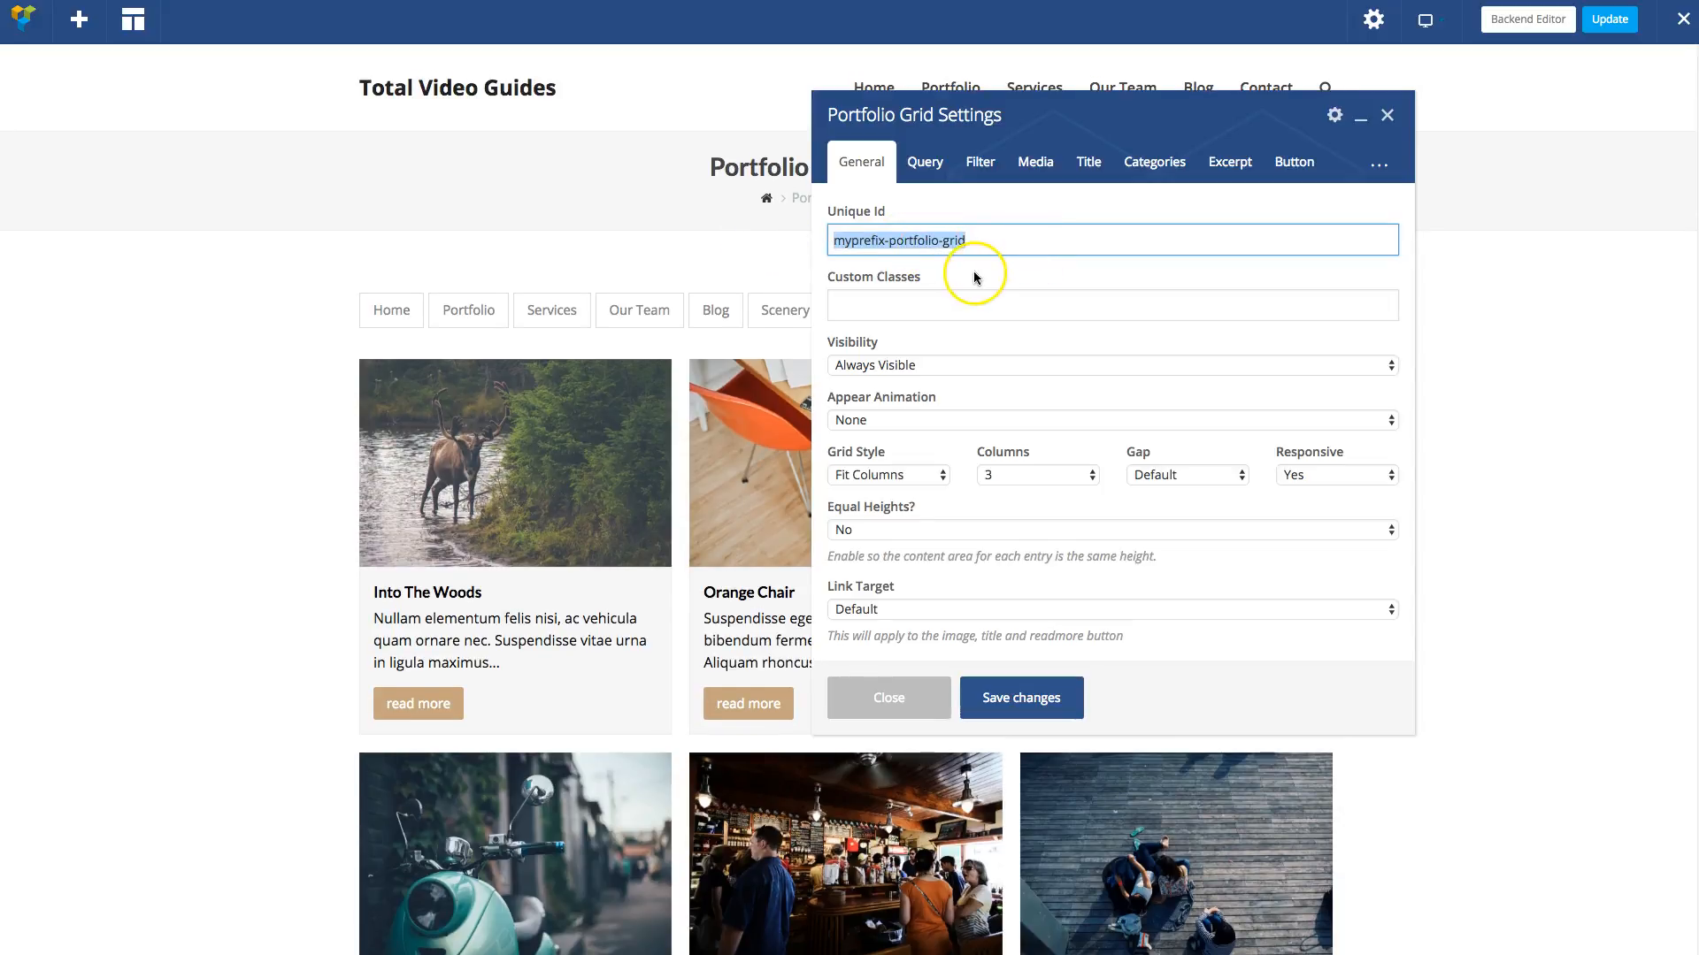
pyautogui.click(887, 697)
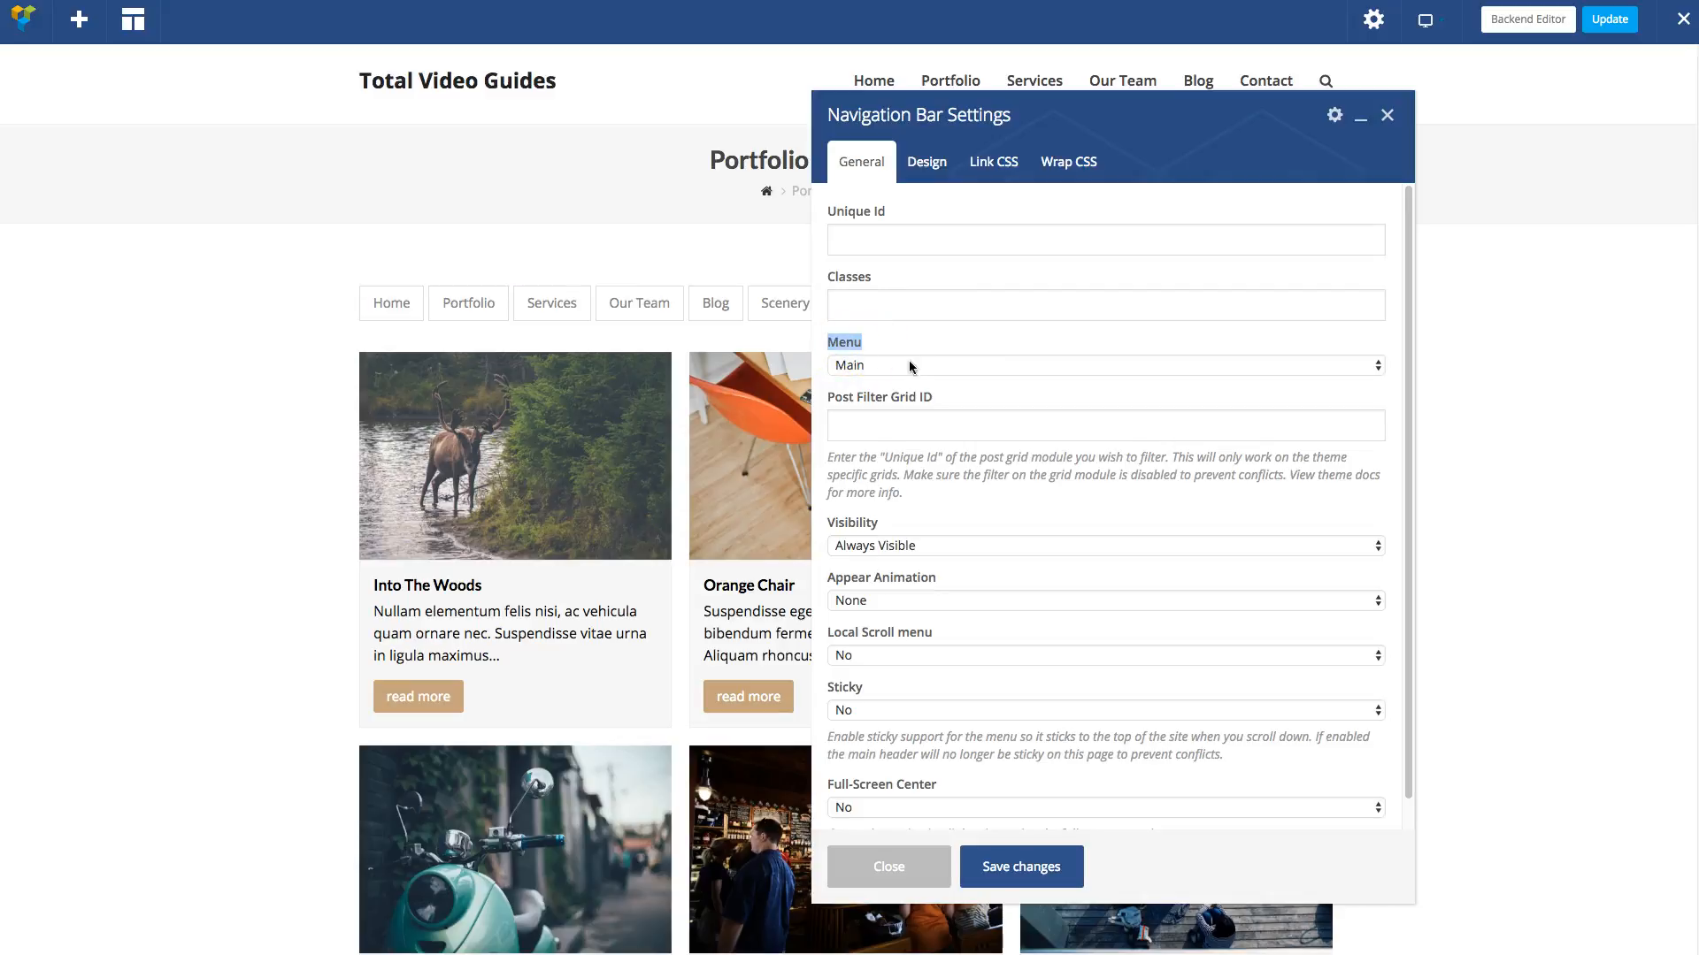
pyautogui.click(1104, 364)
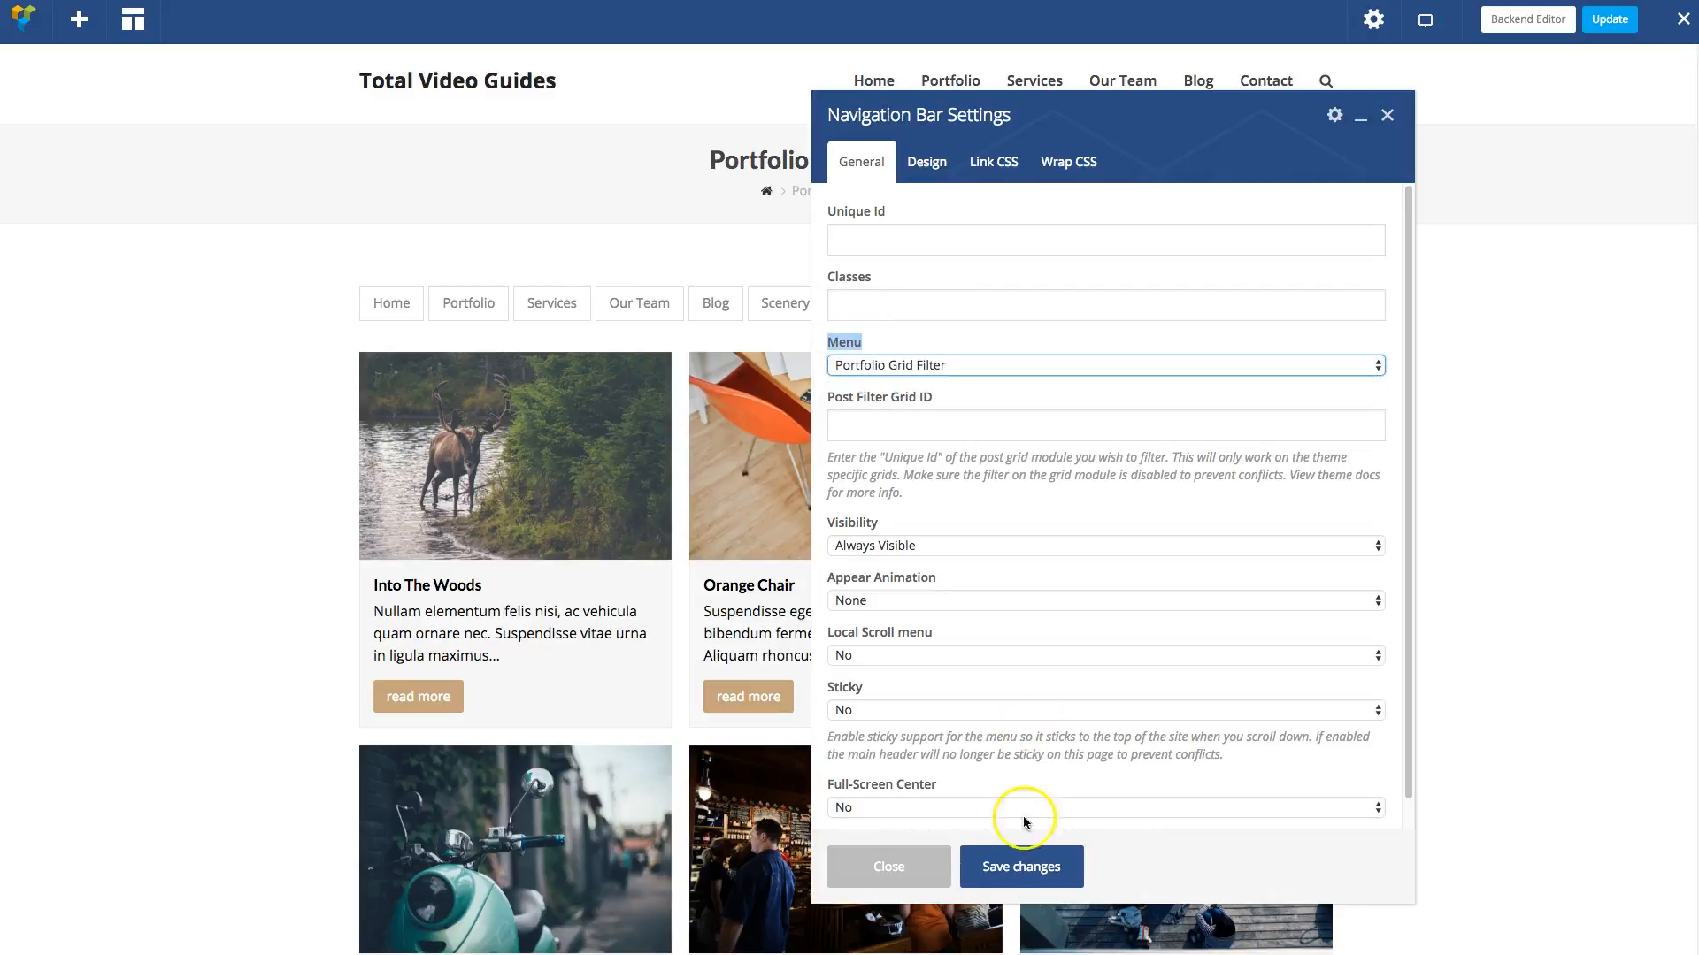
pyautogui.click(1019, 865)
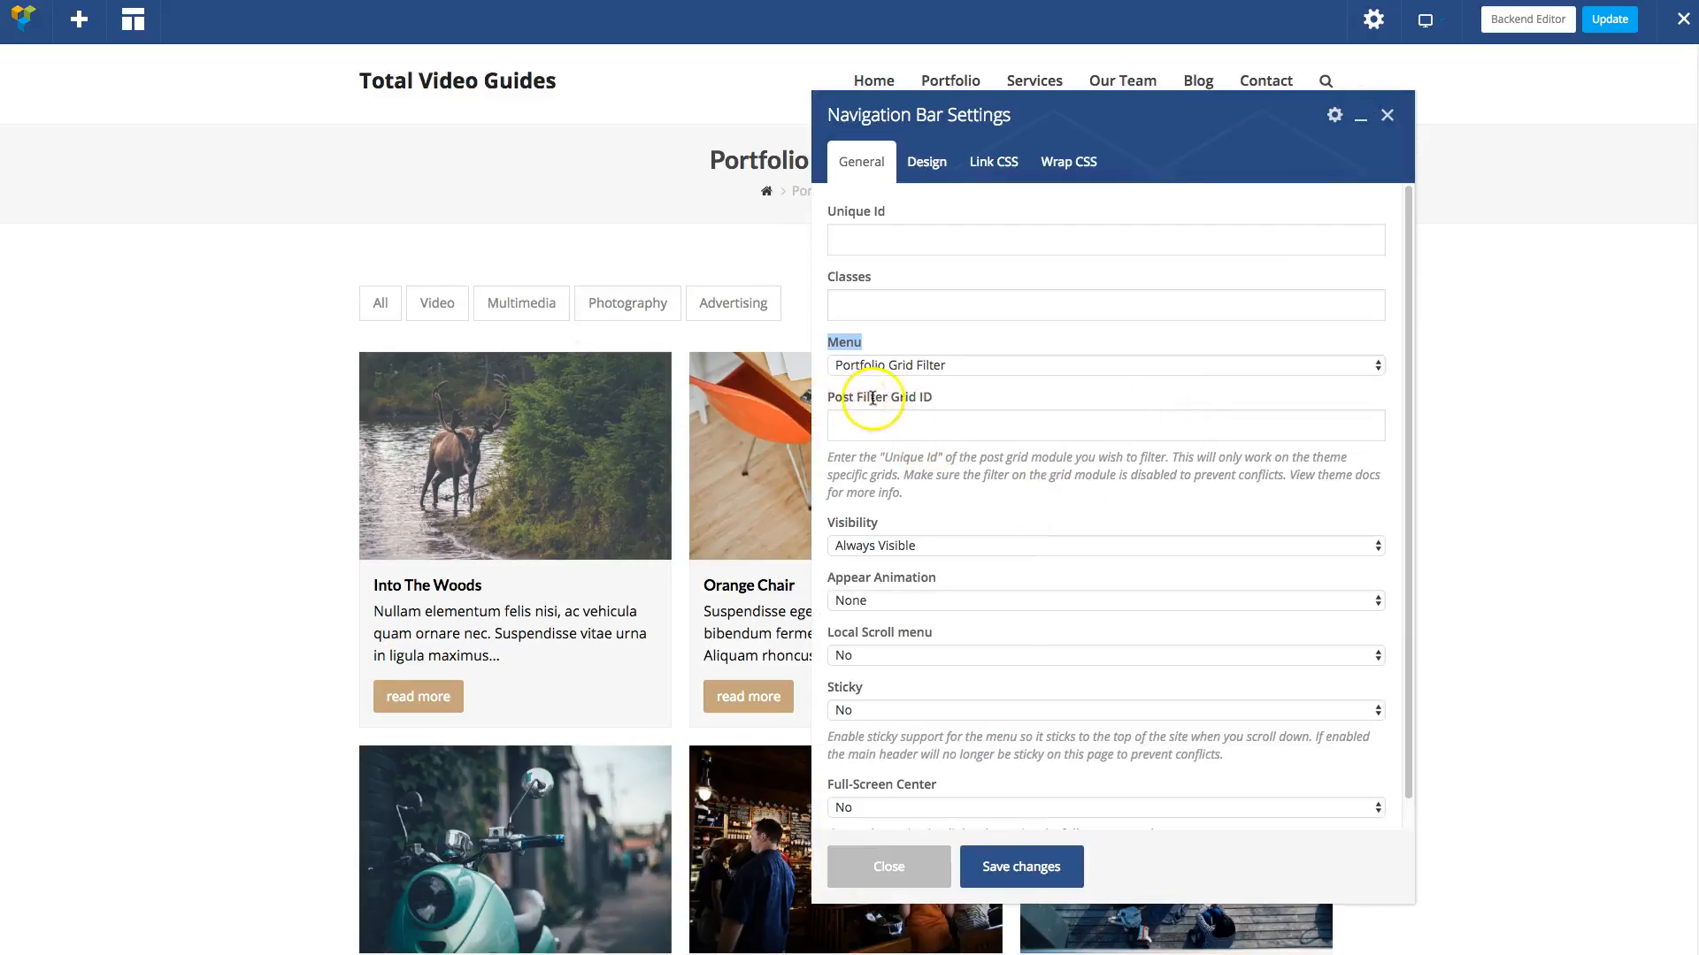
pyautogui.click(1104, 425)
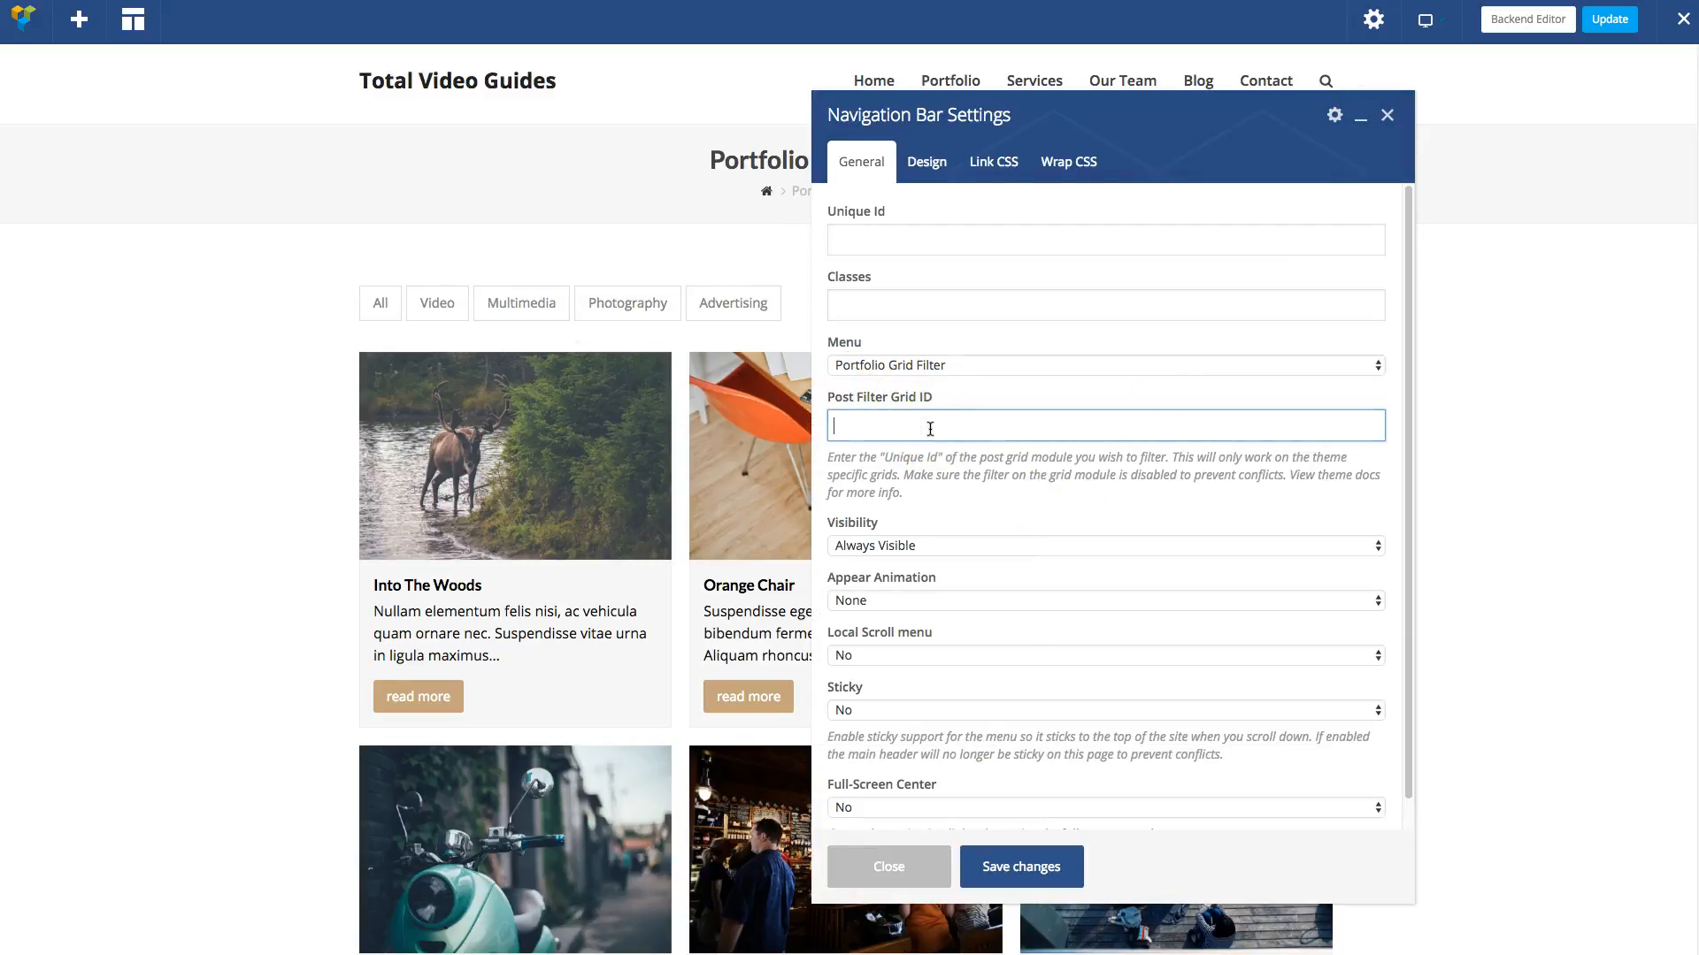
pyautogui.write('myprefix-portfolio-grid')
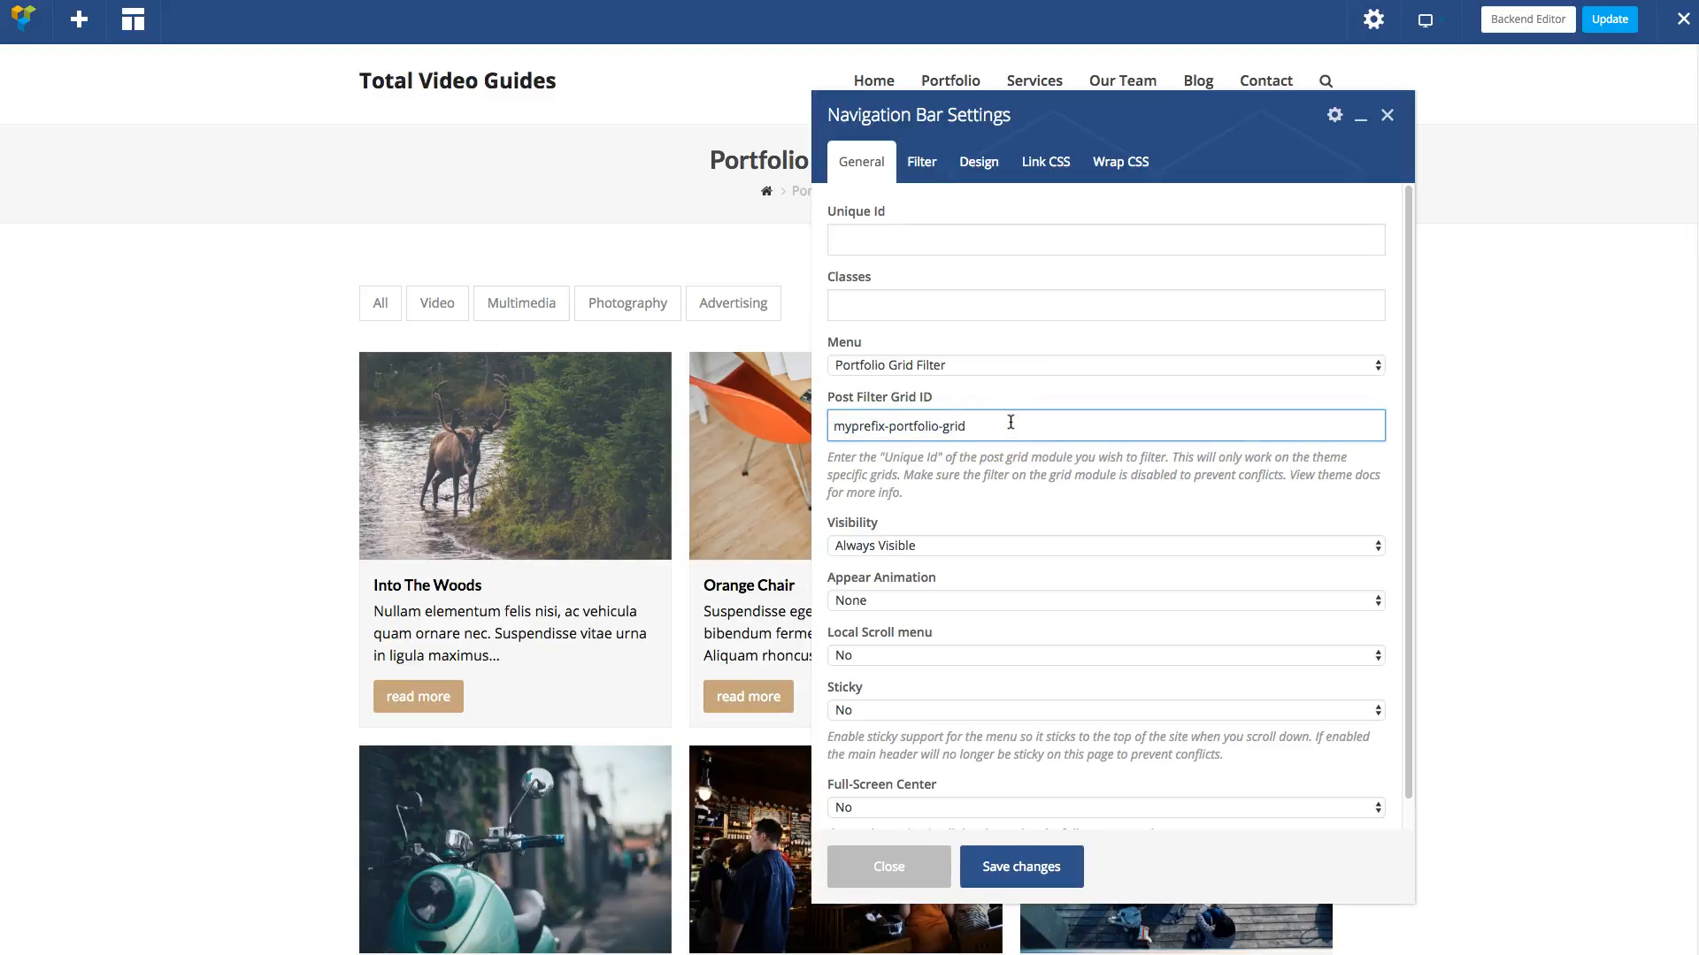
pyautogui.click(1019, 867)
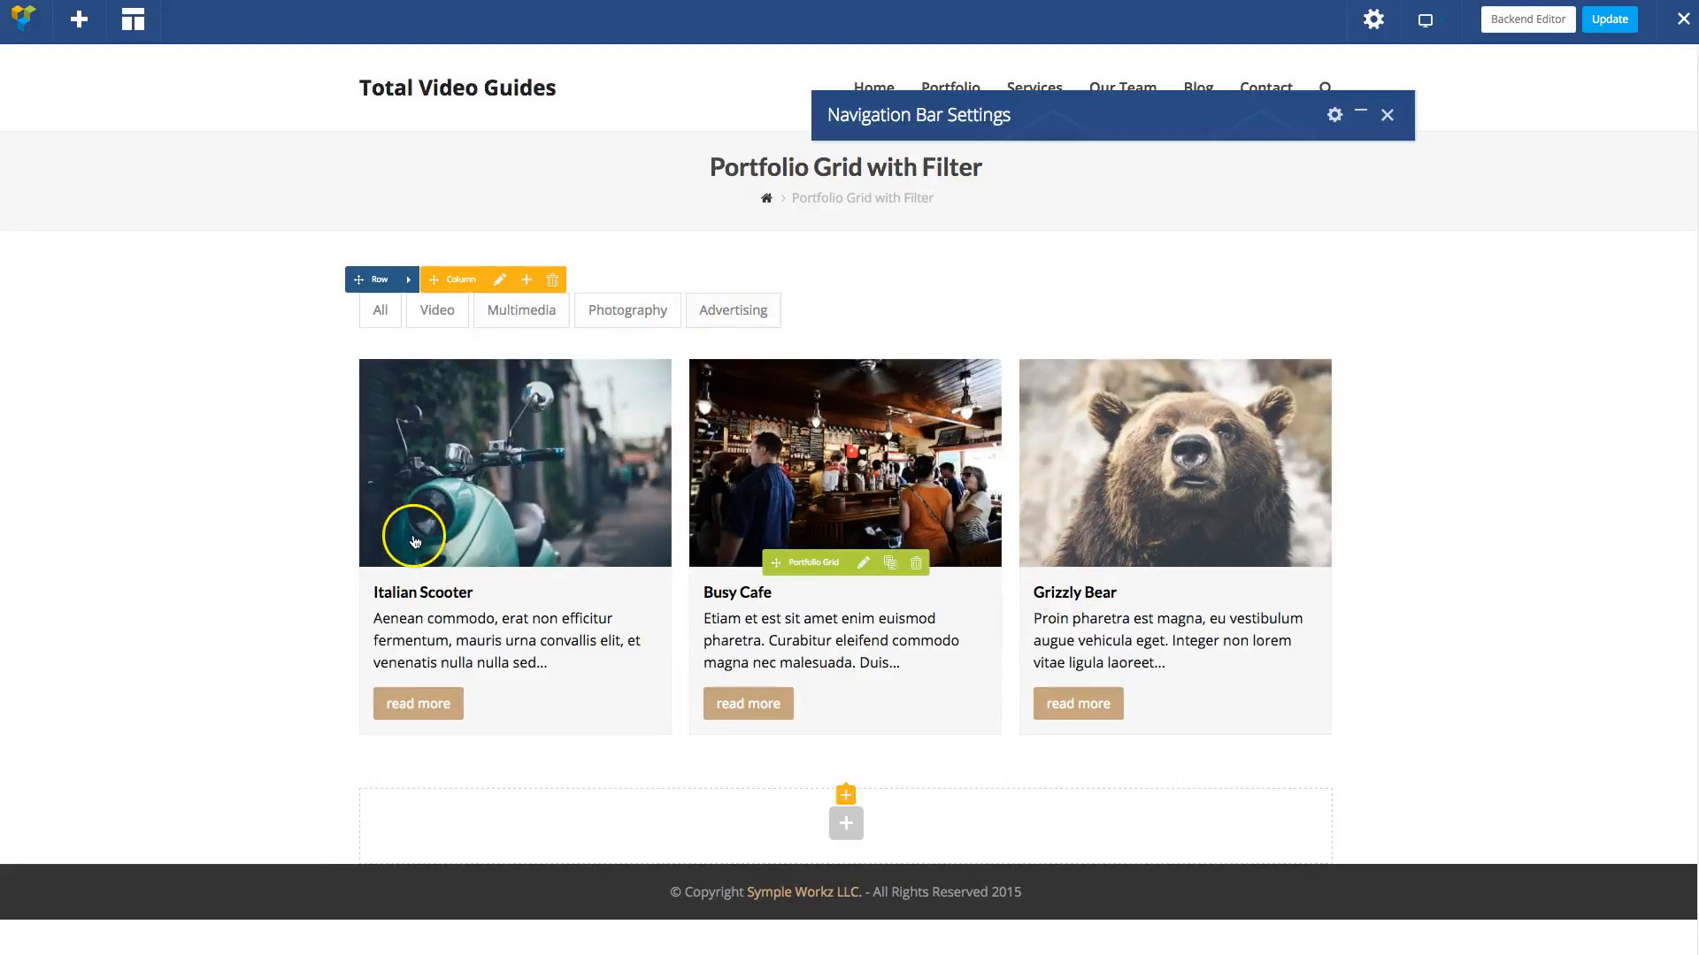
pyautogui.click(437, 310)
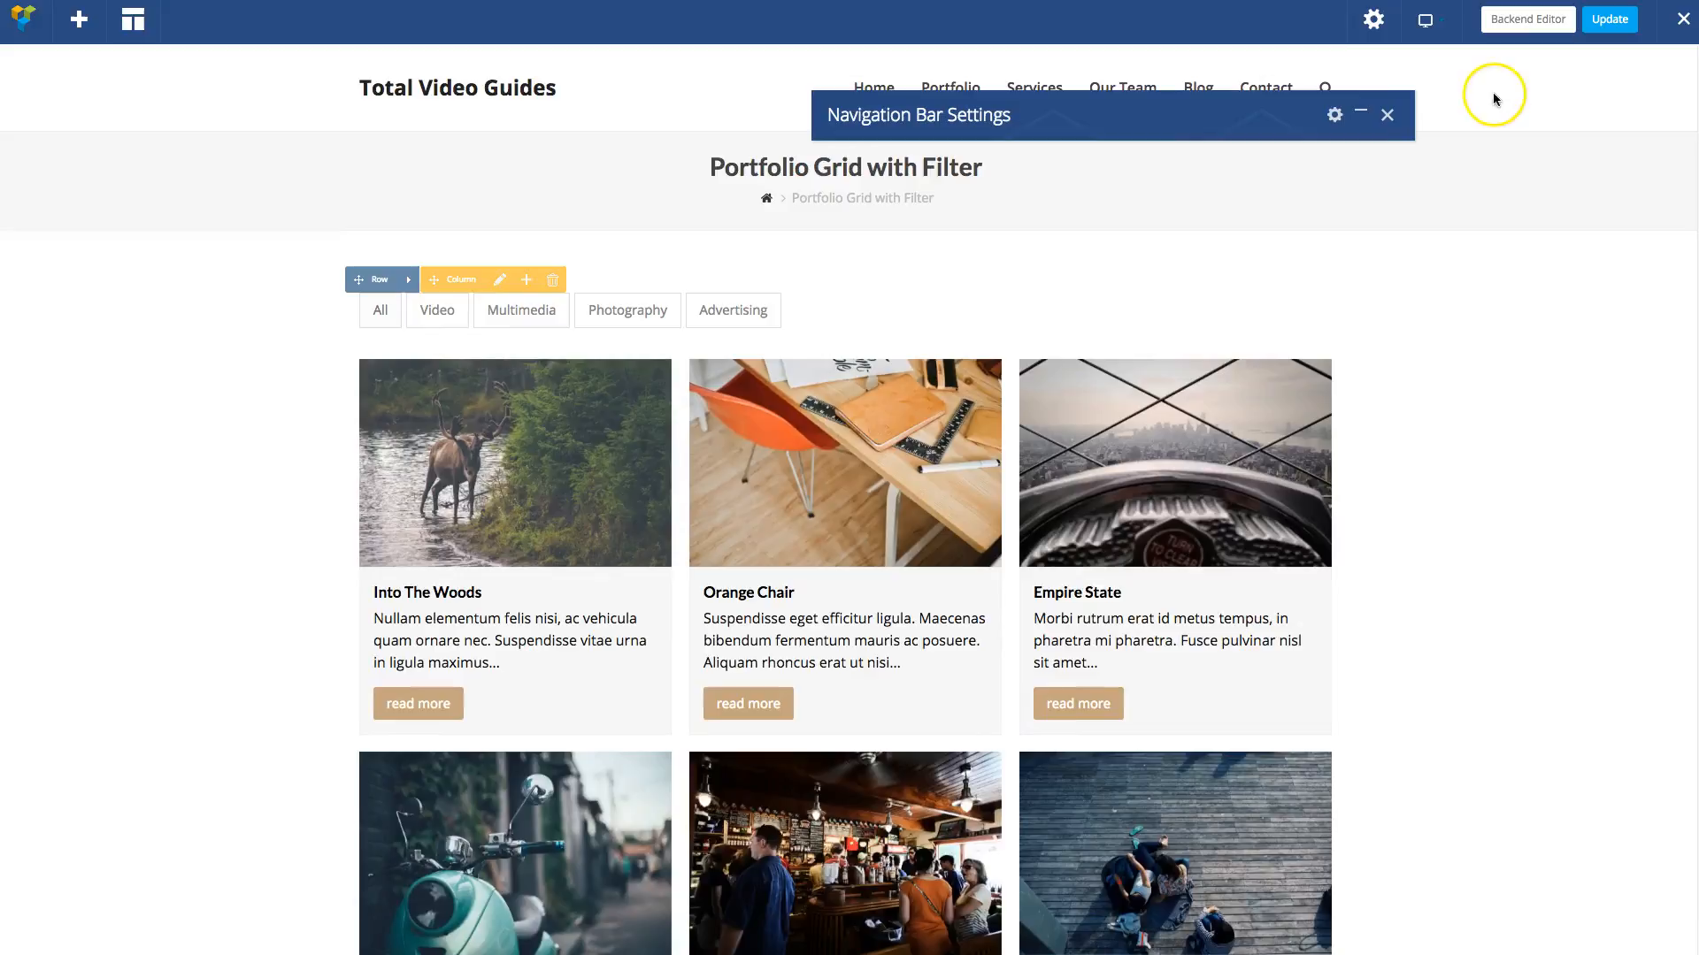
pyautogui.click(1334, 115)
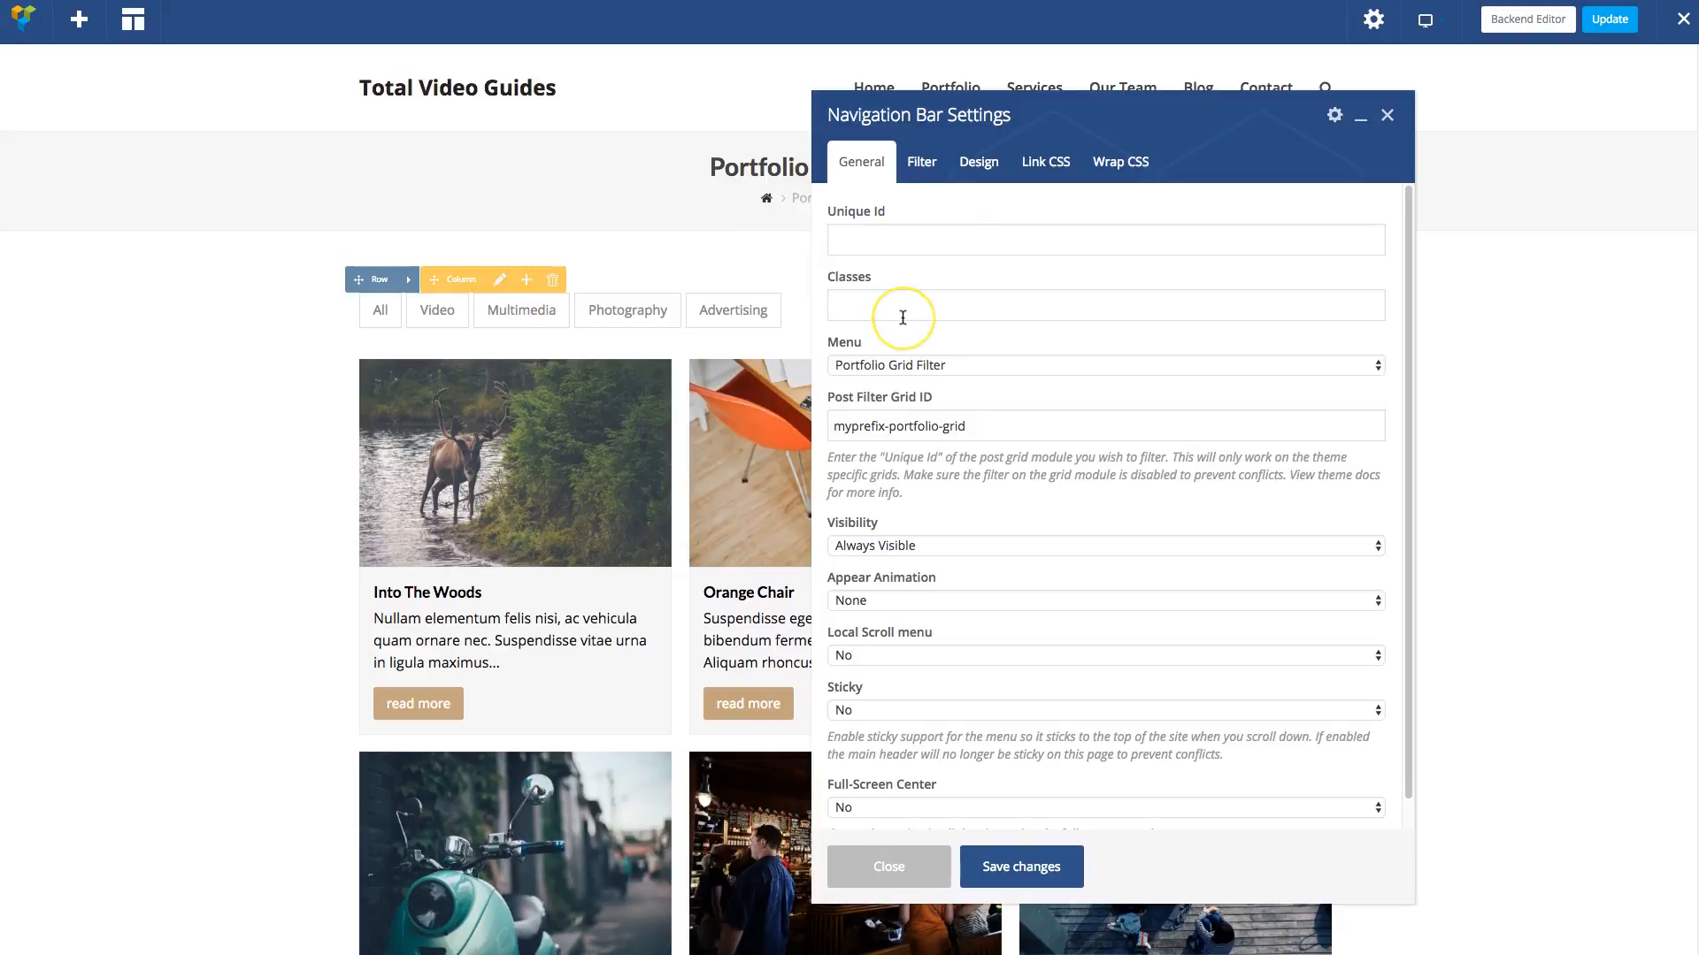
pyautogui.click(886, 867)
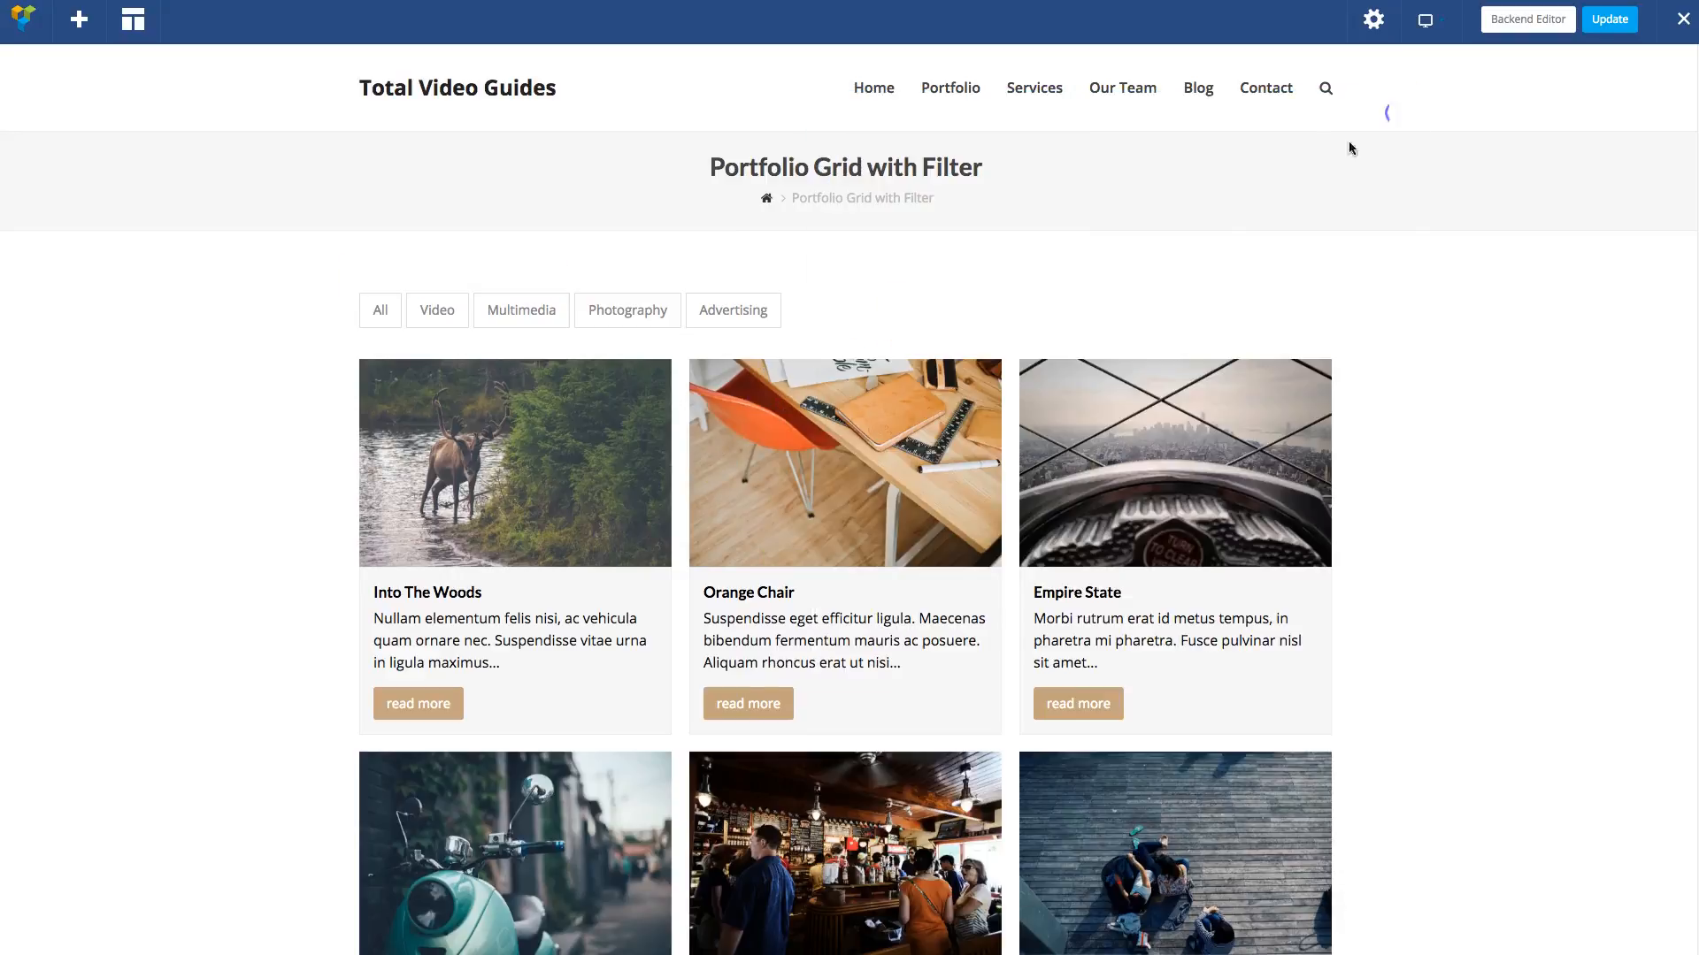
pyautogui.moveTo(855, 298)
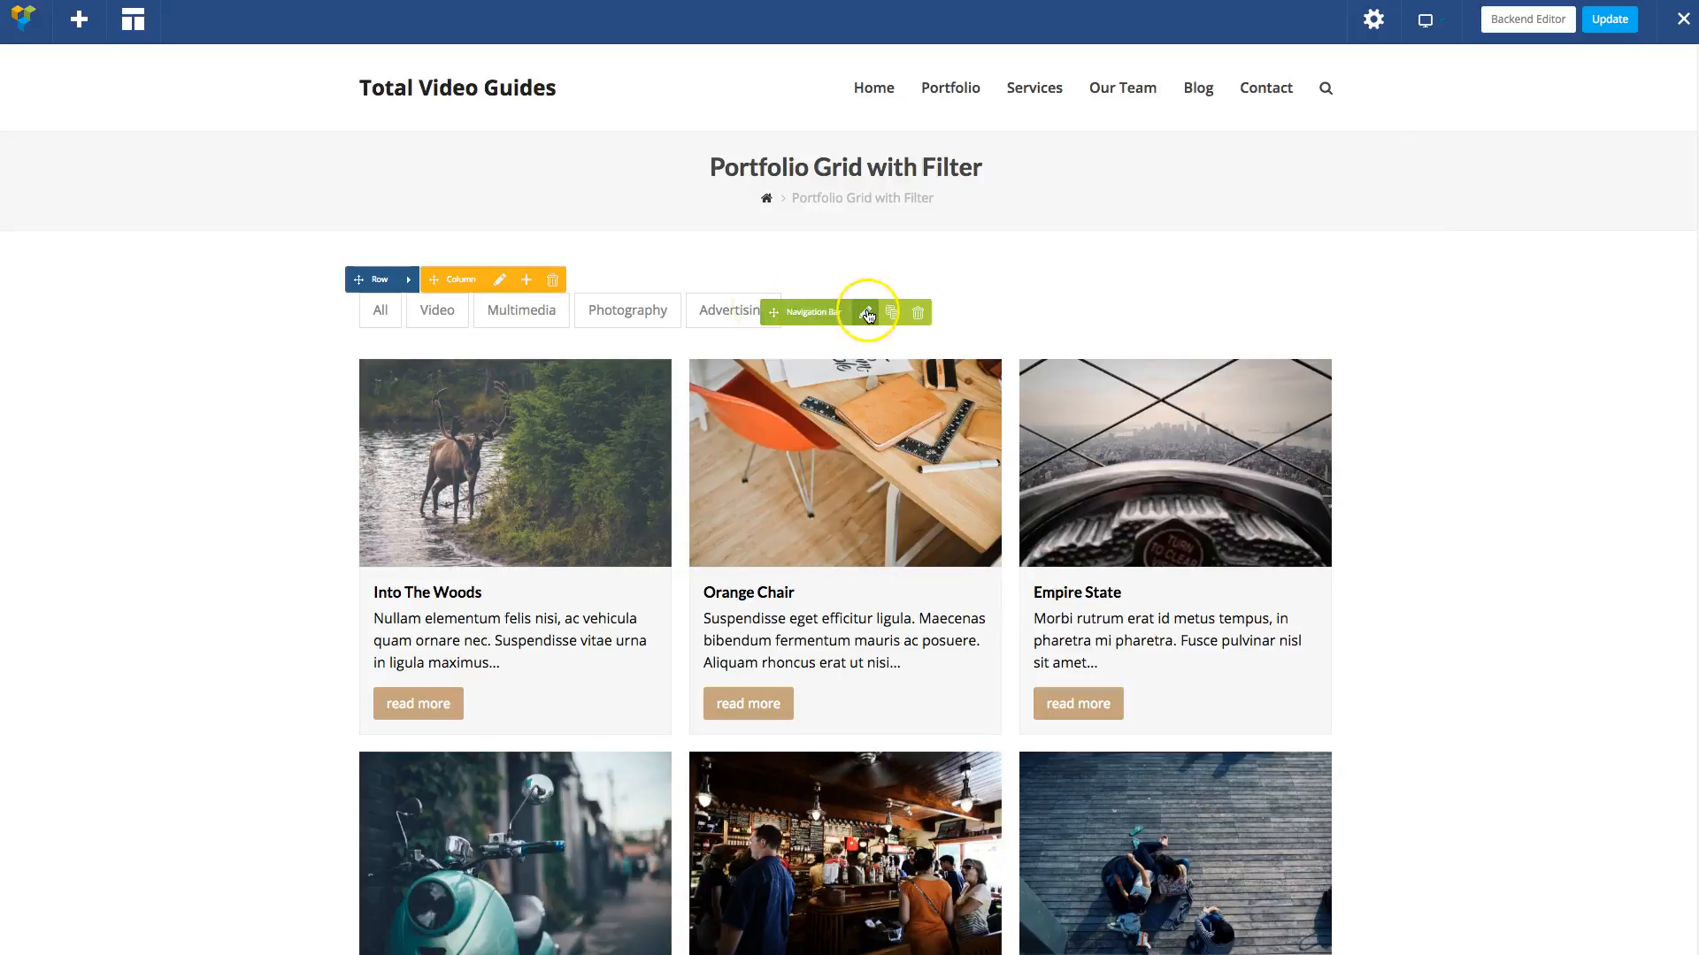
pyautogui.moveTo(866, 312)
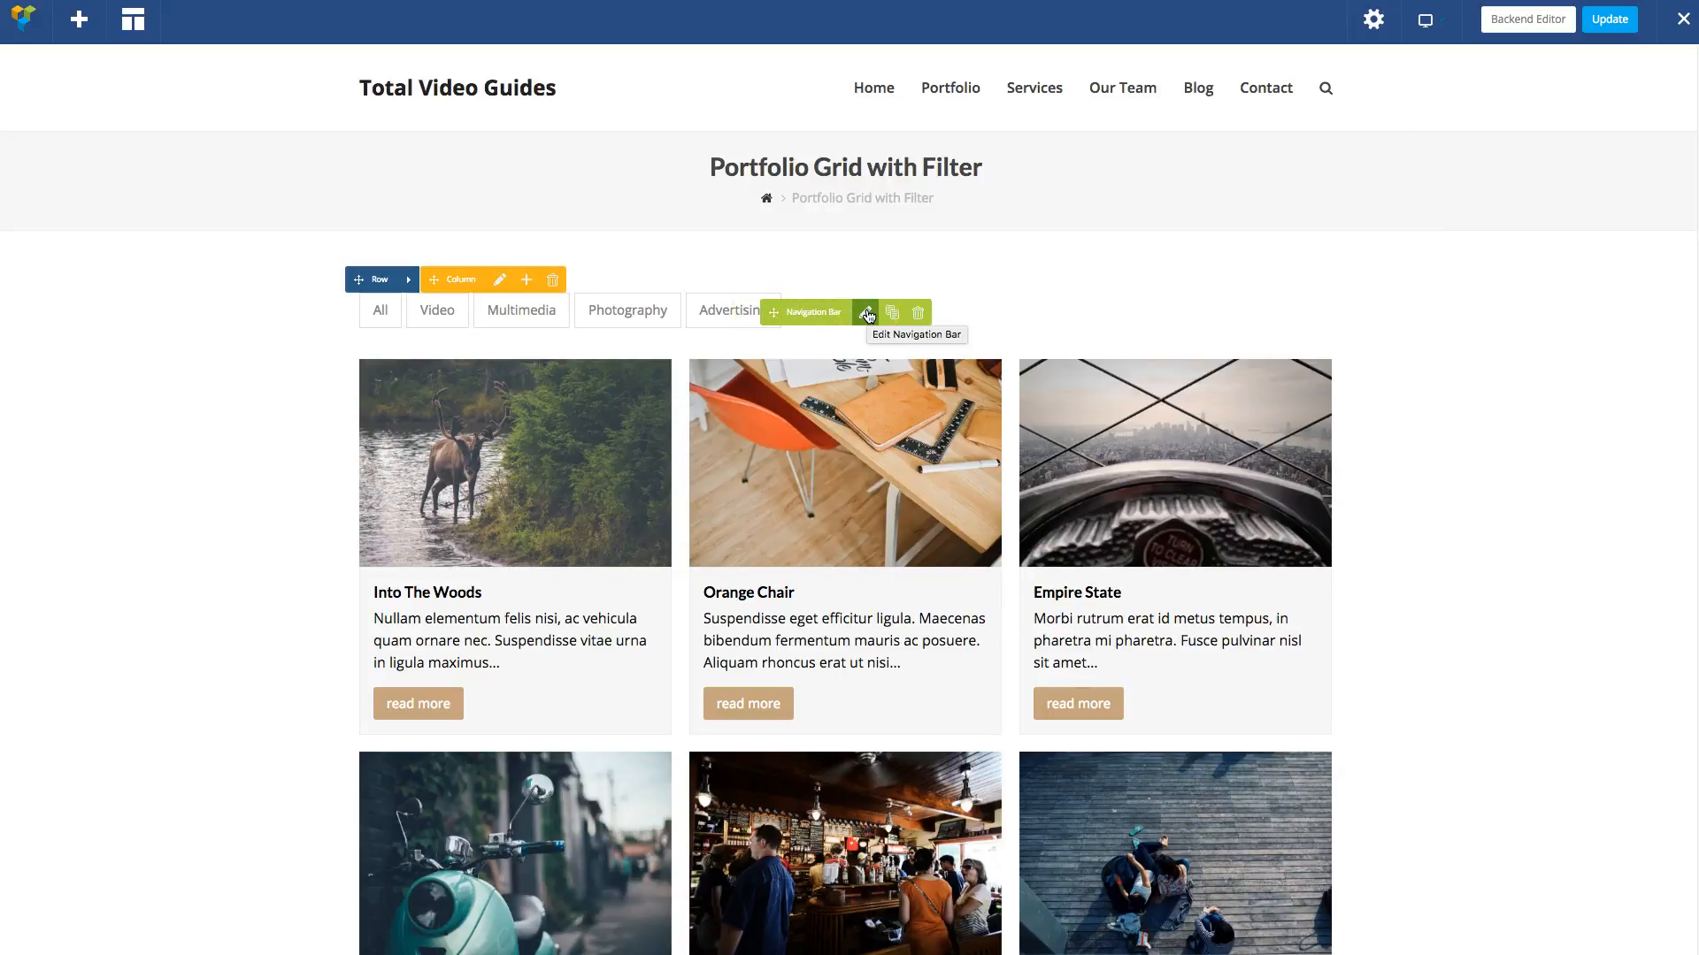
pyautogui.moveTo(605, 310)
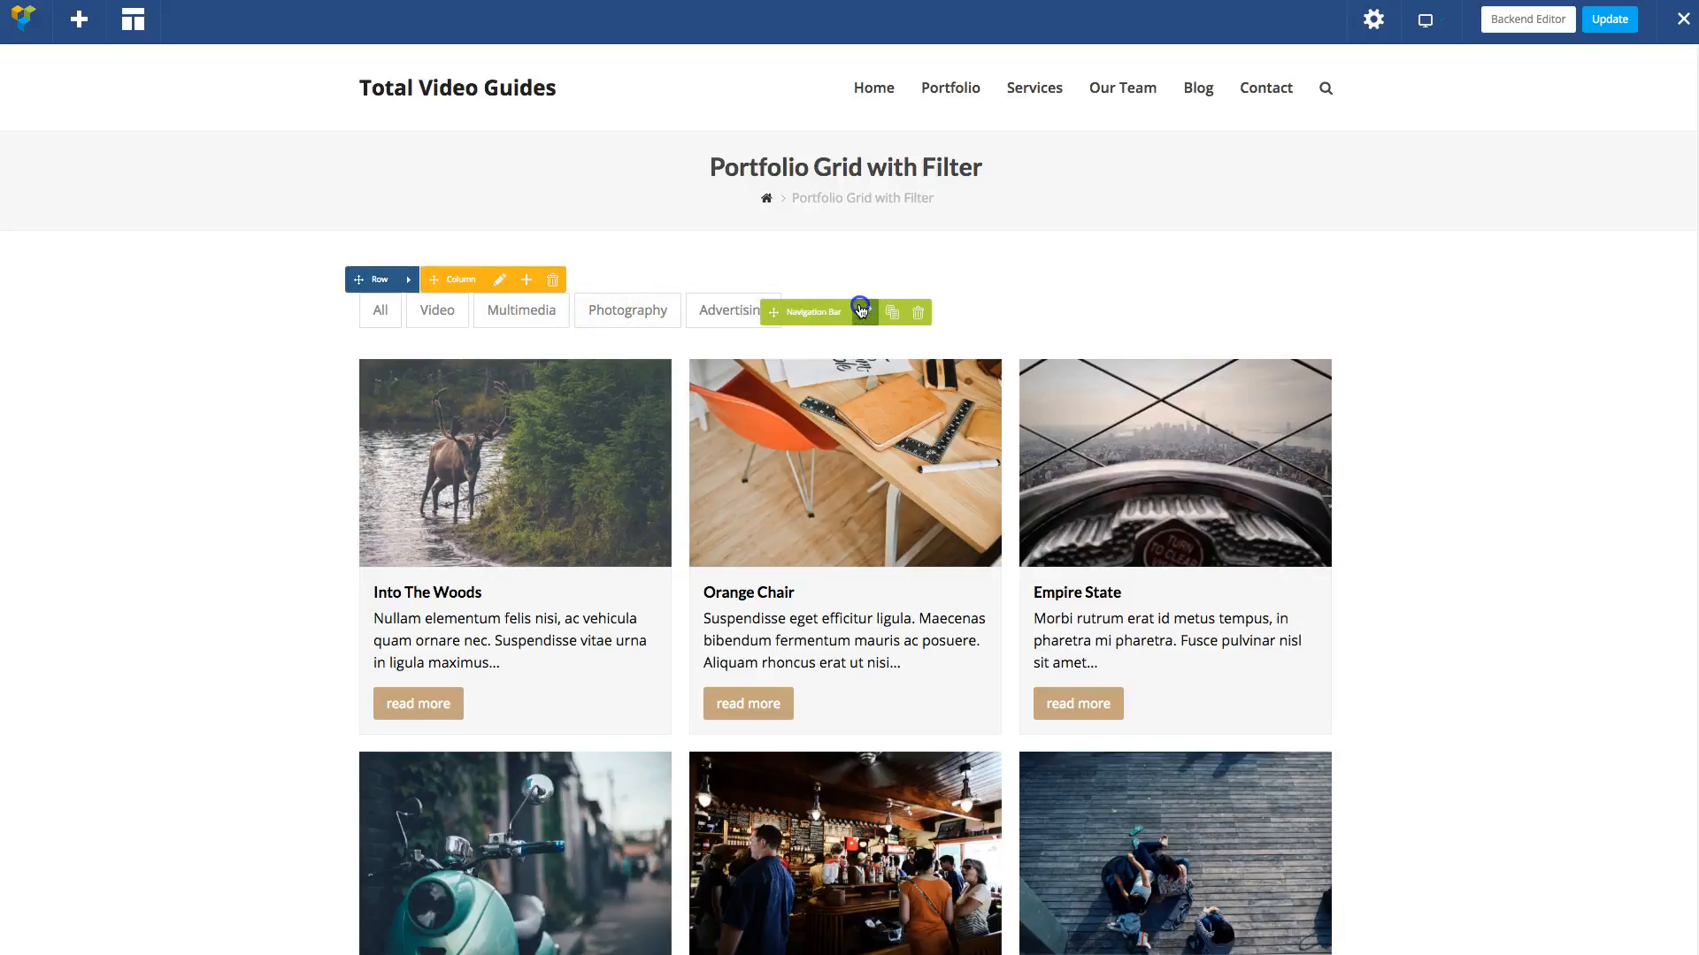
# In the navigation bar's Design settings, set Button Style to Plain Text
pyautogui.click(860, 312)
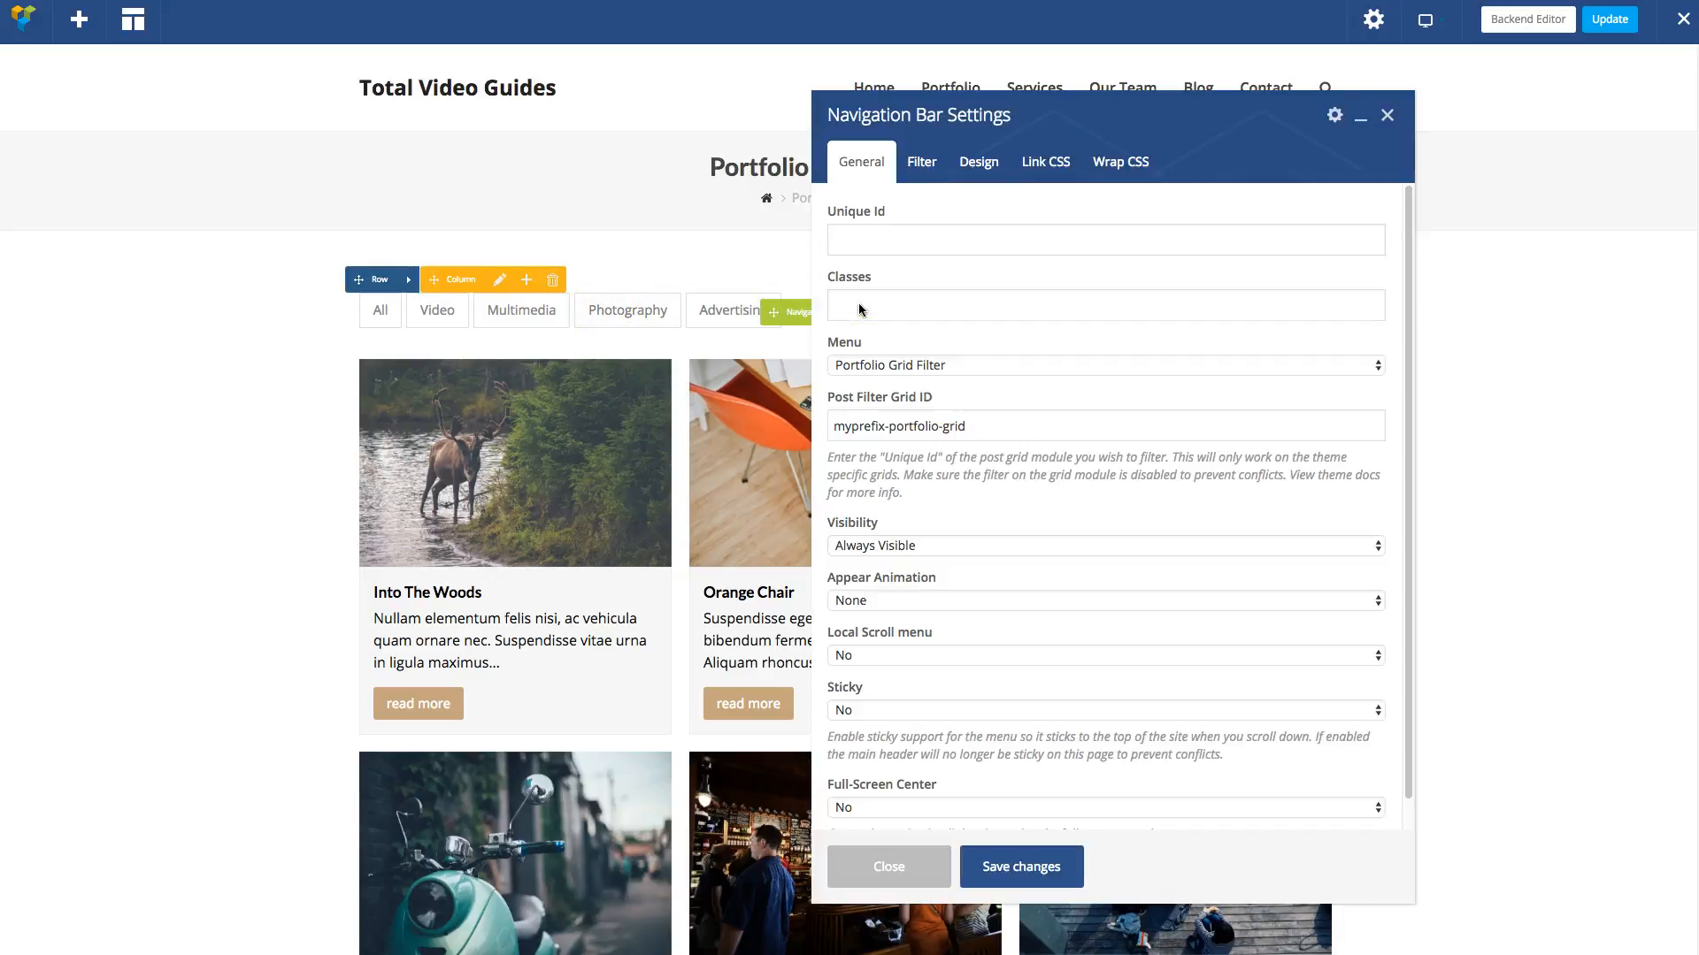
pyautogui.click(977, 161)
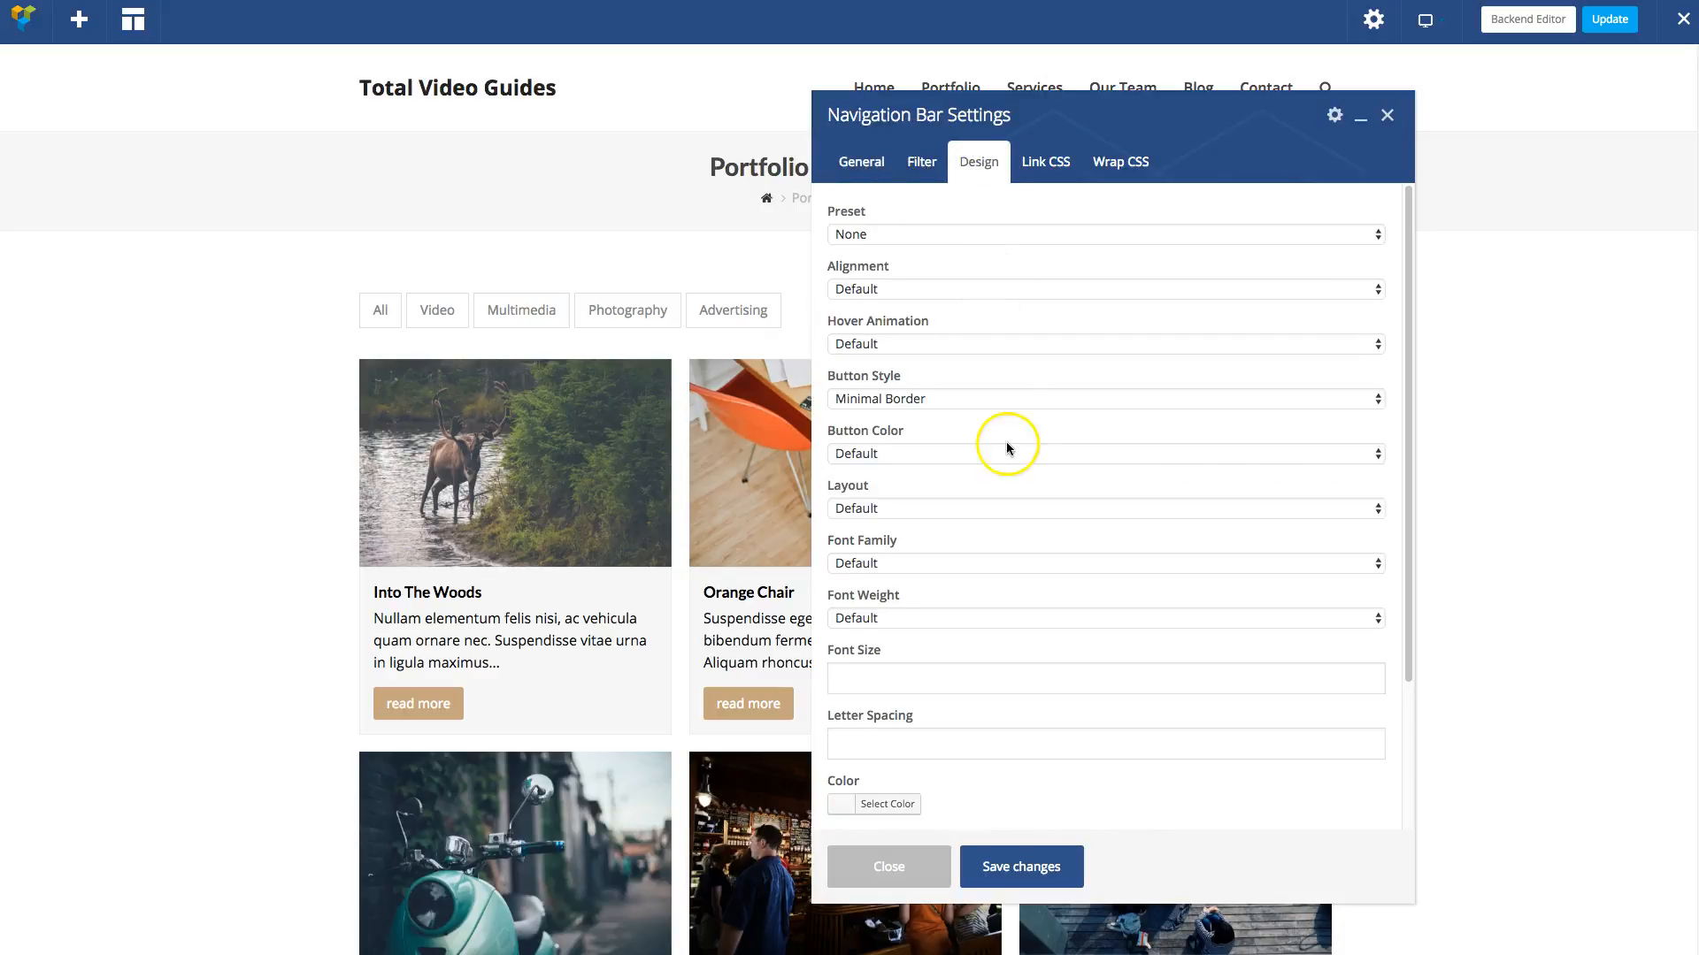
pyautogui.click(1044, 161)
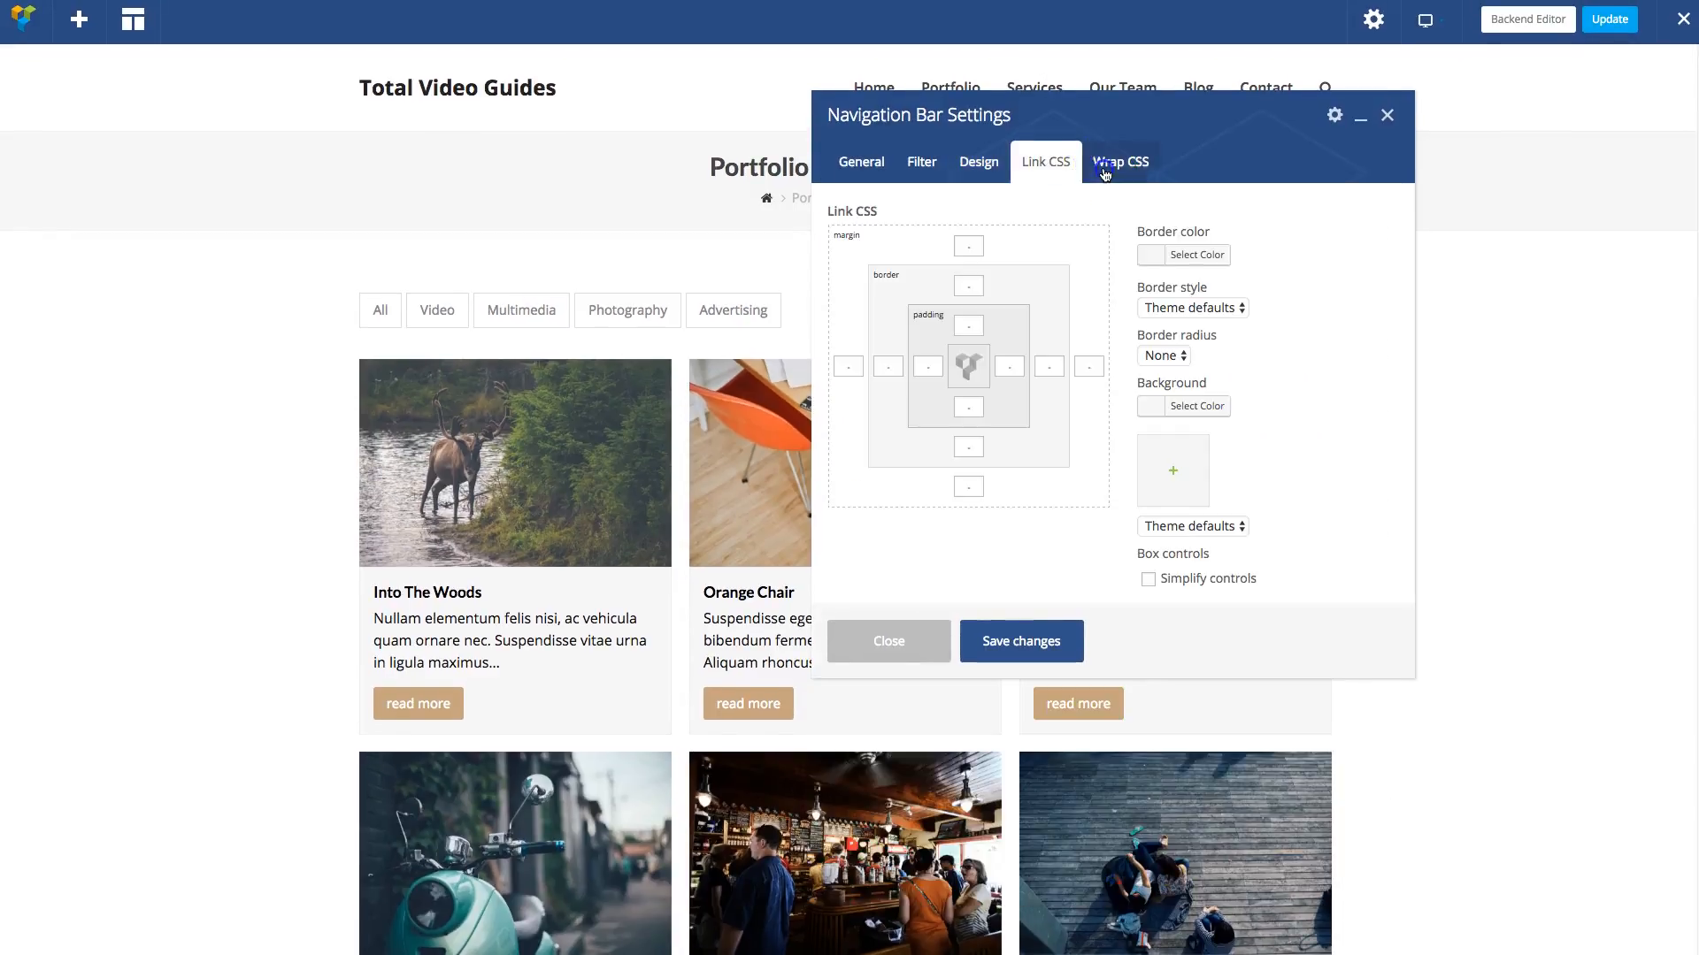
pyautogui.click(977, 161)
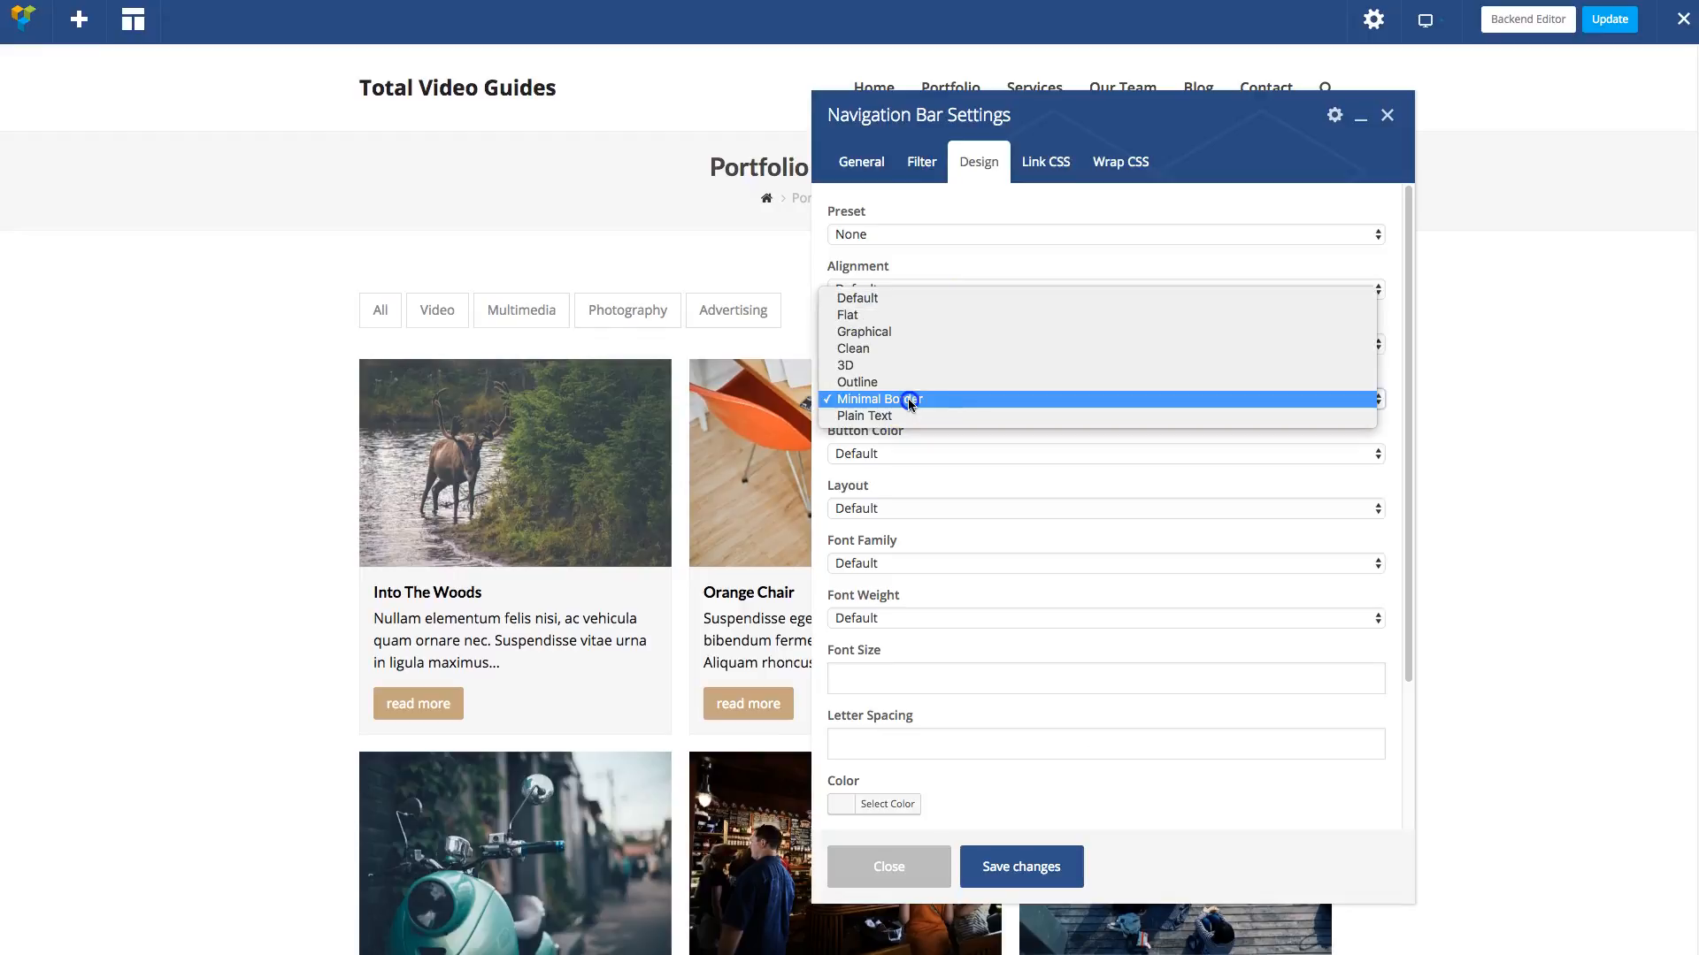
pyautogui.click(864, 414)
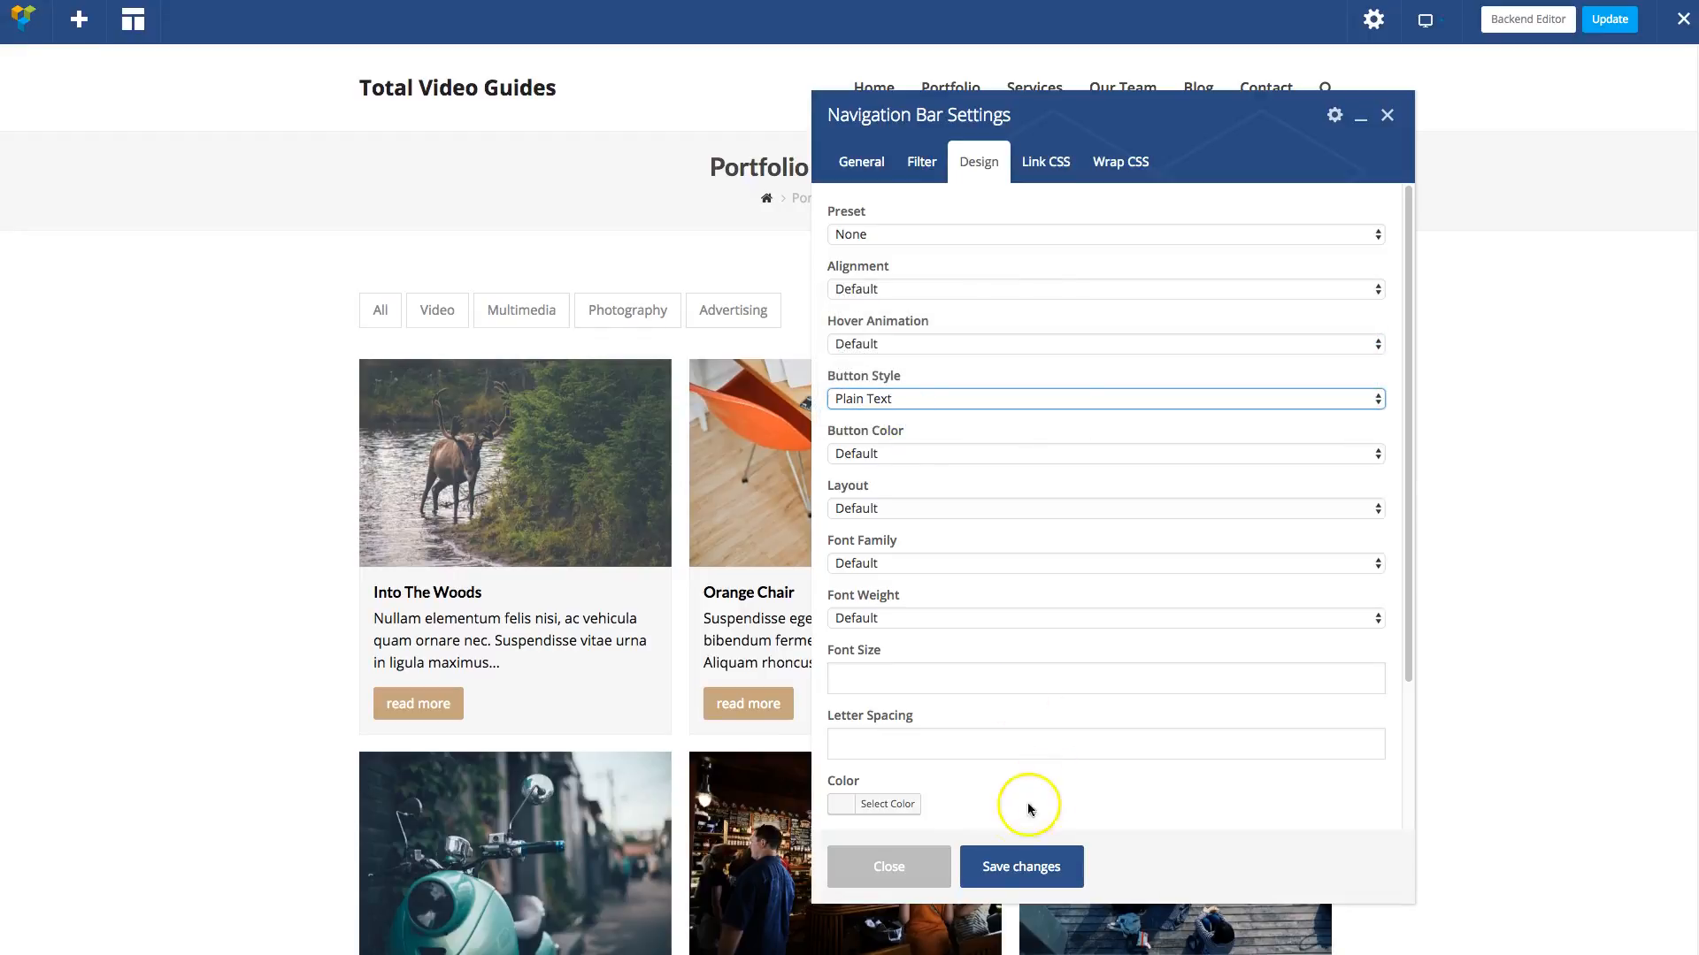
# Set the link Color to black and Color: Hover to #cecece, then save the changes
pyautogui.click(1019, 865)
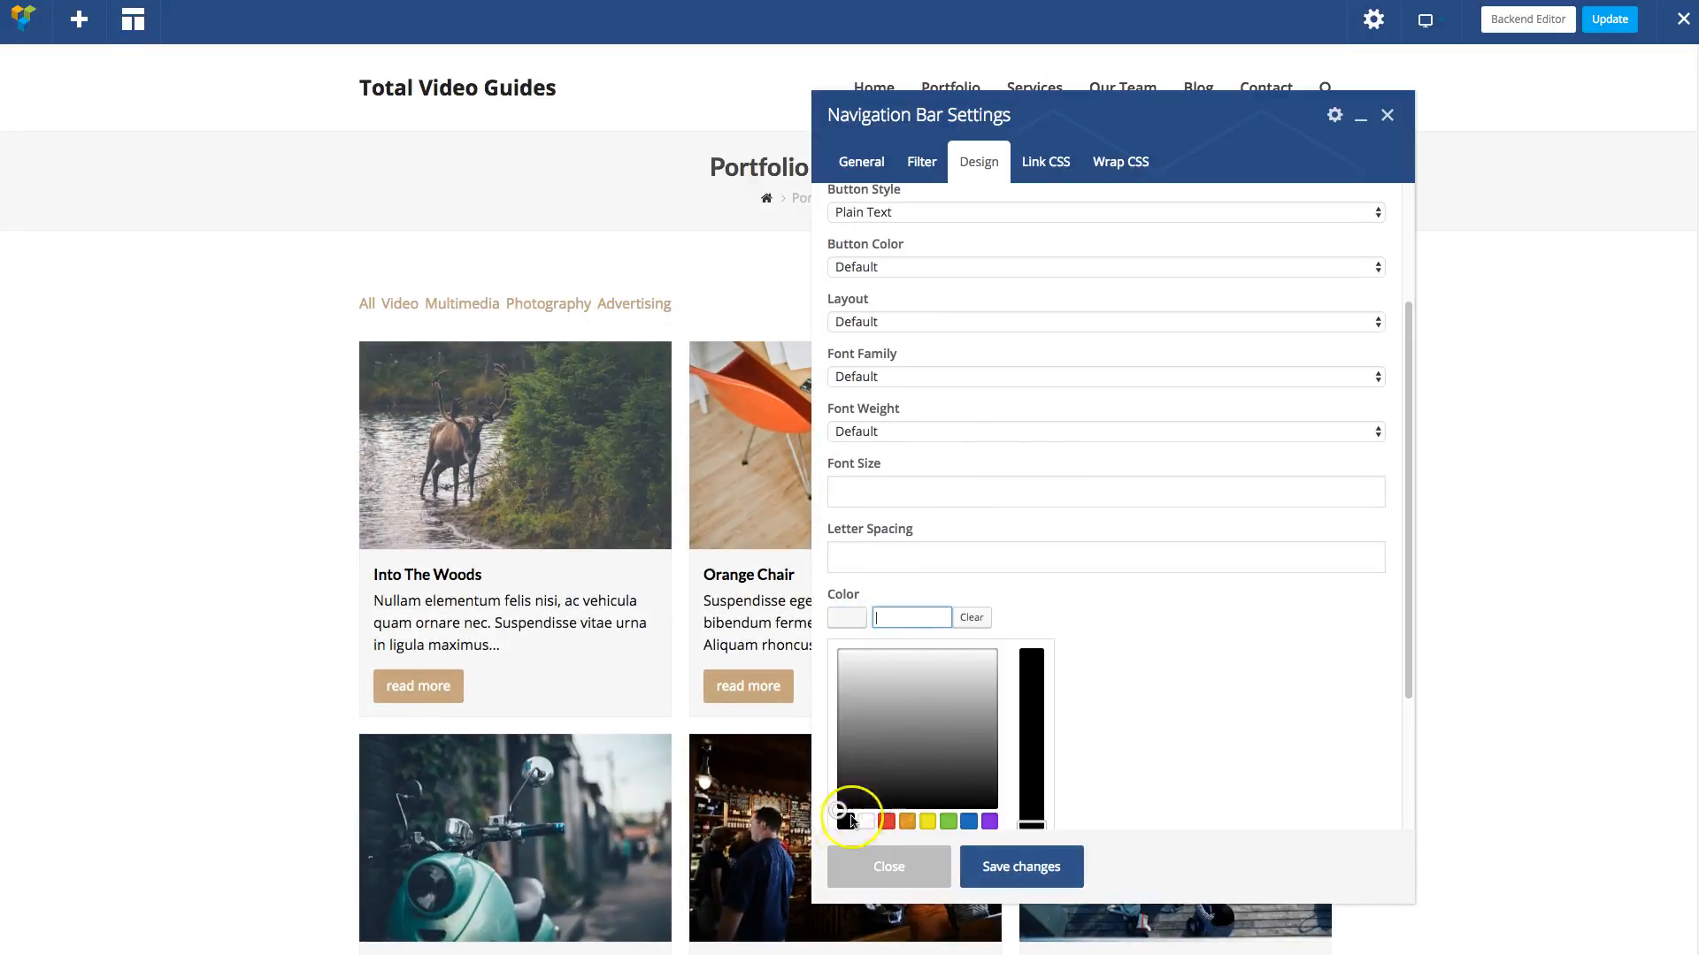
pyautogui.click(847, 819)
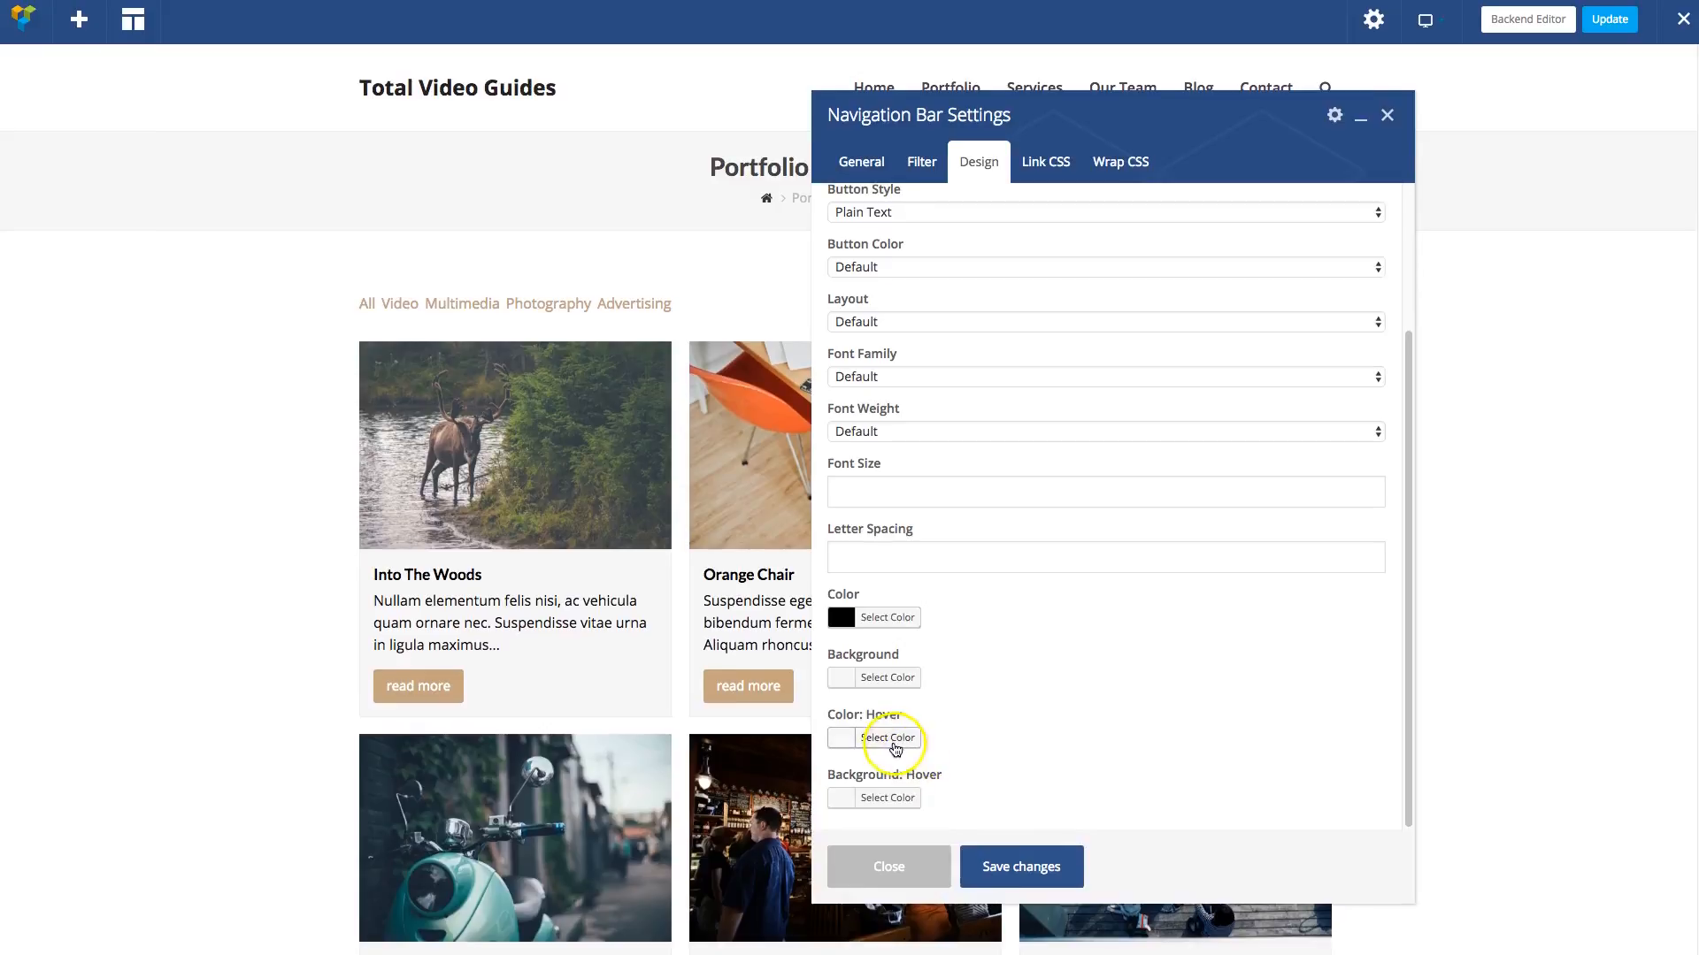
pyautogui.click(886, 738)
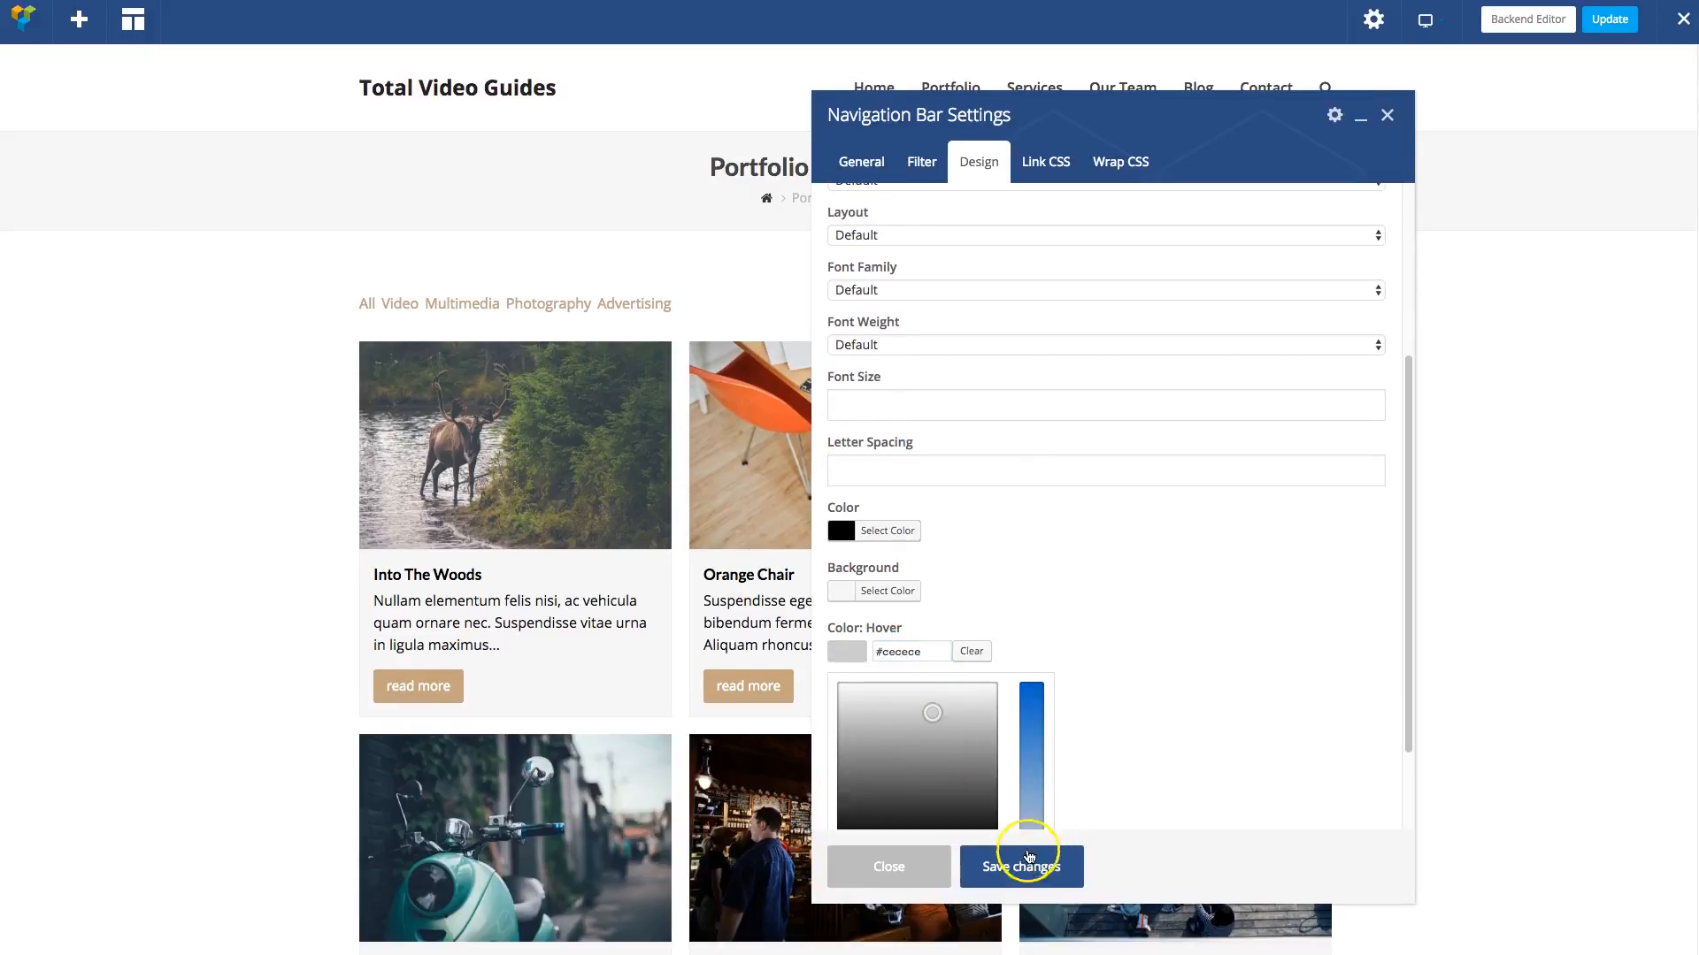
pyautogui.click(1019, 865)
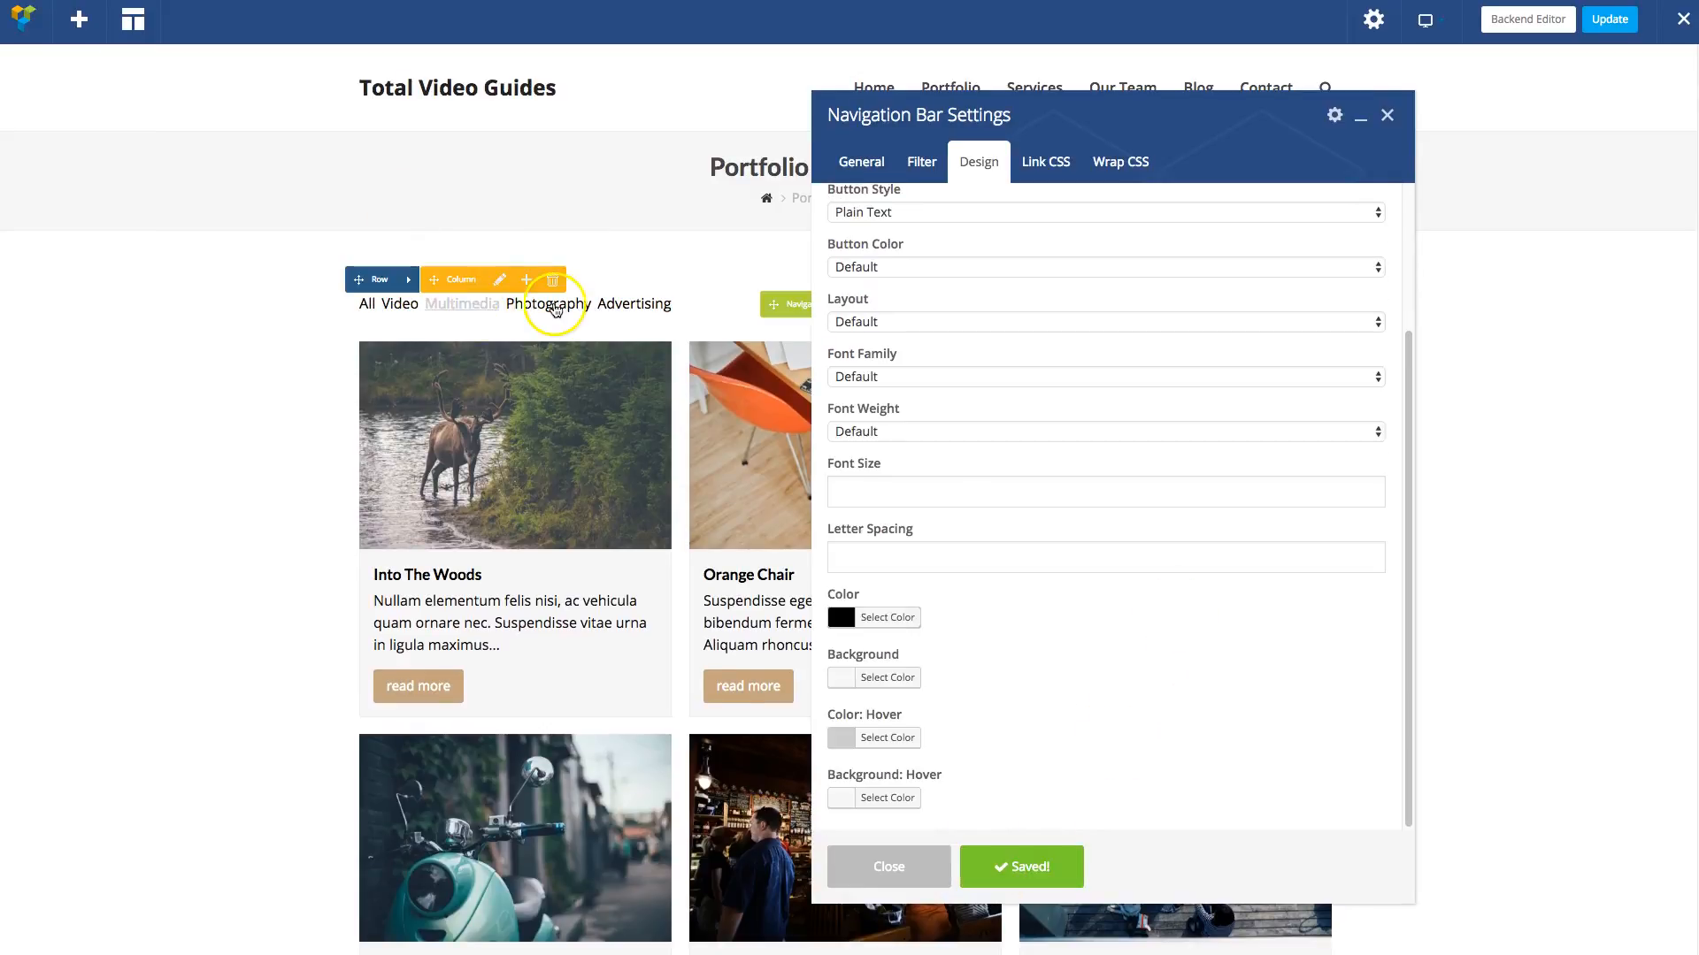
pyautogui.moveTo(1095, 725)
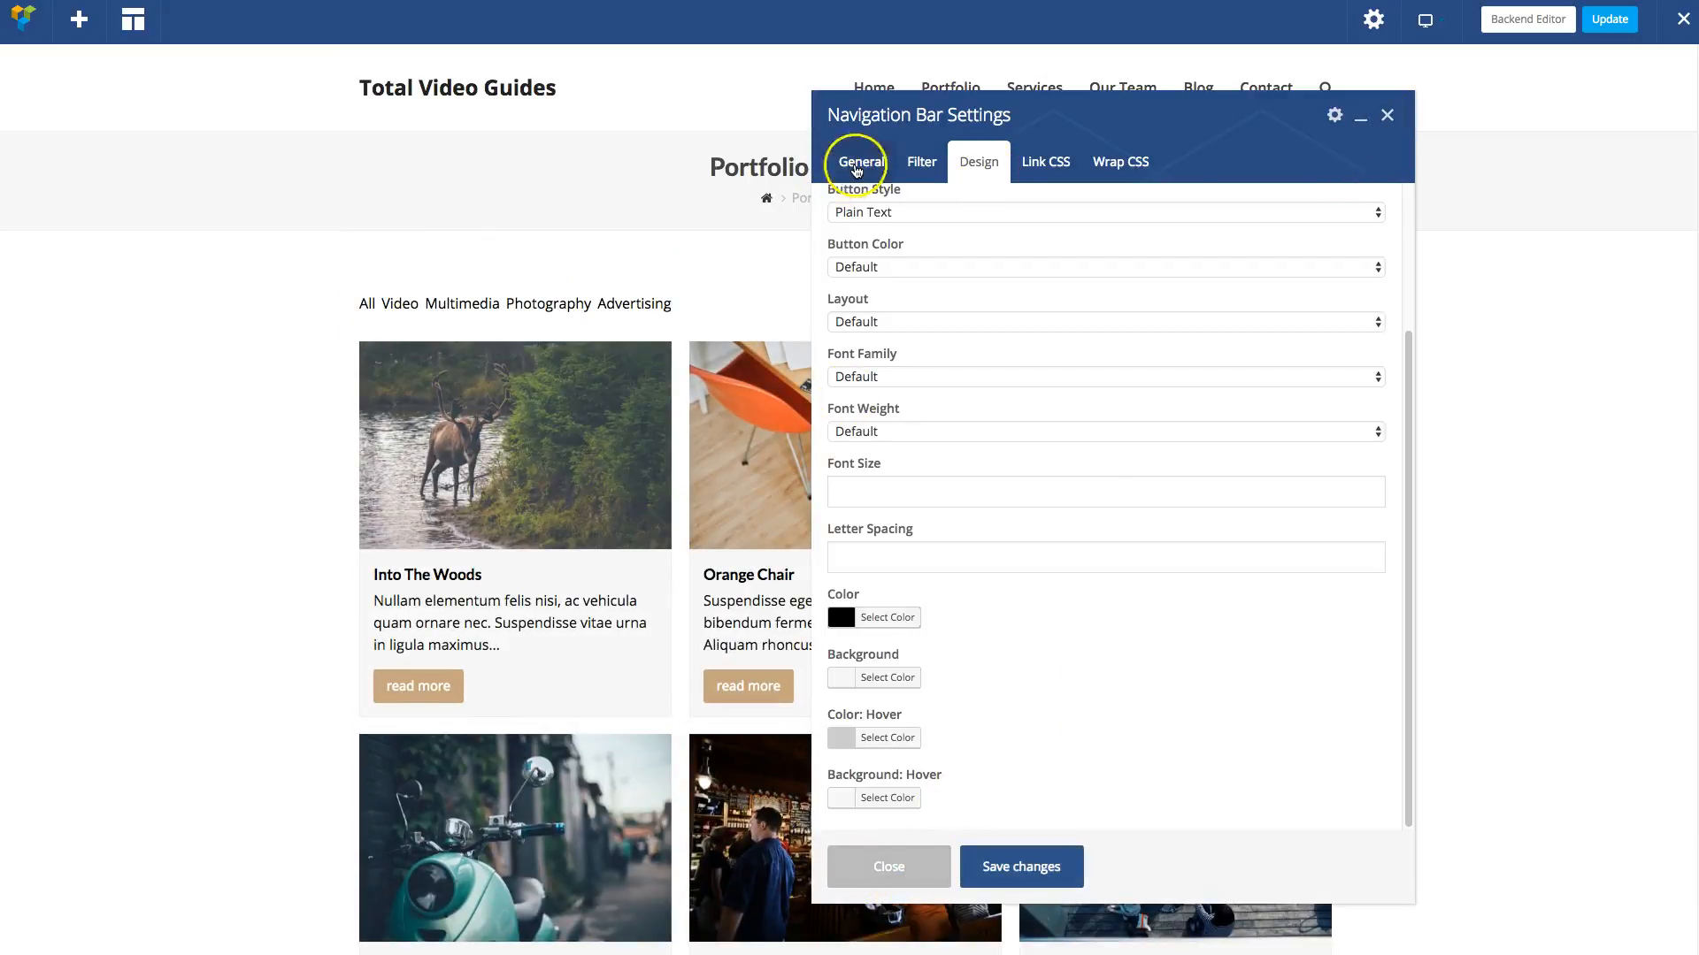
pyautogui.click(860, 161)
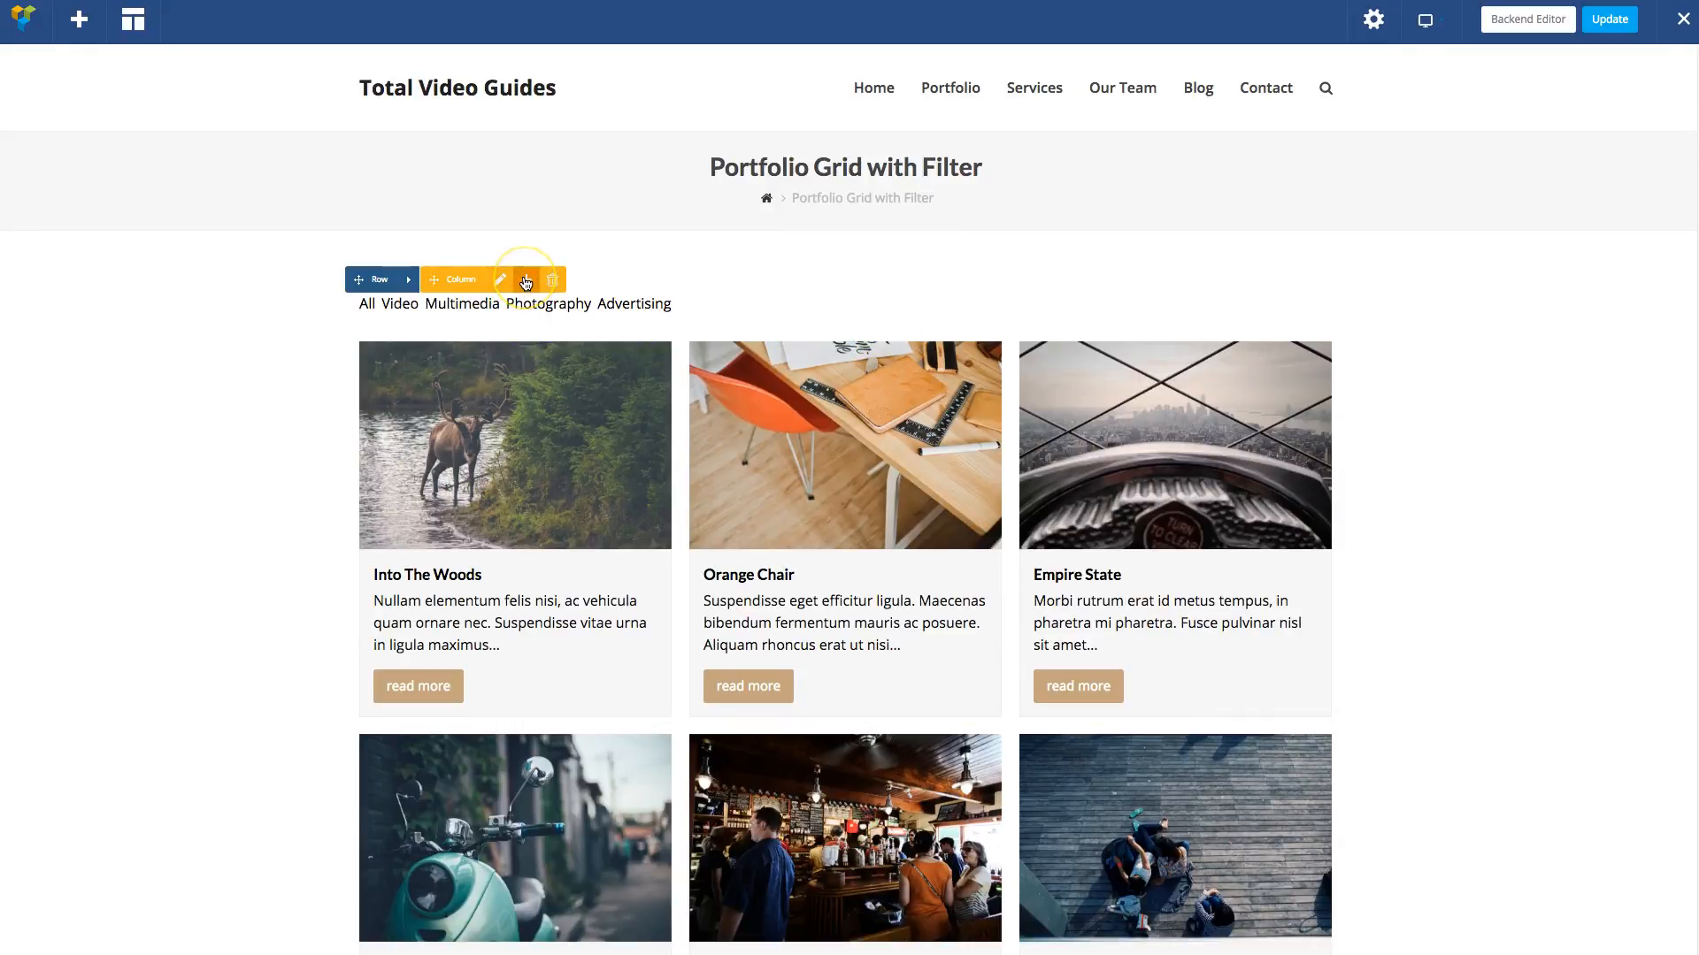
pyautogui.moveTo(526, 280)
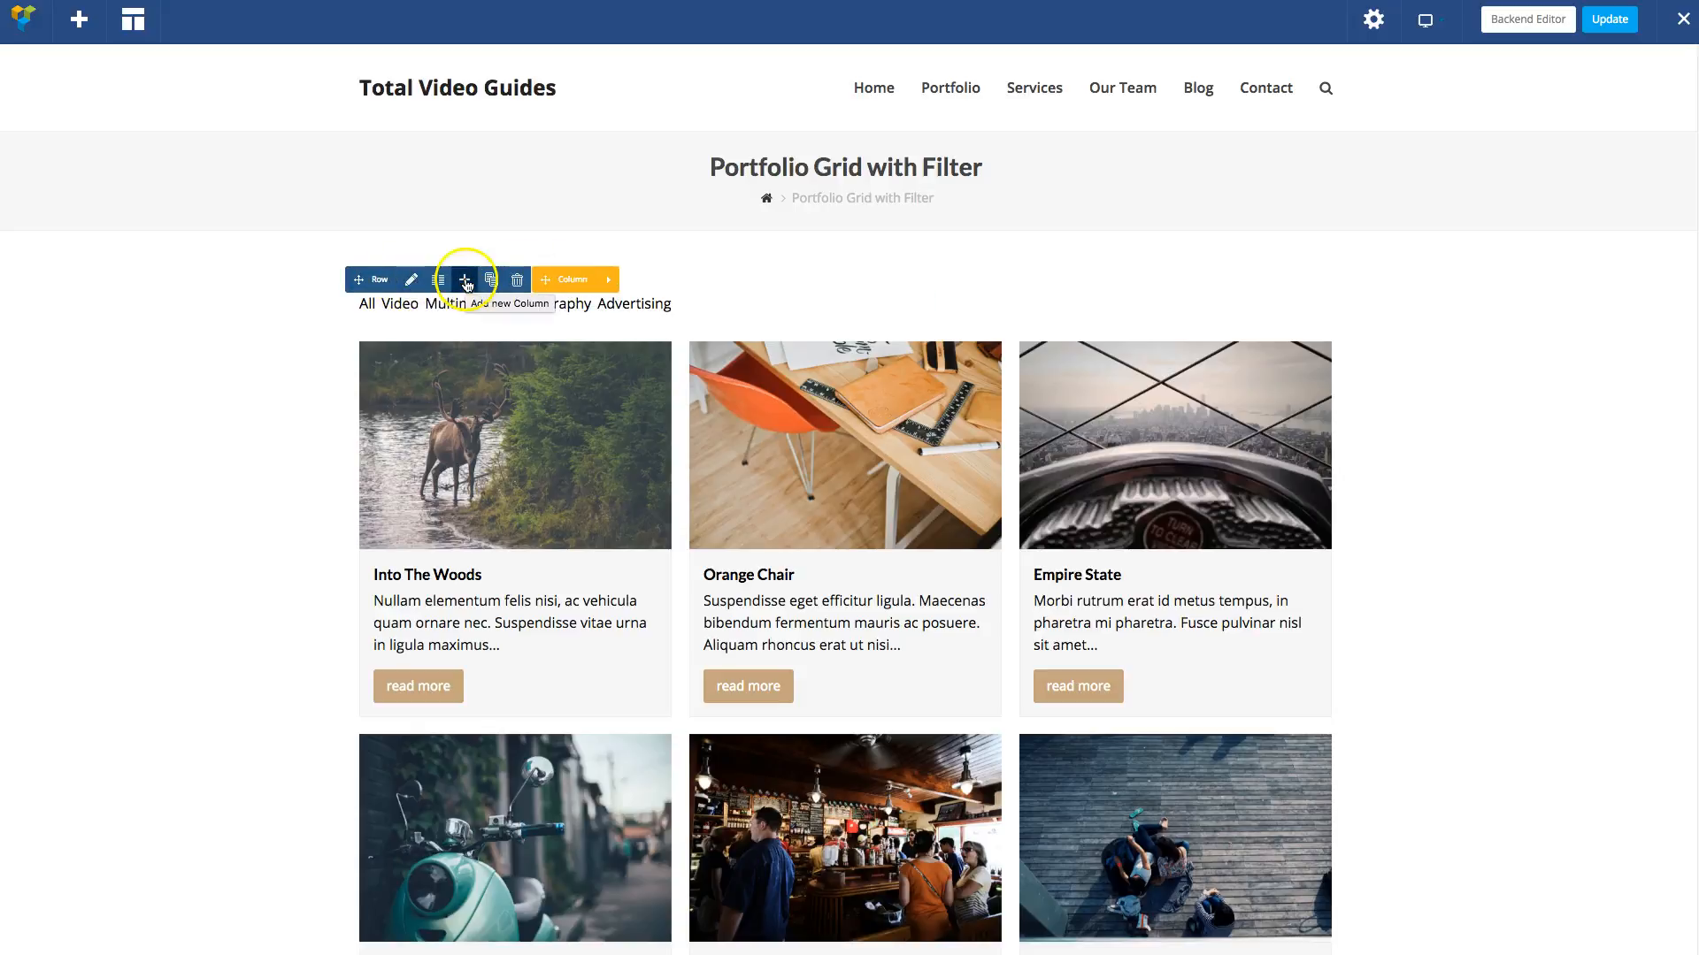
# Close the navigation bar settings and bring up the Add Element catalogue from the column's + icon
pyautogui.scroll(-3)
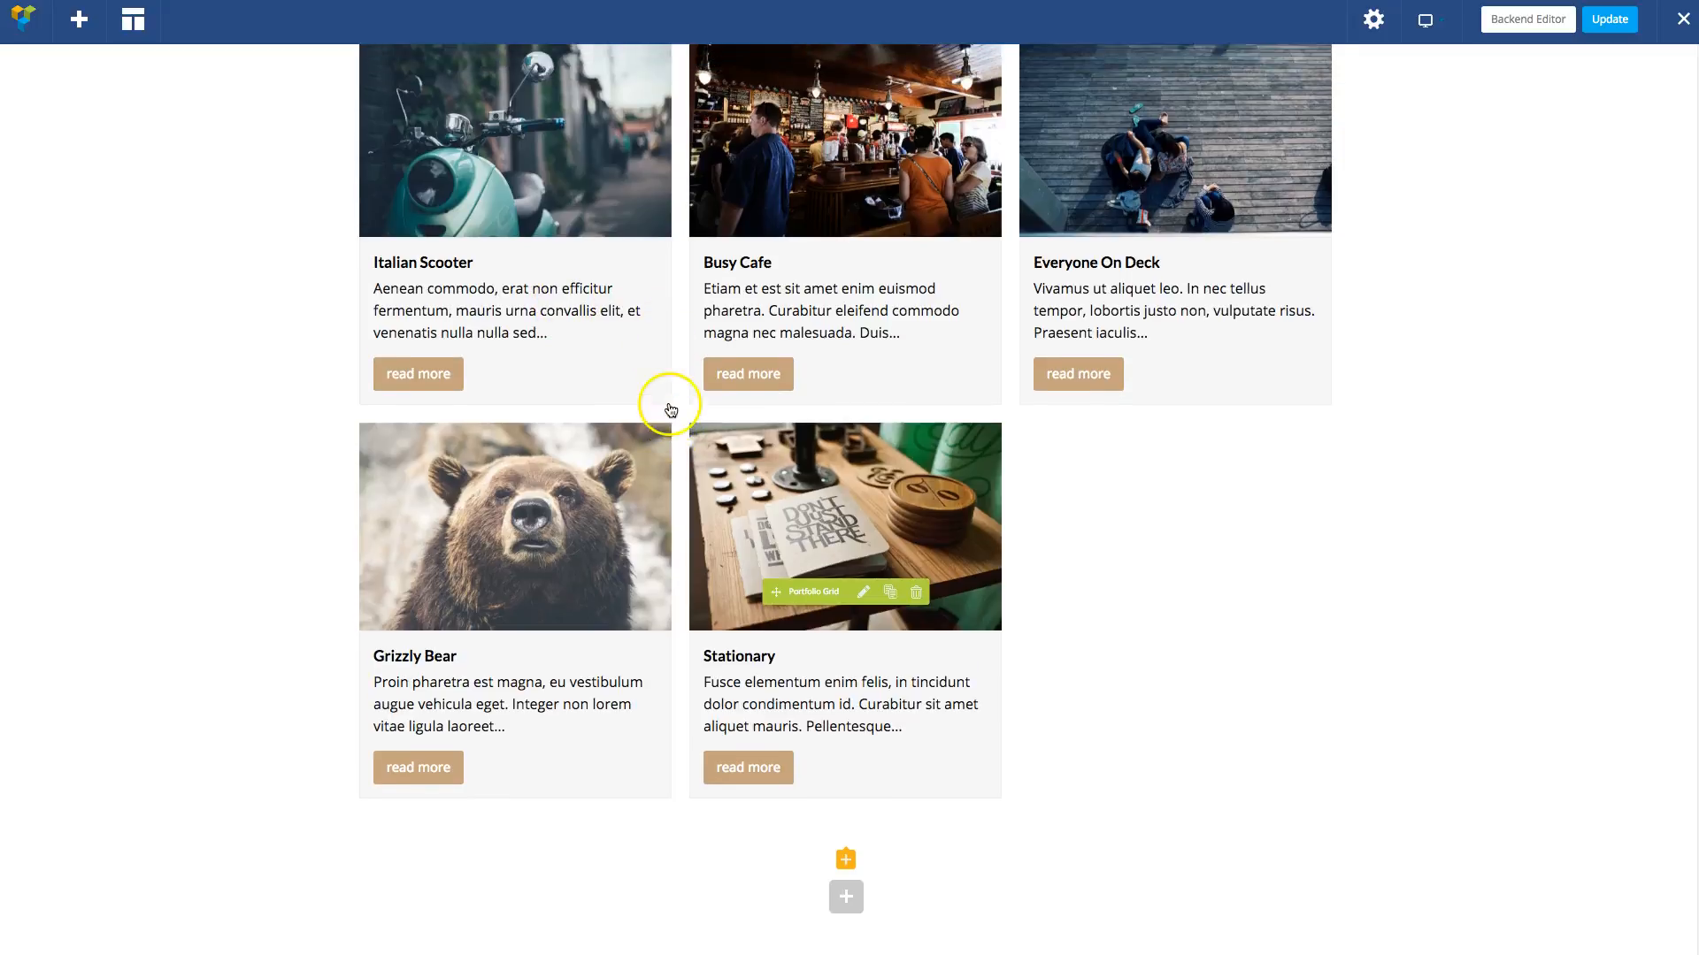
pyautogui.scroll(3)
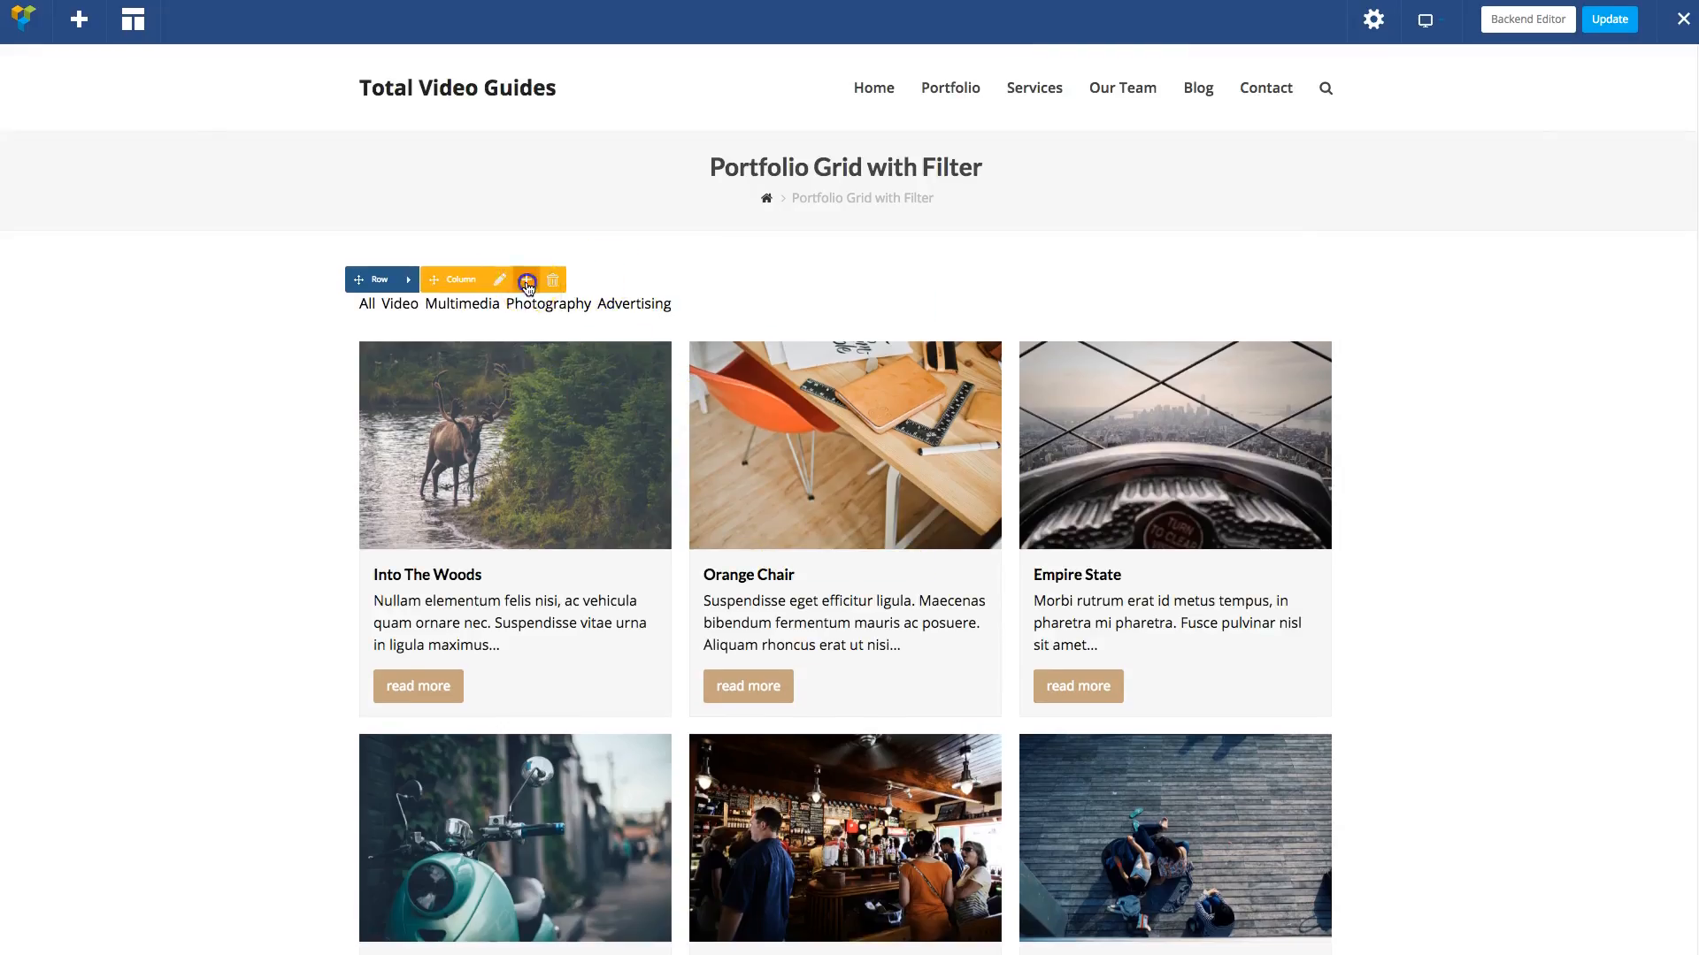
pyautogui.click(528, 280)
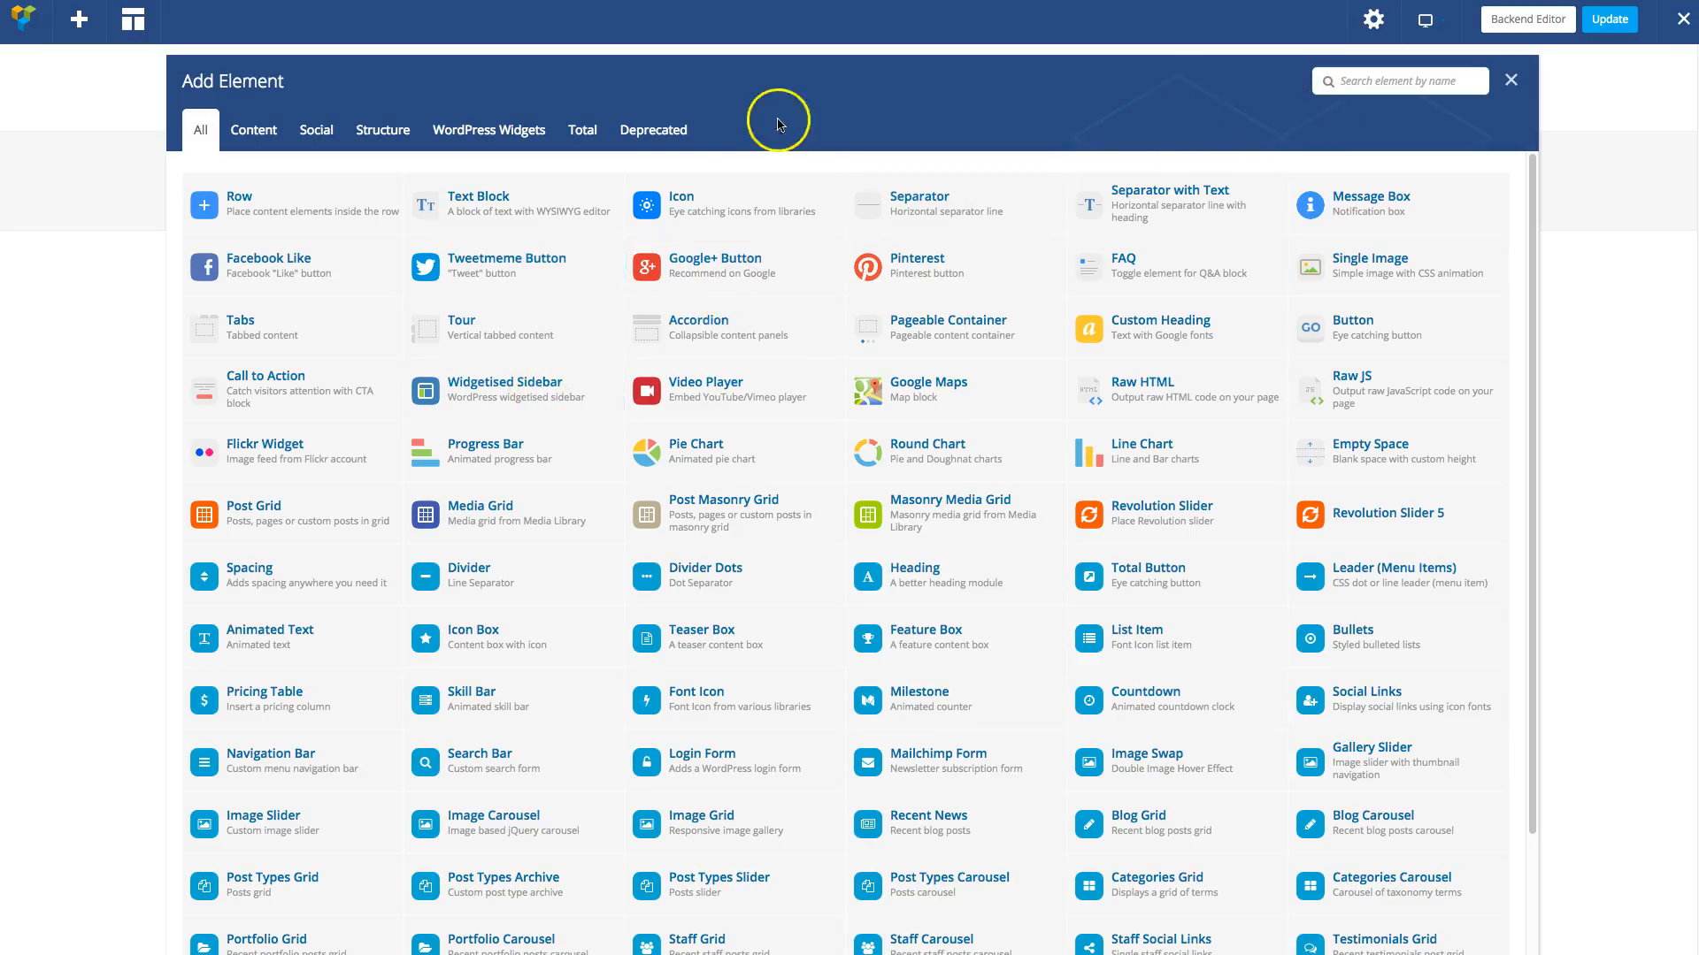
# Browse the Total tab of the element catalogue, then close it without adding anything
pyautogui.click(582, 130)
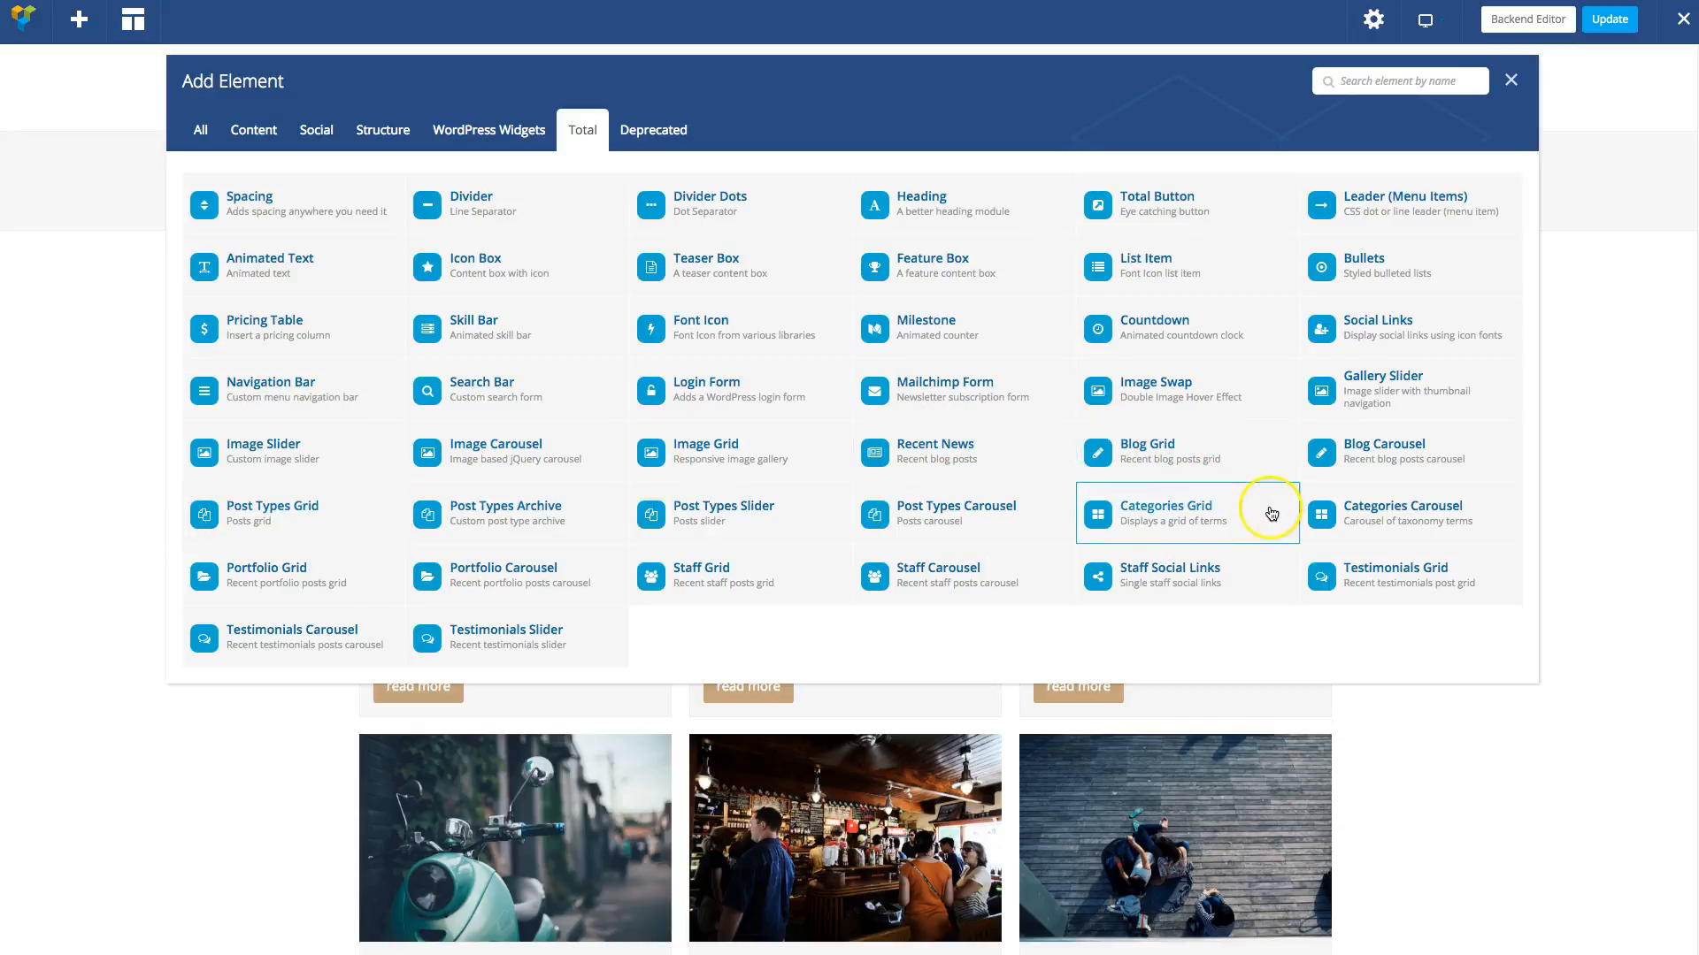
pyautogui.moveTo(784, 593)
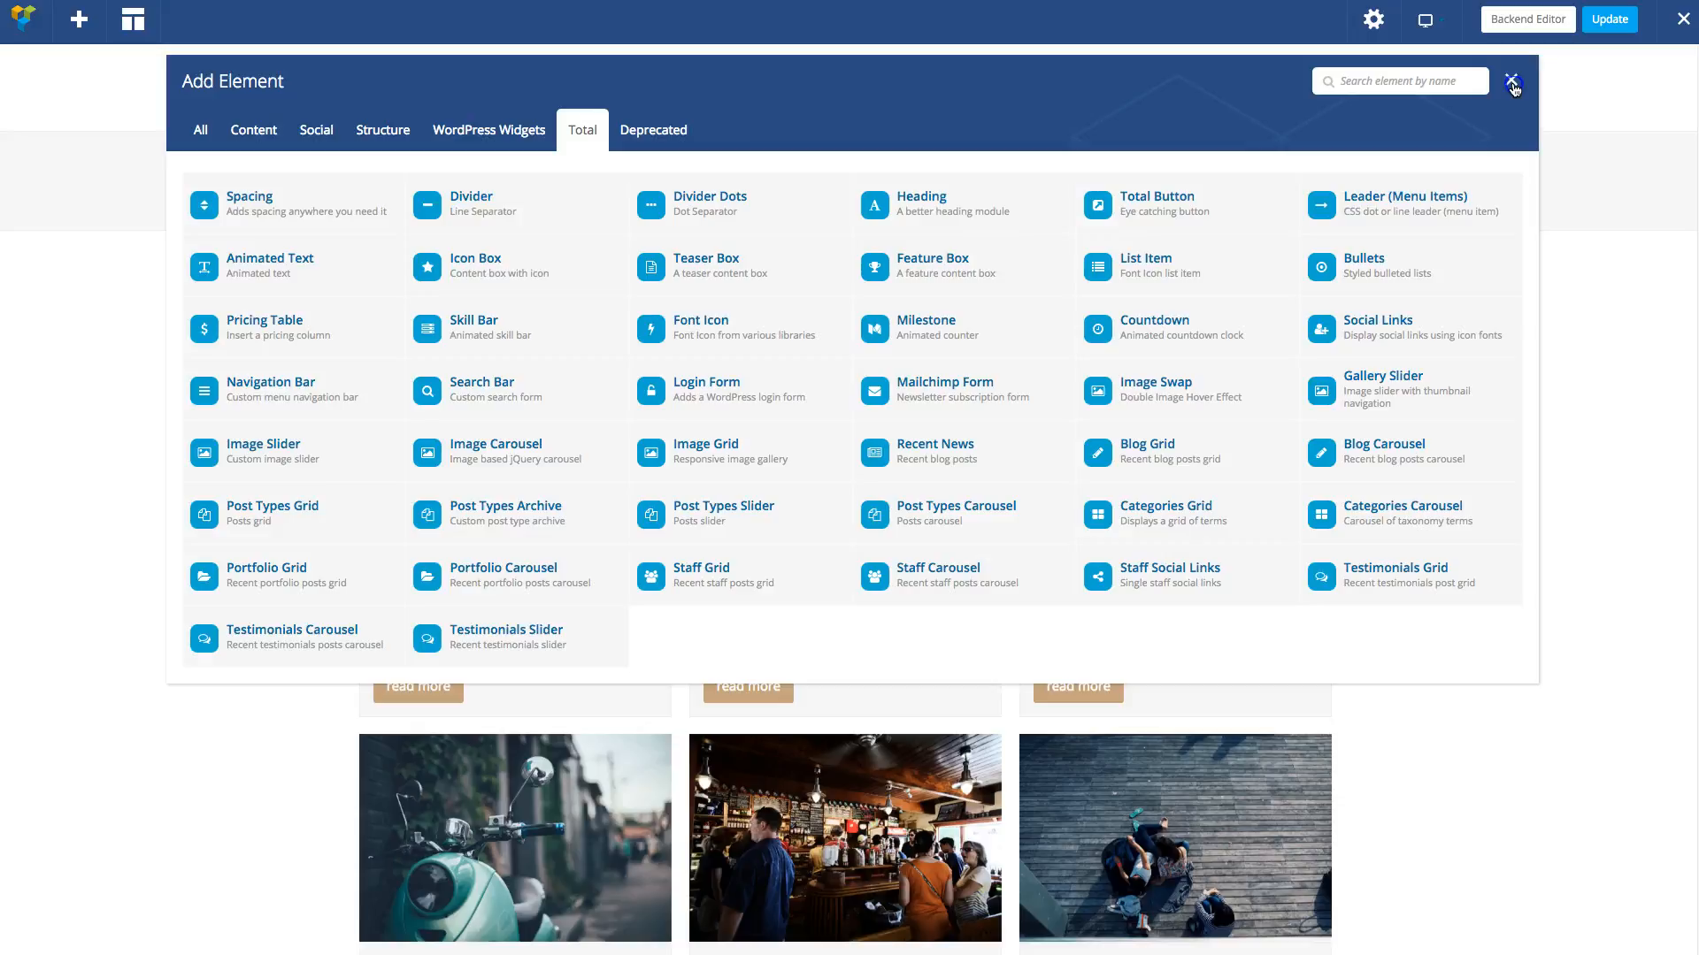
pyautogui.moveTo(1510, 105)
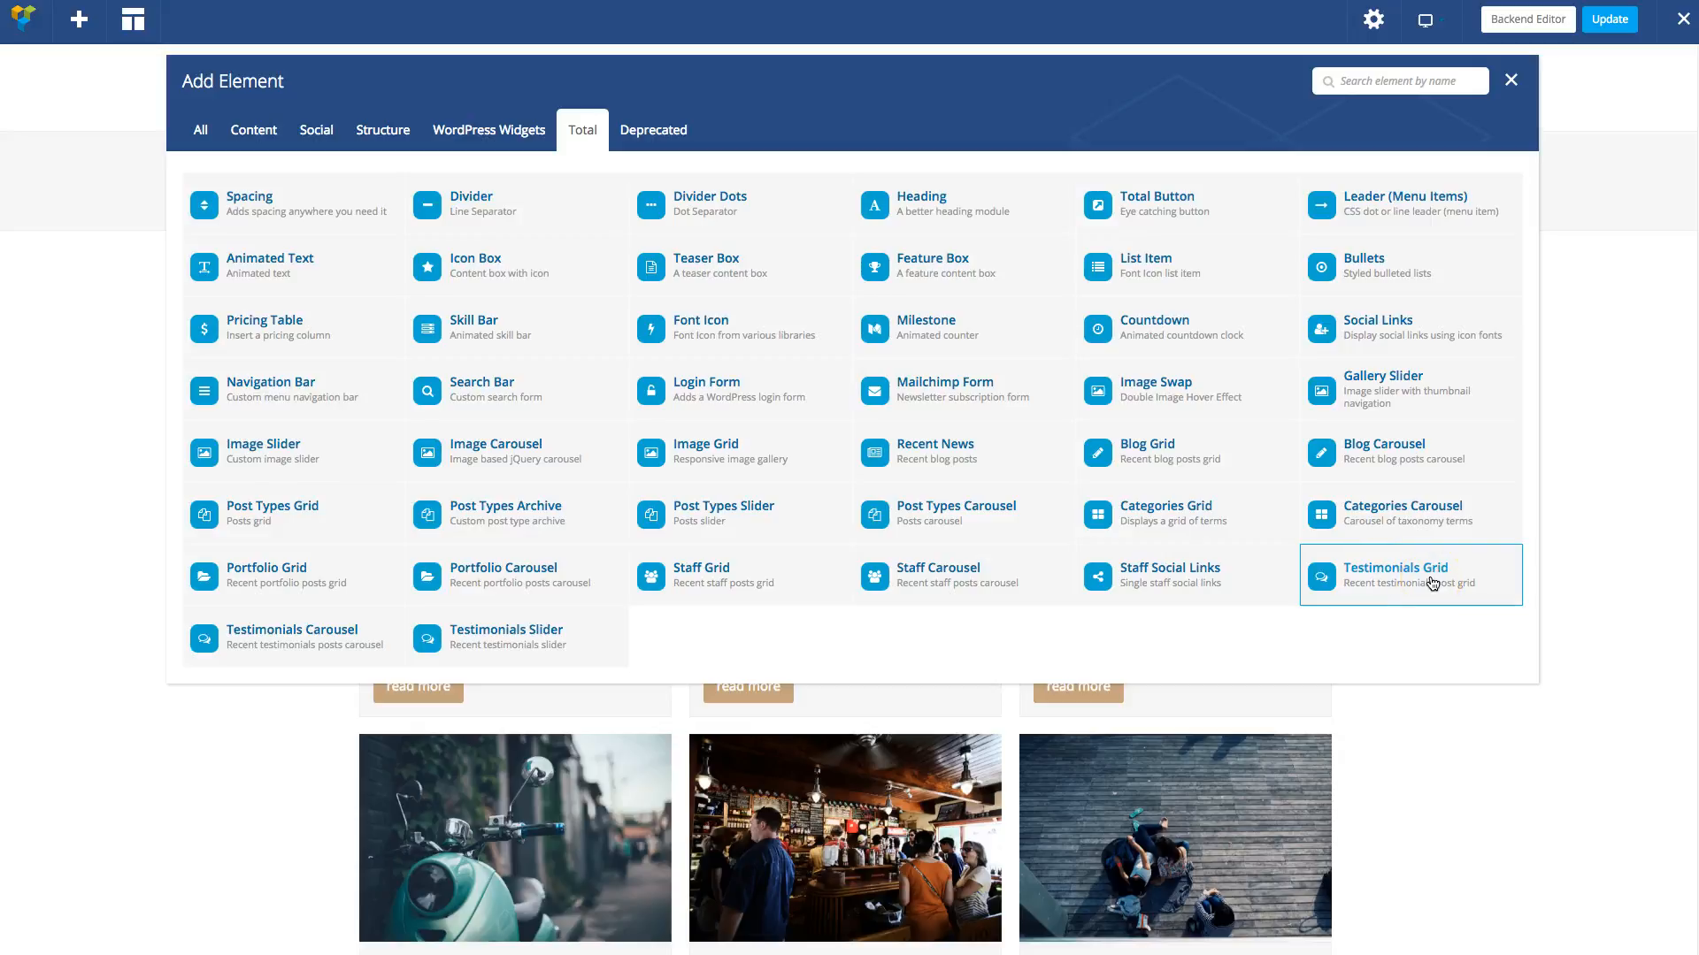
pyautogui.moveTo(1077, 650)
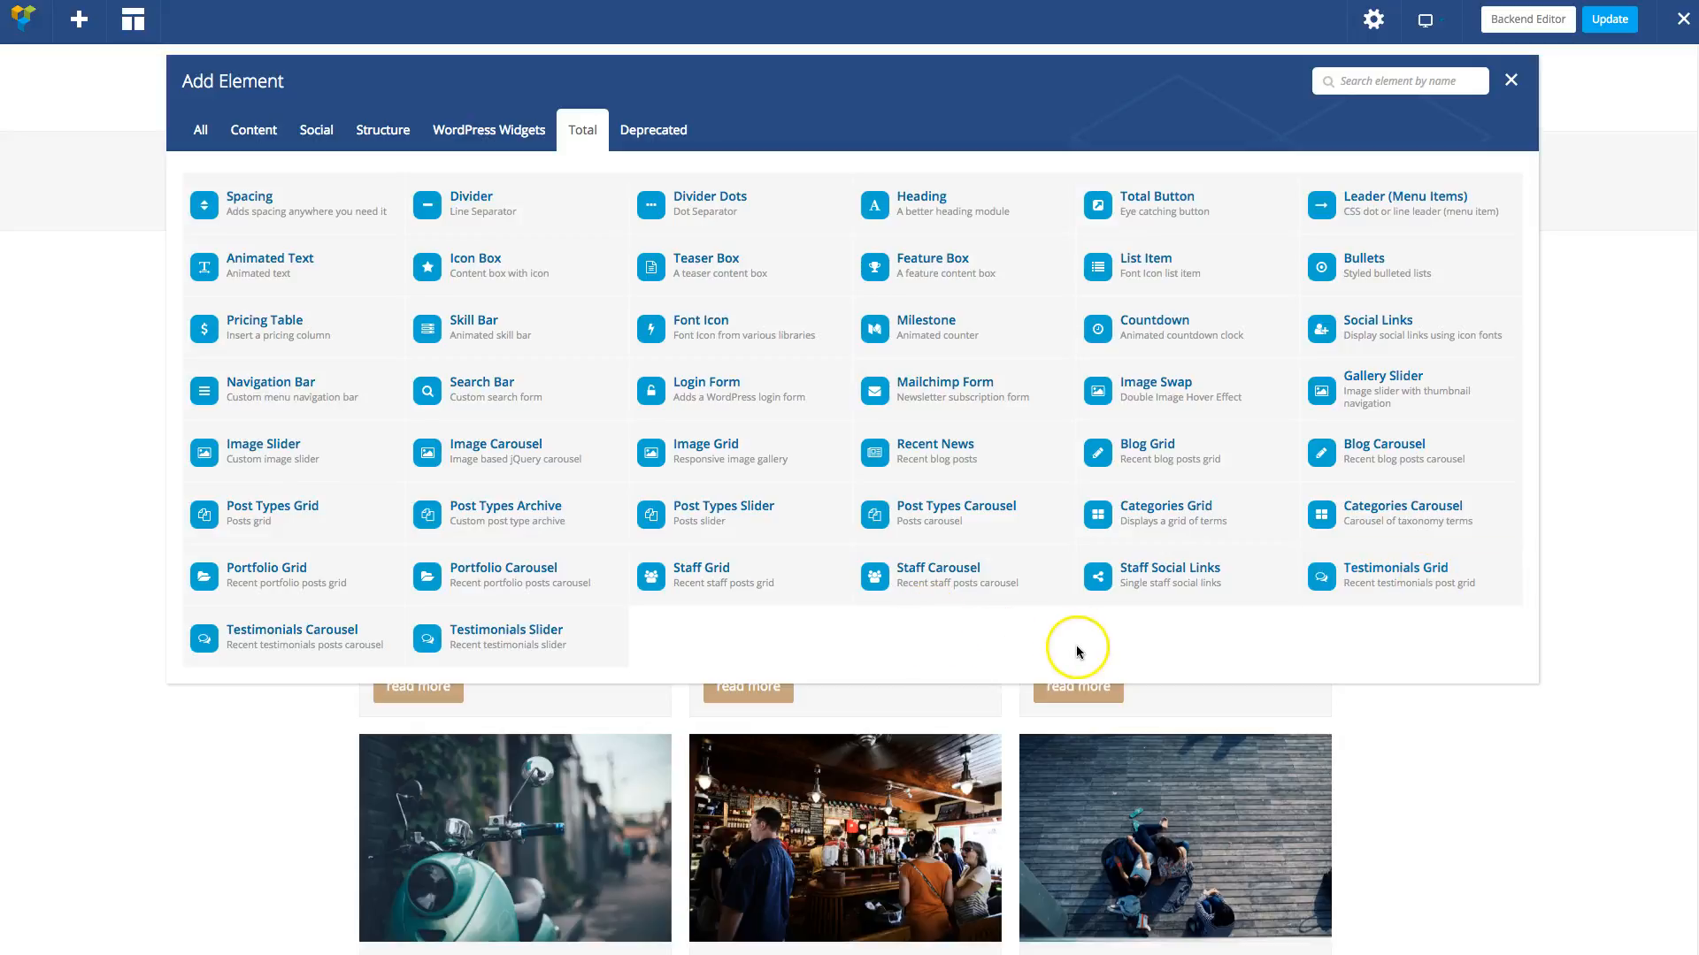
pyautogui.moveTo(1096, 619)
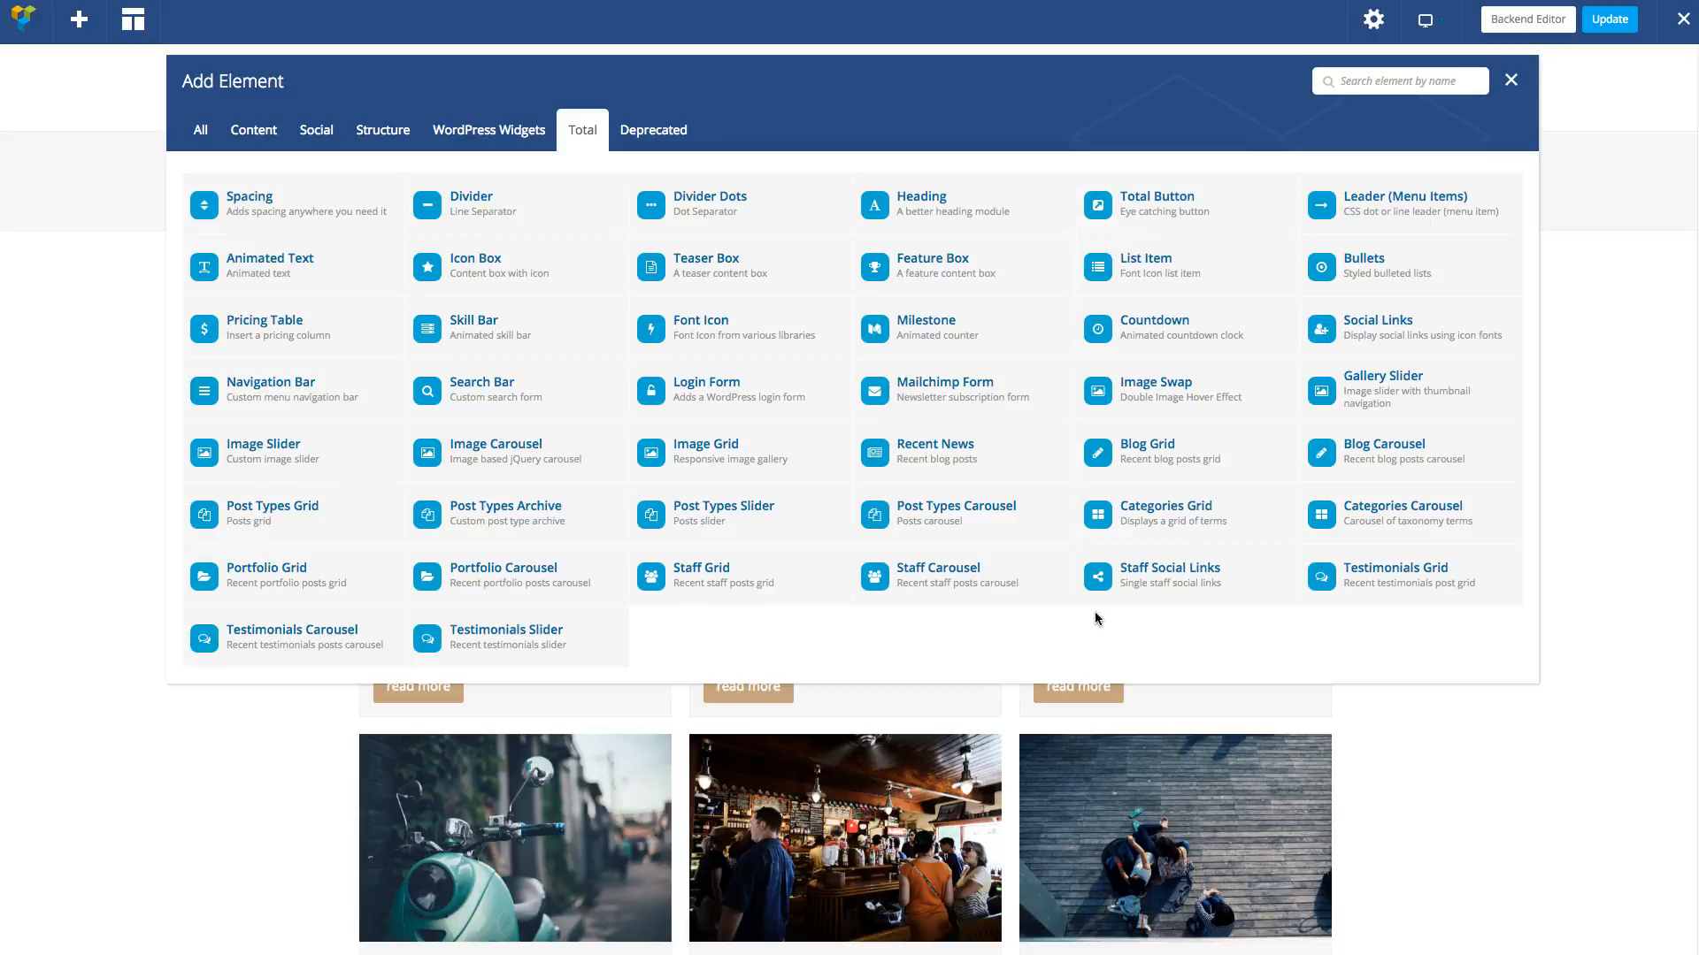
pyautogui.click(1509, 80)
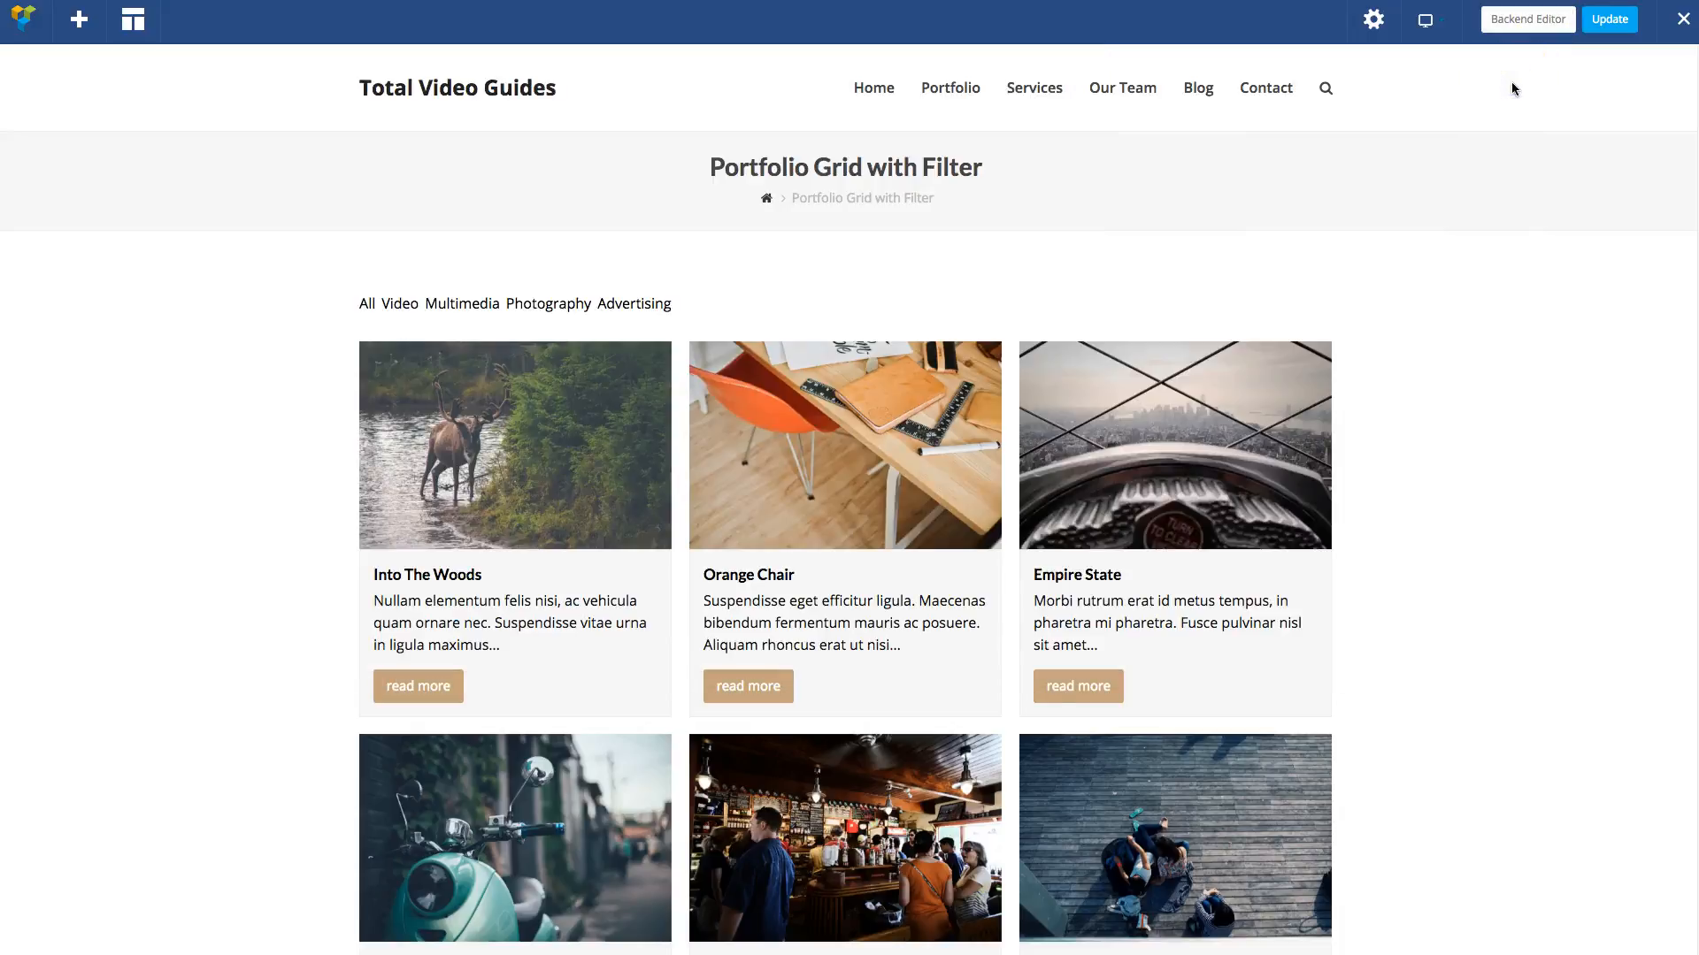